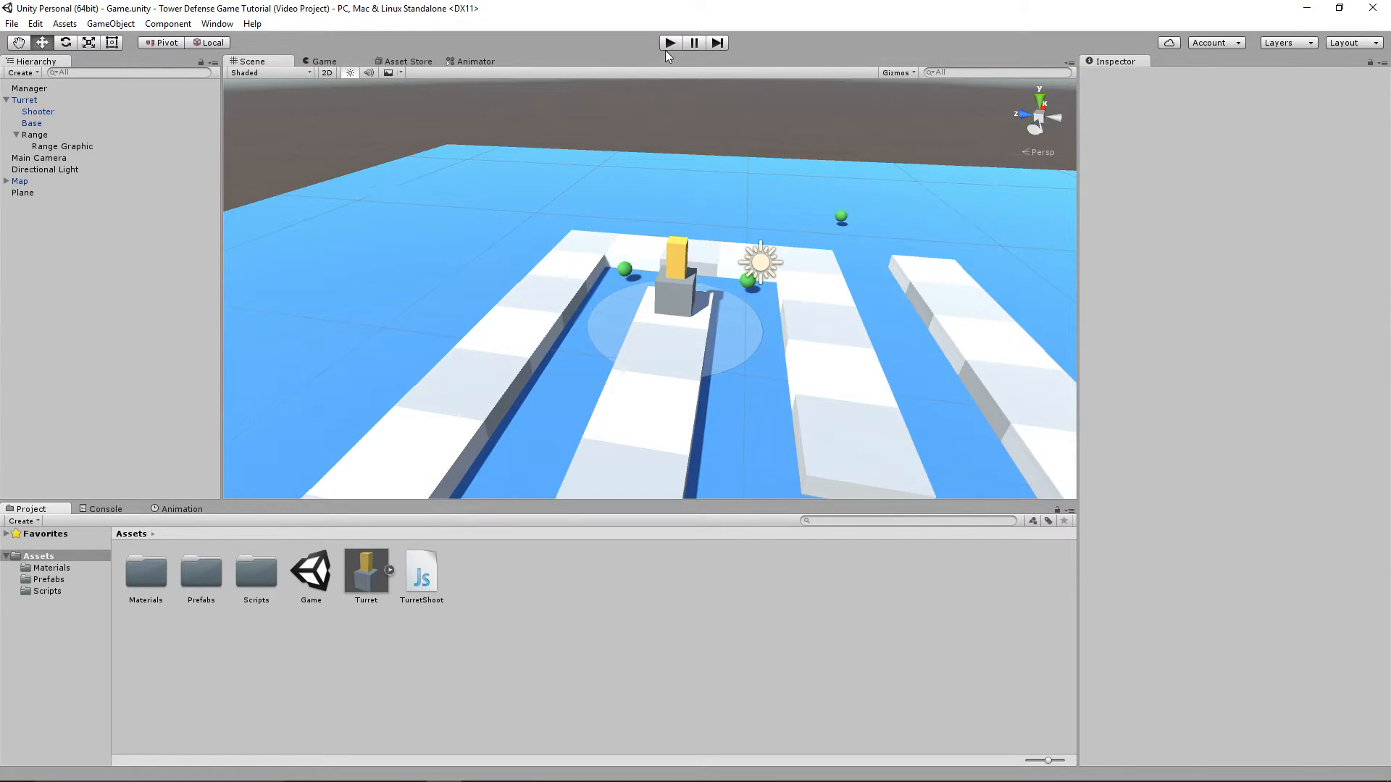
- Open Assets > Prefabs to reveal the Bullet, Enemy and Map prefabs
left_click(670, 42)
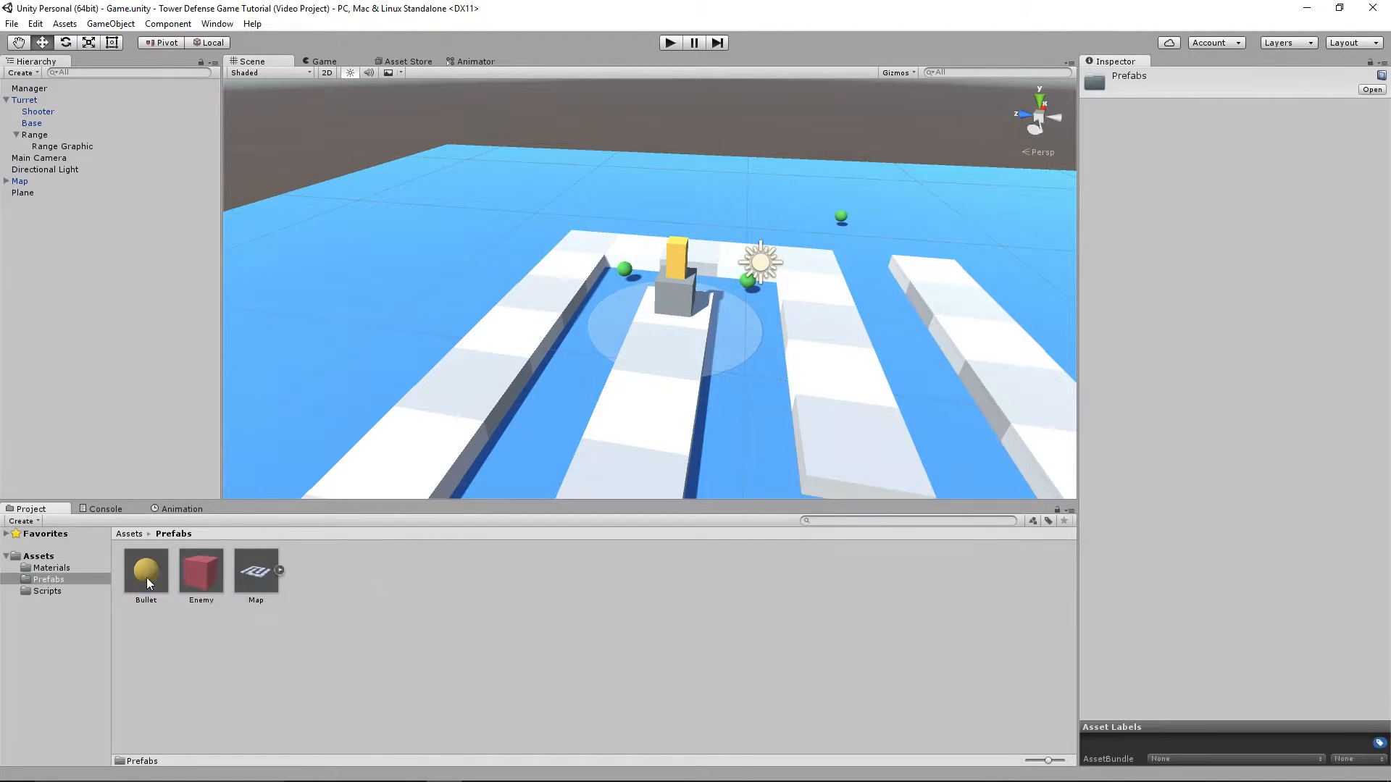
- Add a new JavaScript script component named Attack to the Bullet prefab
left_click(145, 571)
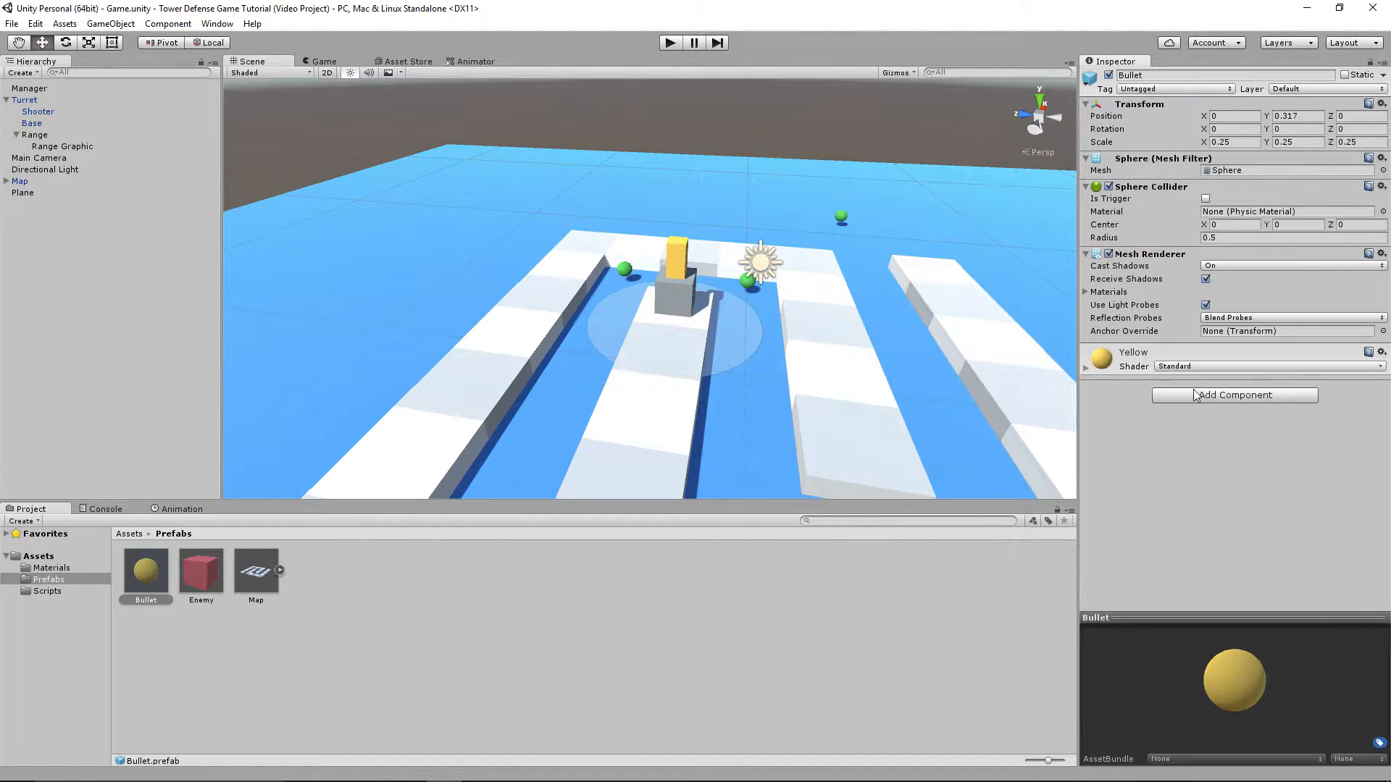
left_click(1235, 395)
type("Attack")
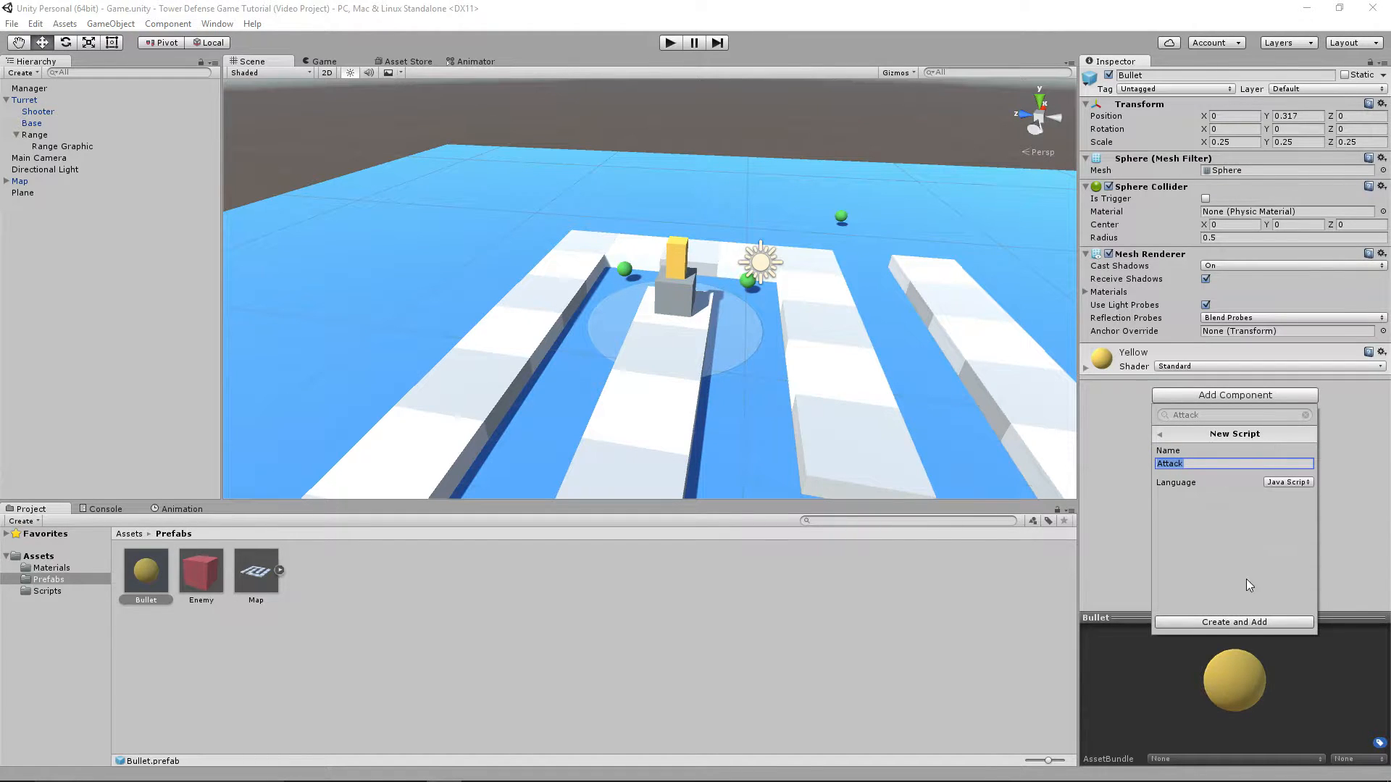
left_click(1234, 622)
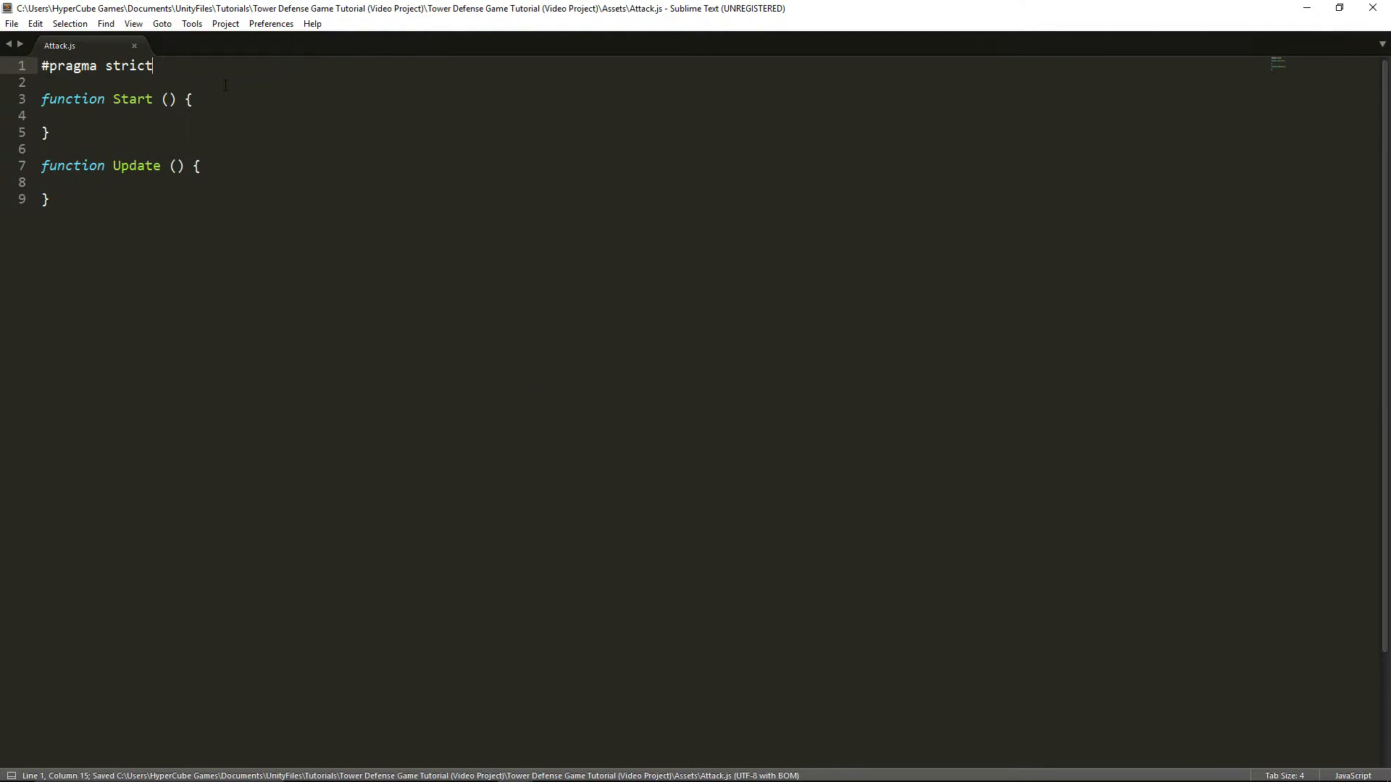
- Declare 'private var target : GameObject;' in Attack.js
type("pri")
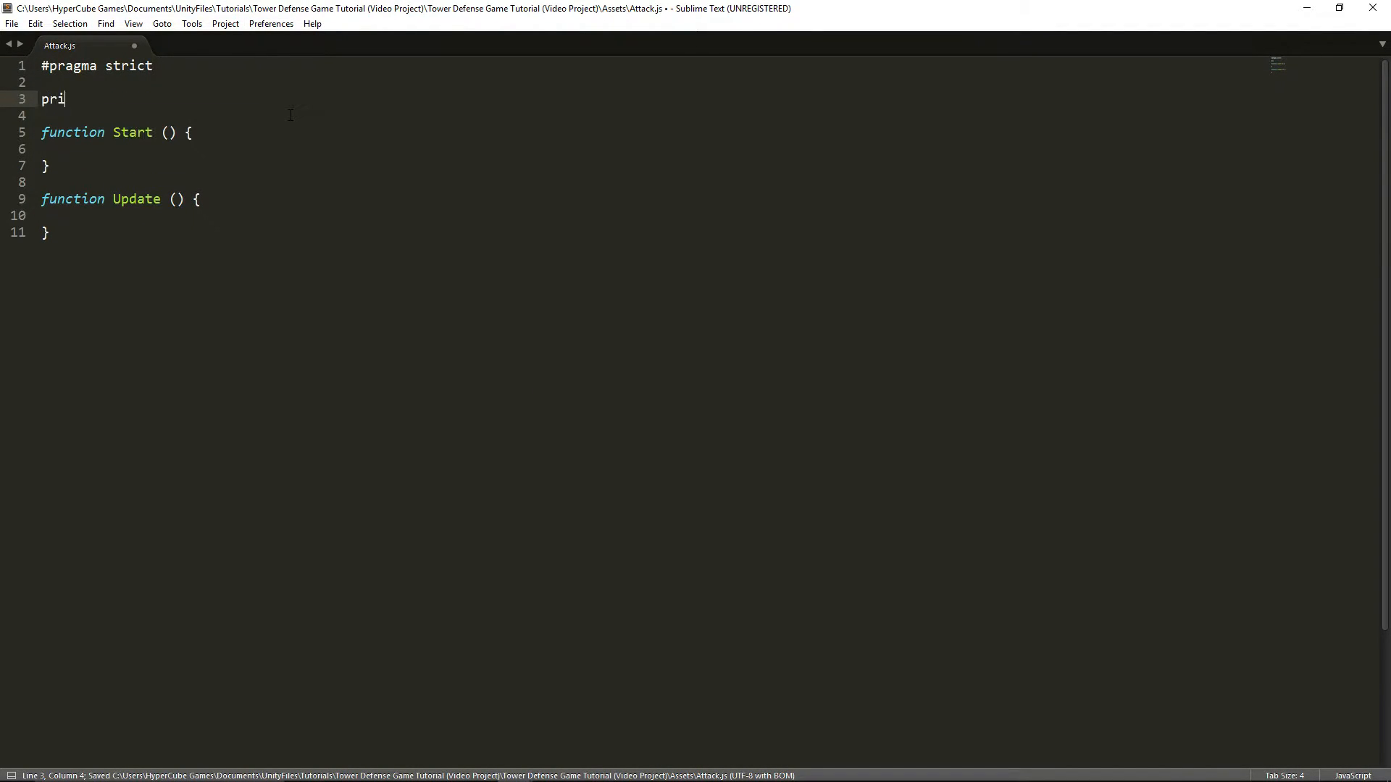
type("vate var")
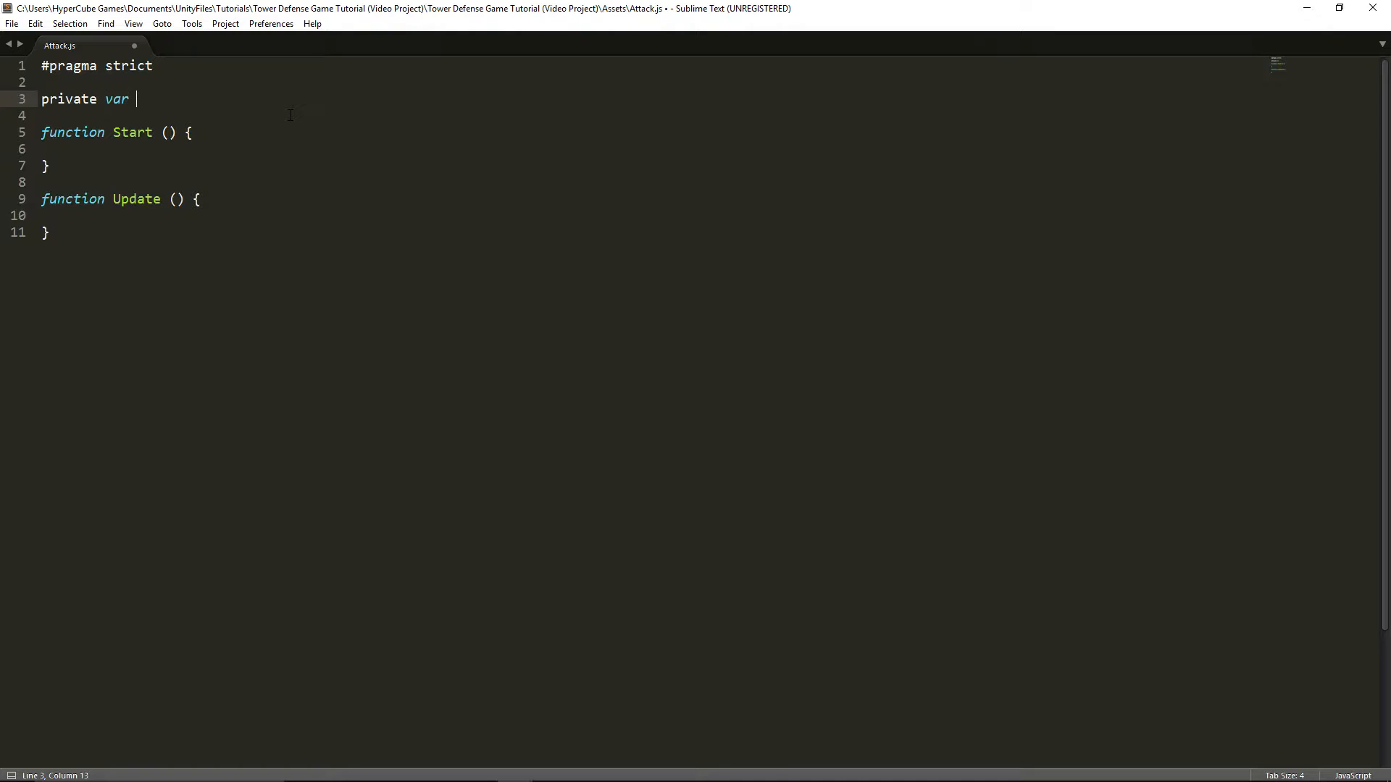
type("target : Game")
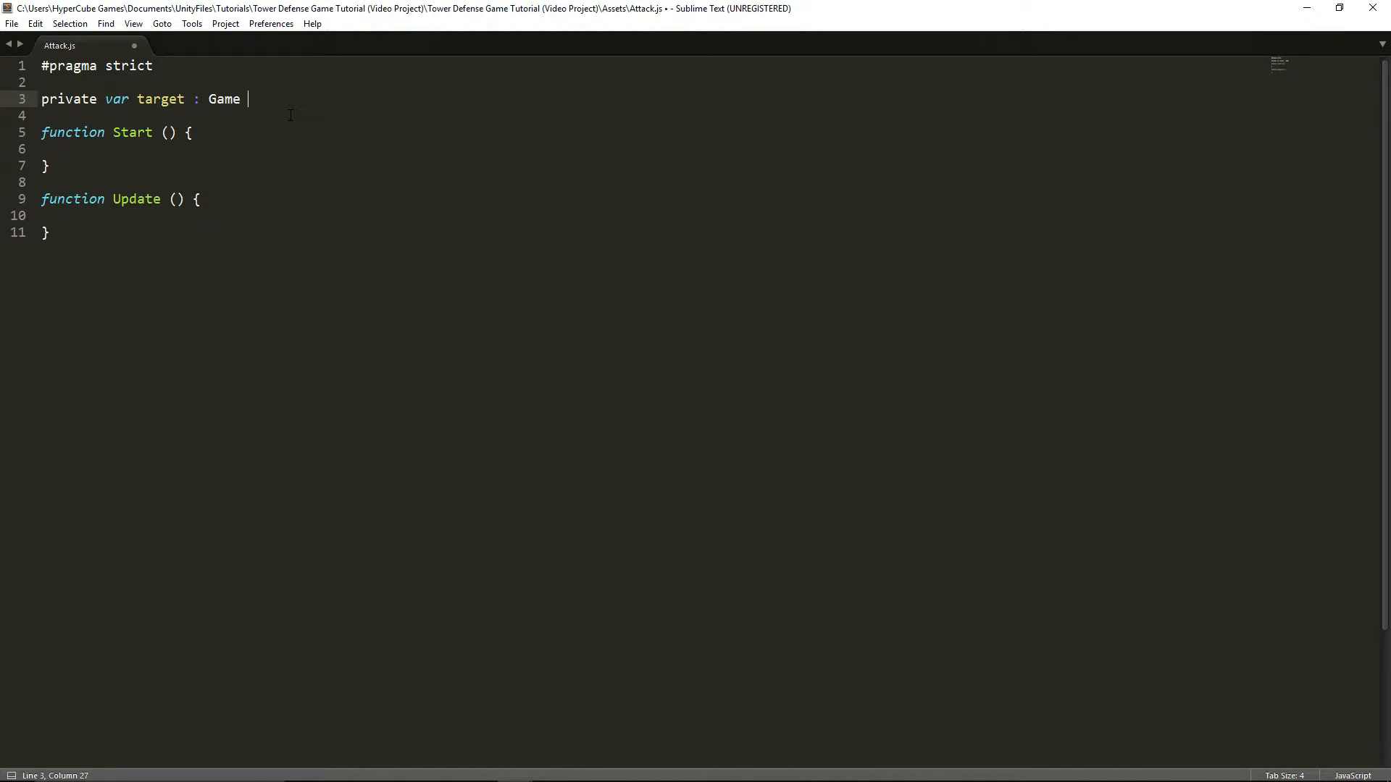
type("Object;")
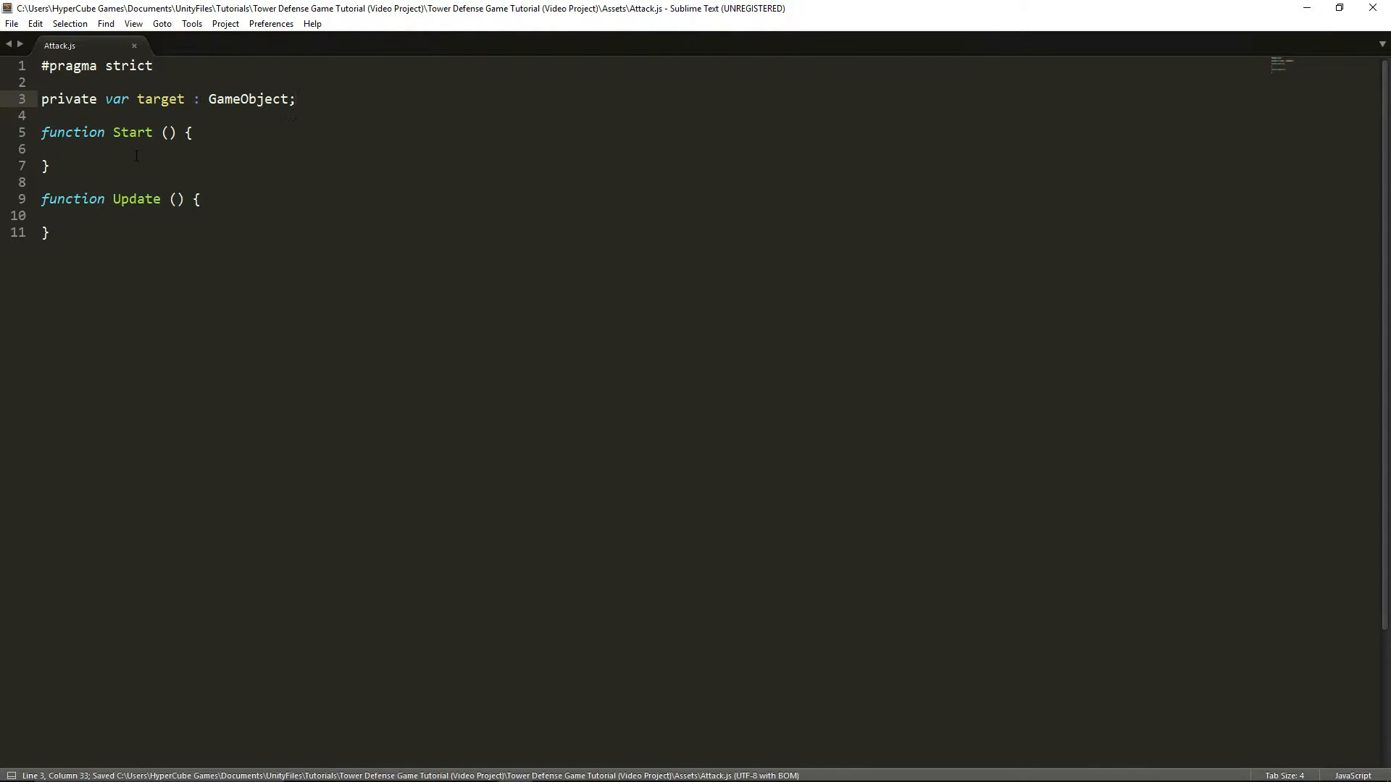
- In Start, set target from transform.parent.GetComponent.<TurretShoot>().Target and save
left_click(142, 149)
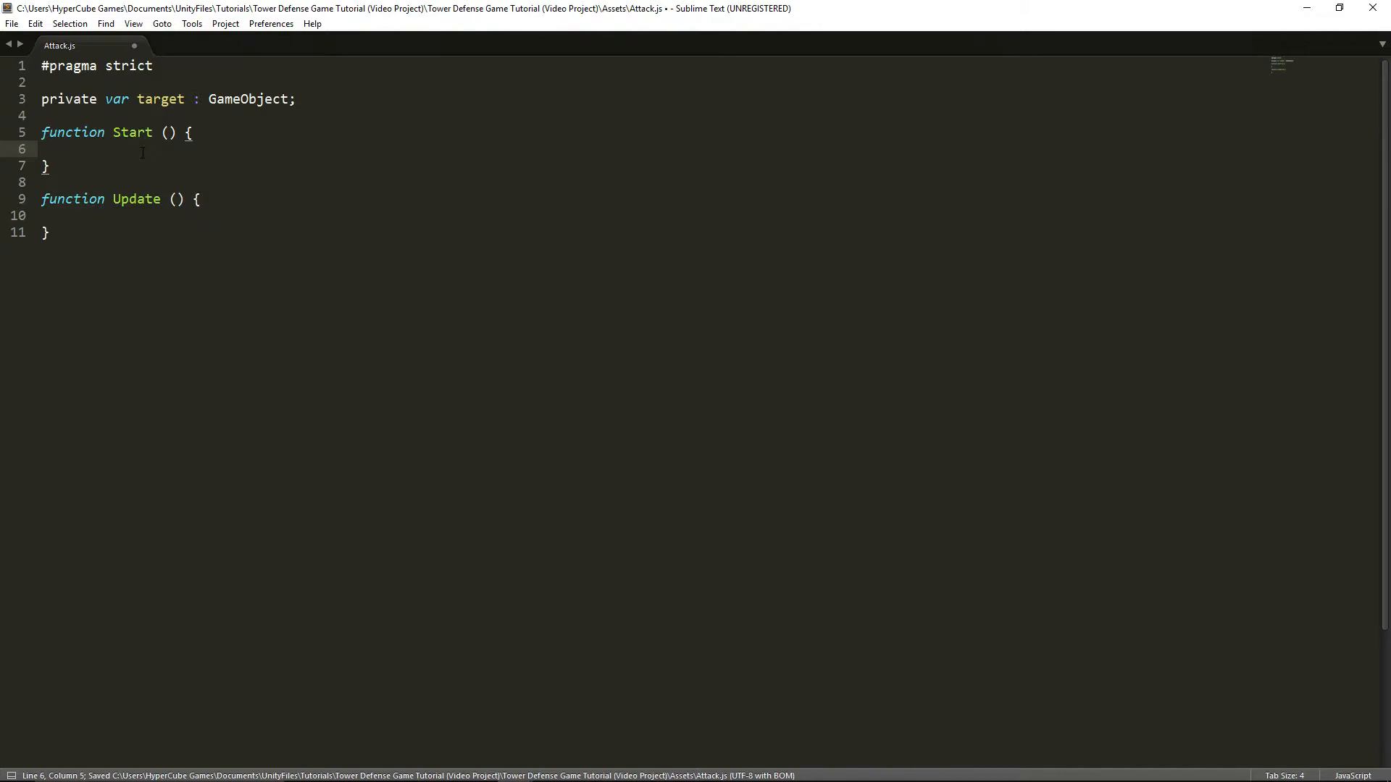
type("target")
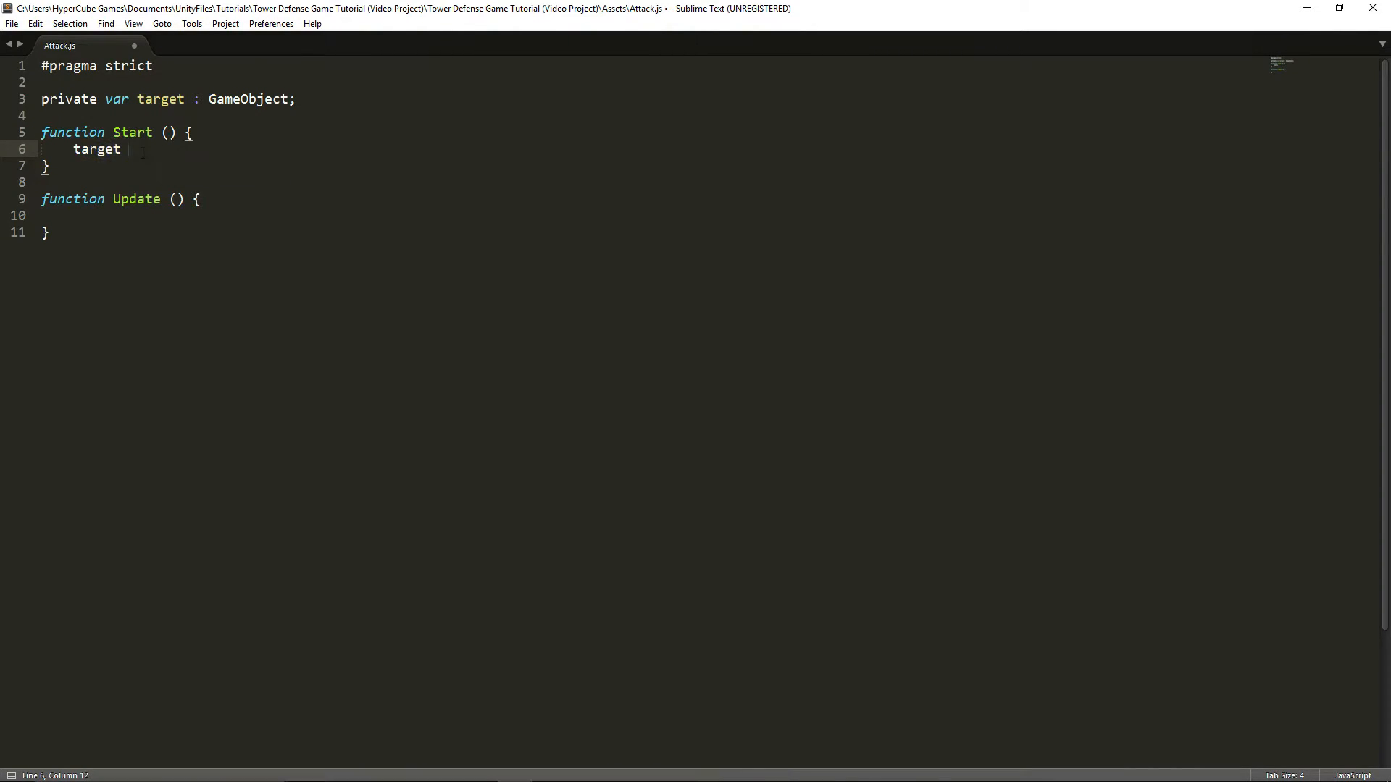
type("= trans")
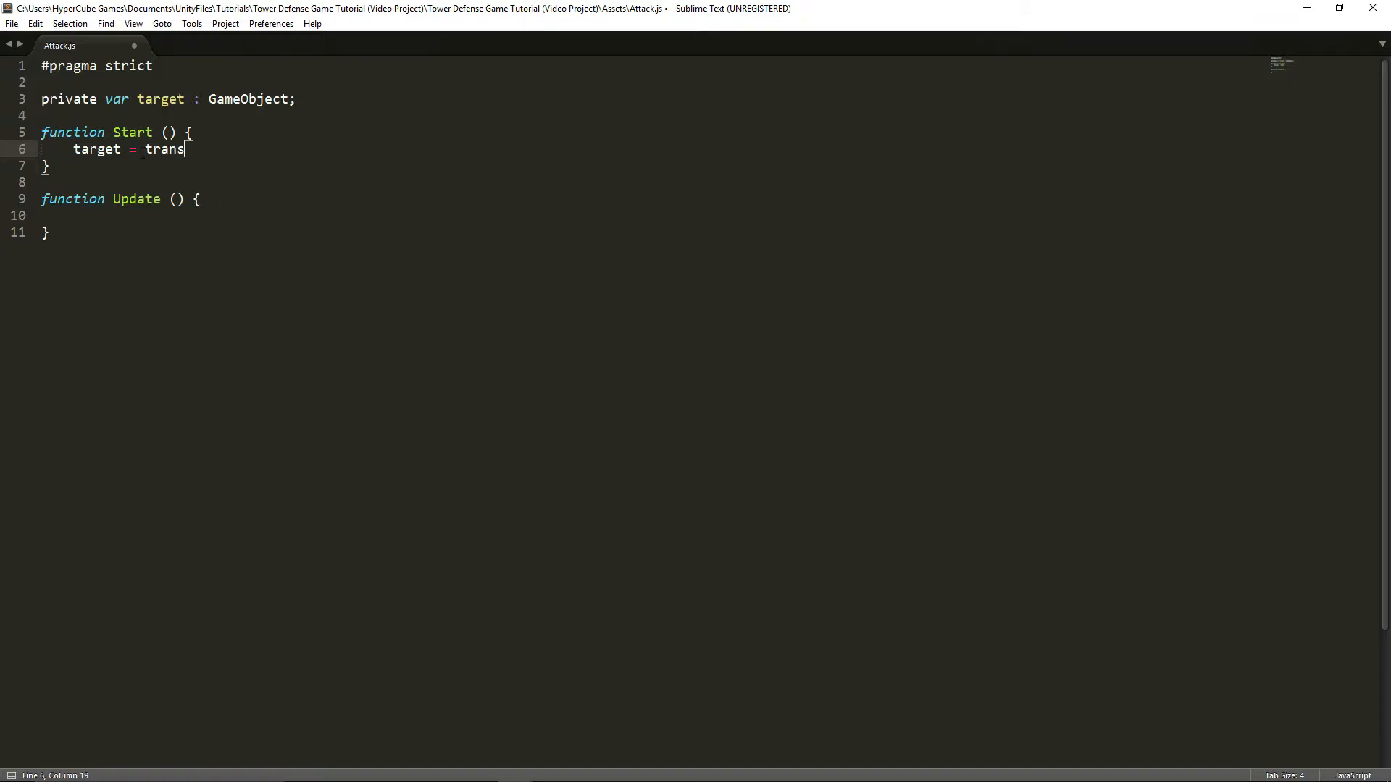
type("from.par")
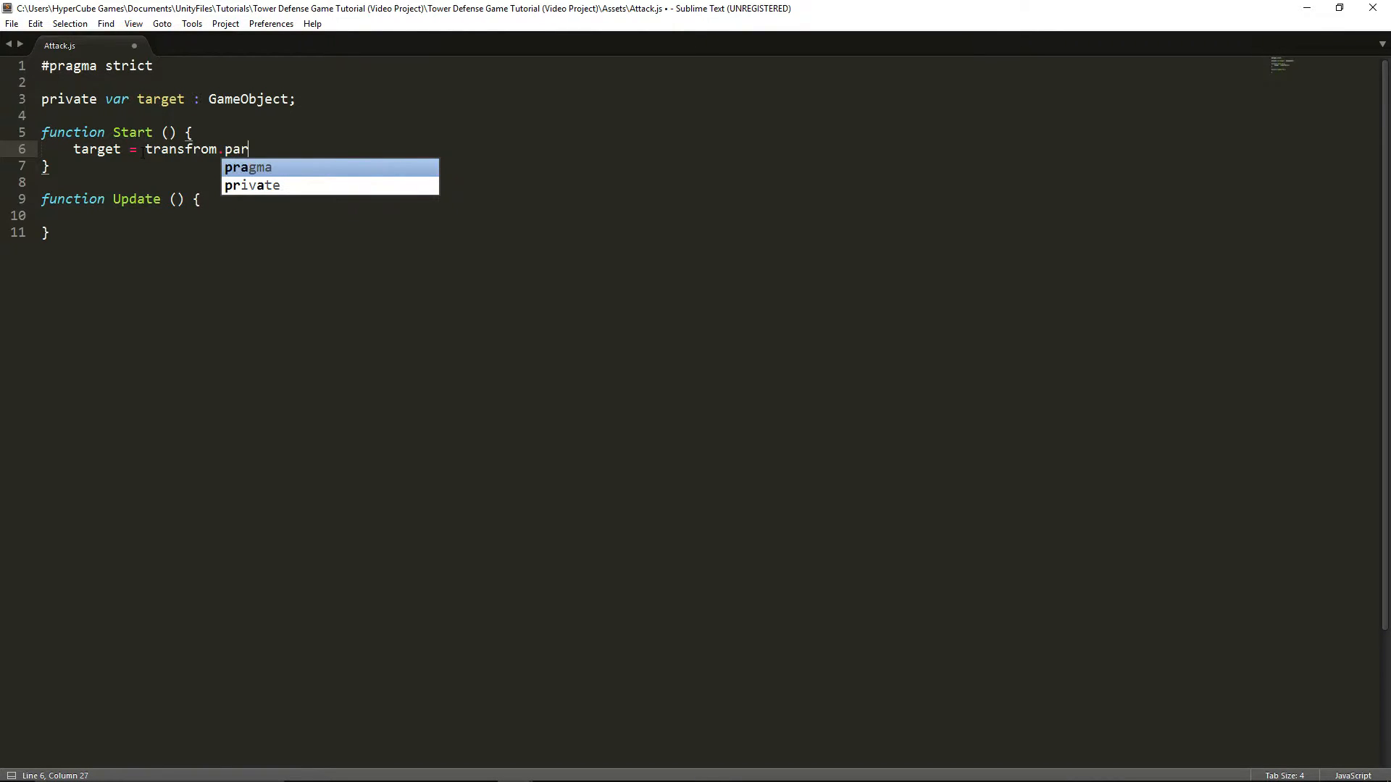
type("ent")
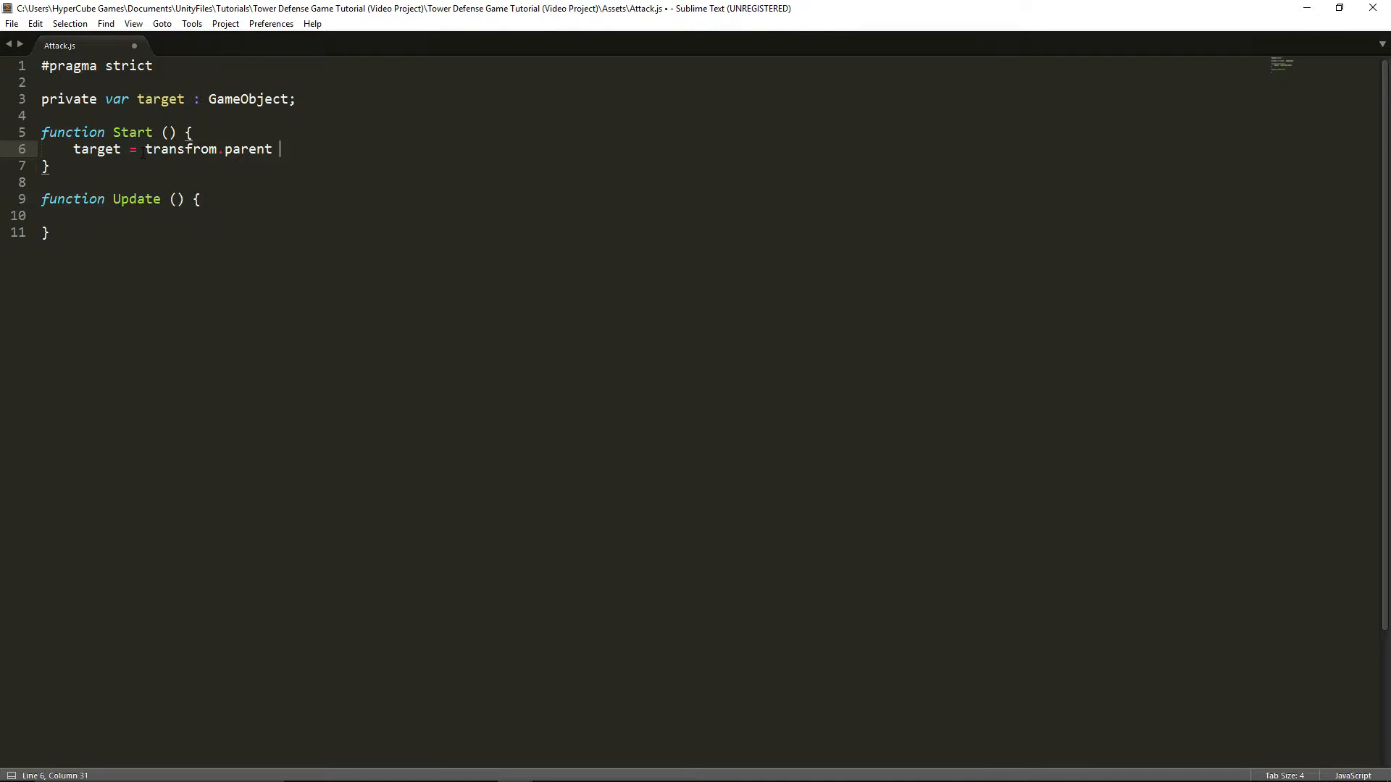
type(".GetCompone")
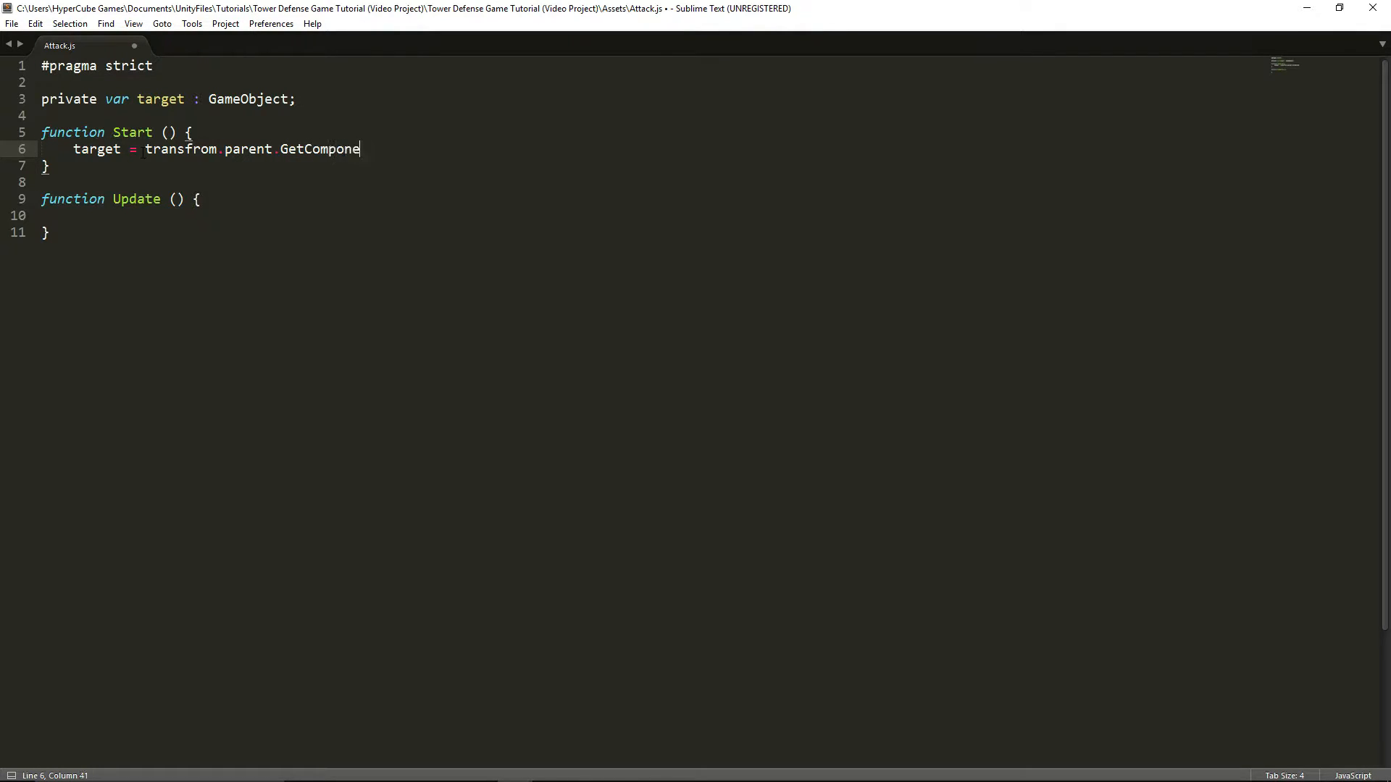
type("nt.<T")
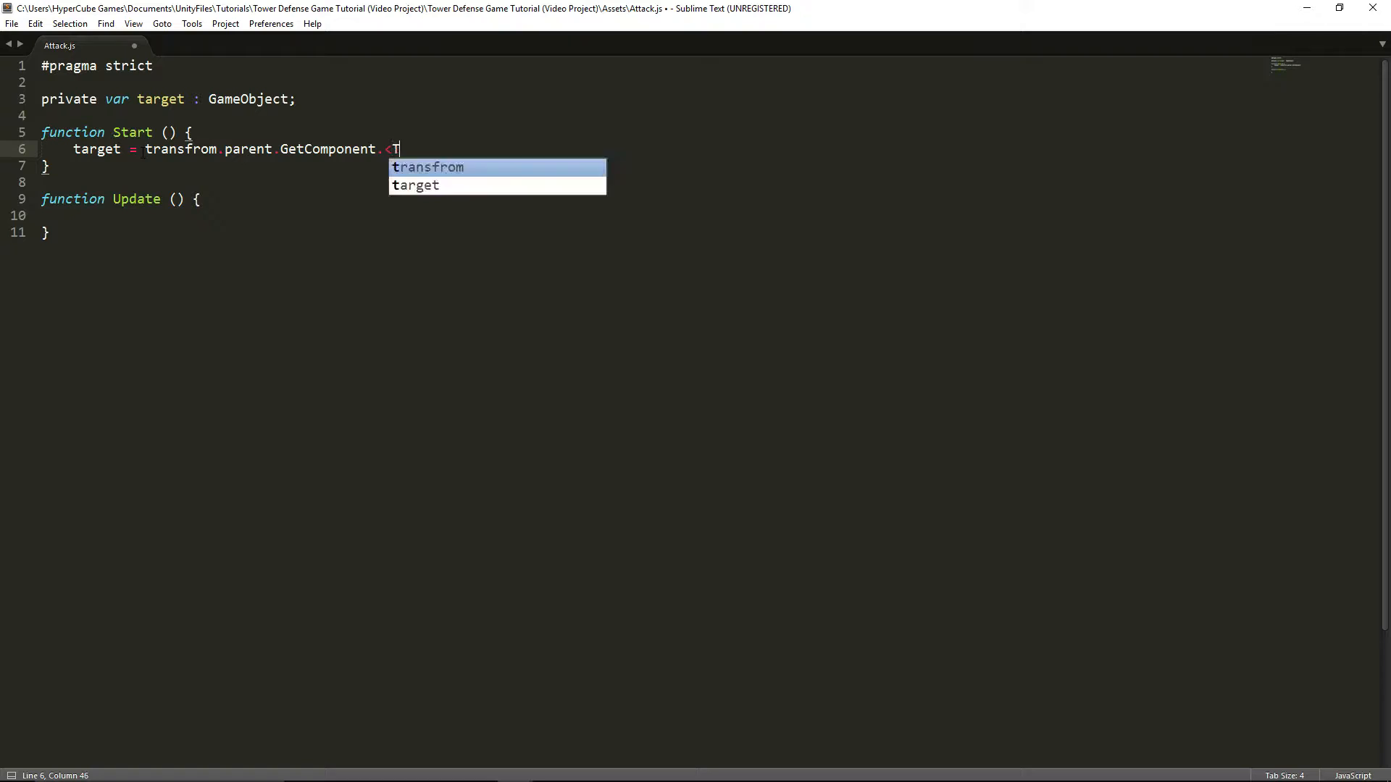
type("urretShoot")
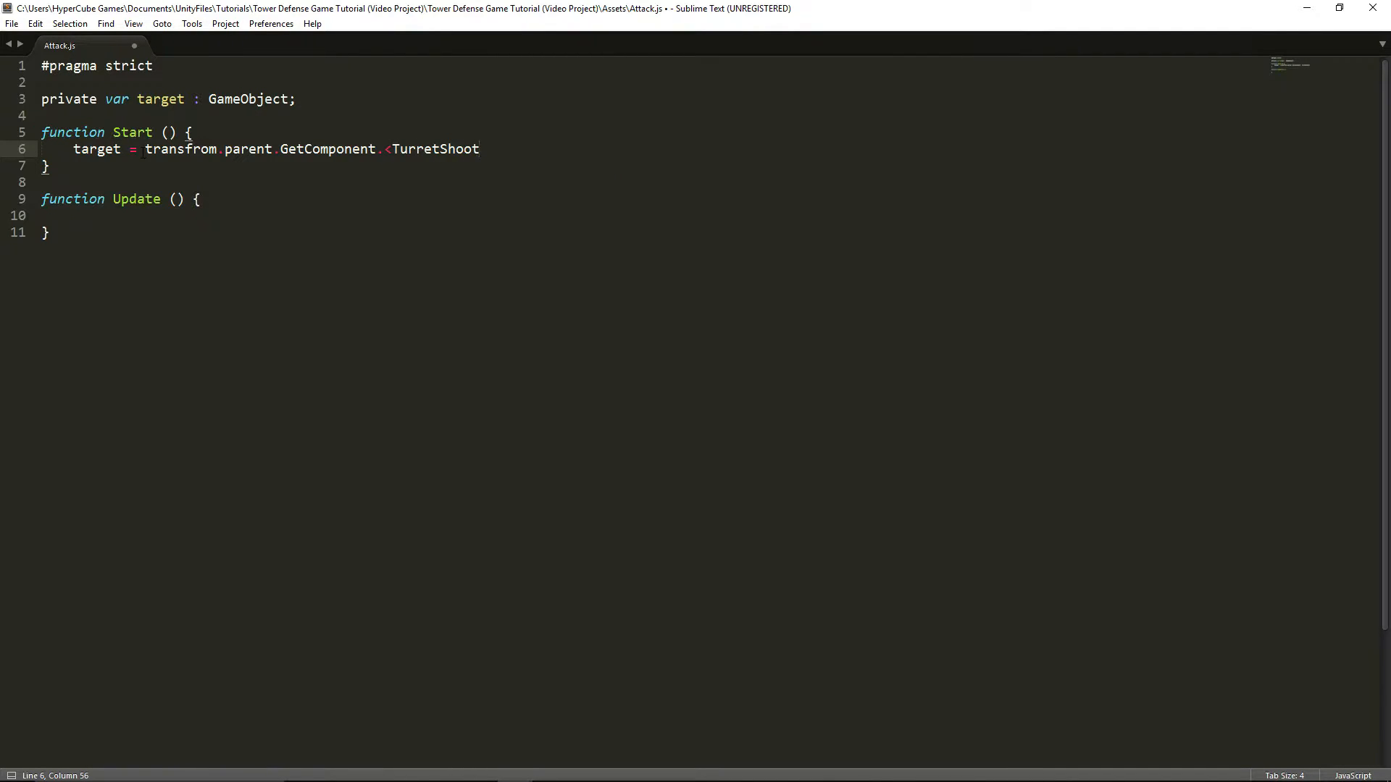
type(">()")
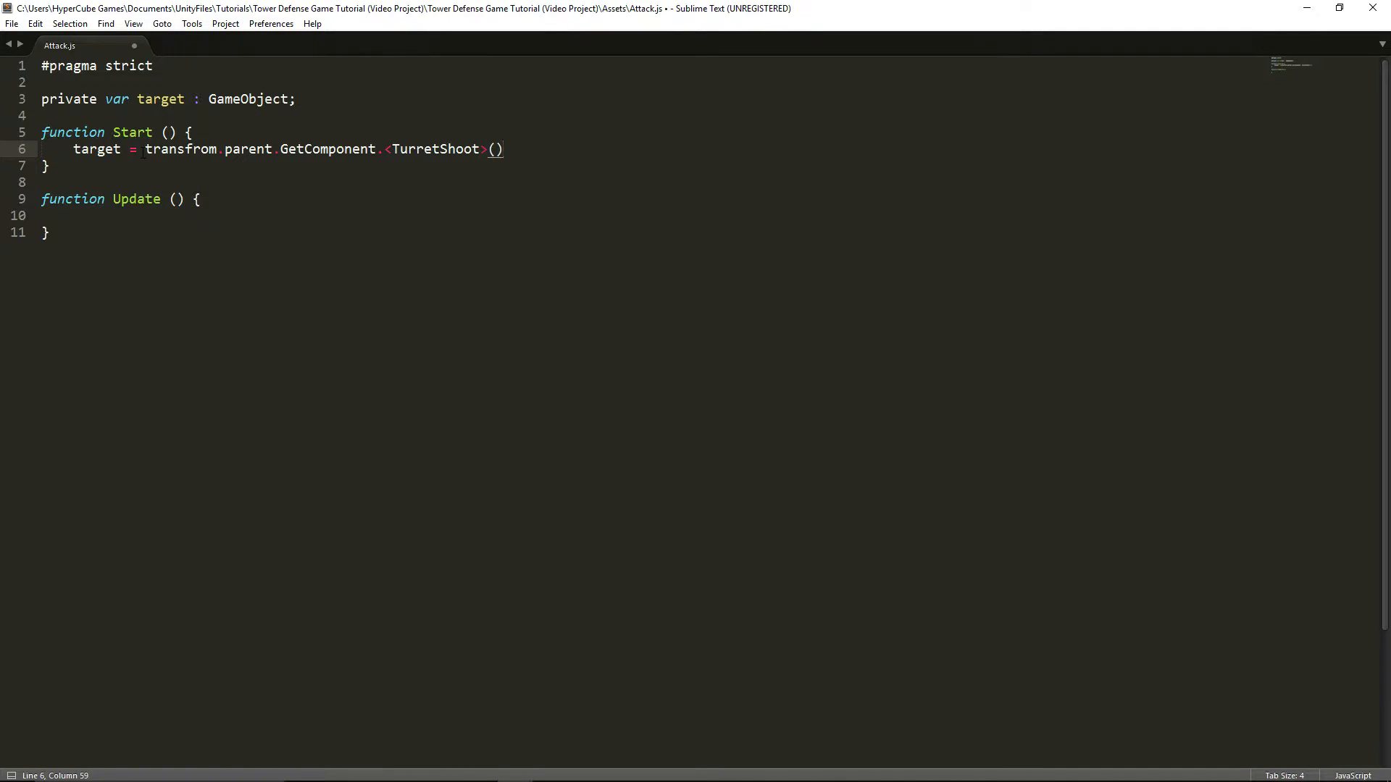
type(".Target;")
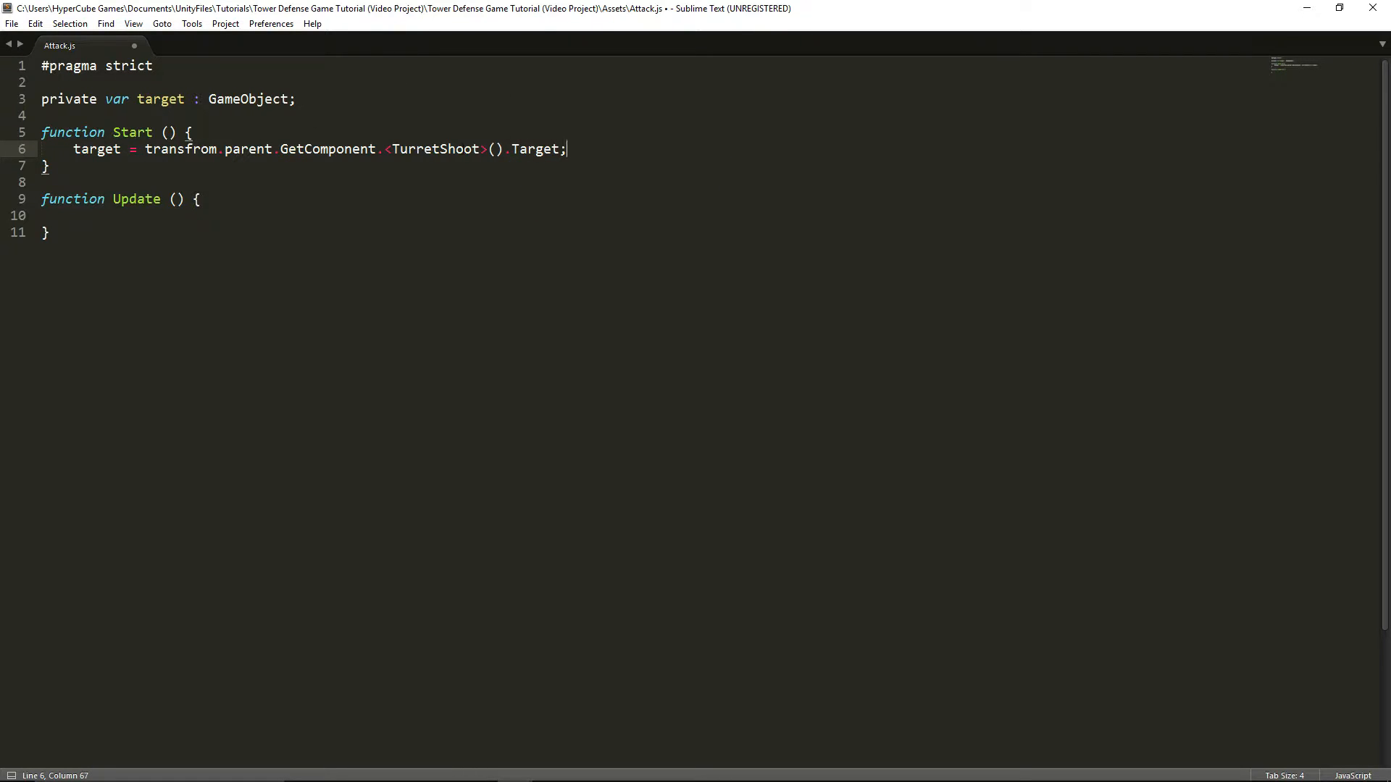
key("ctrl+s")
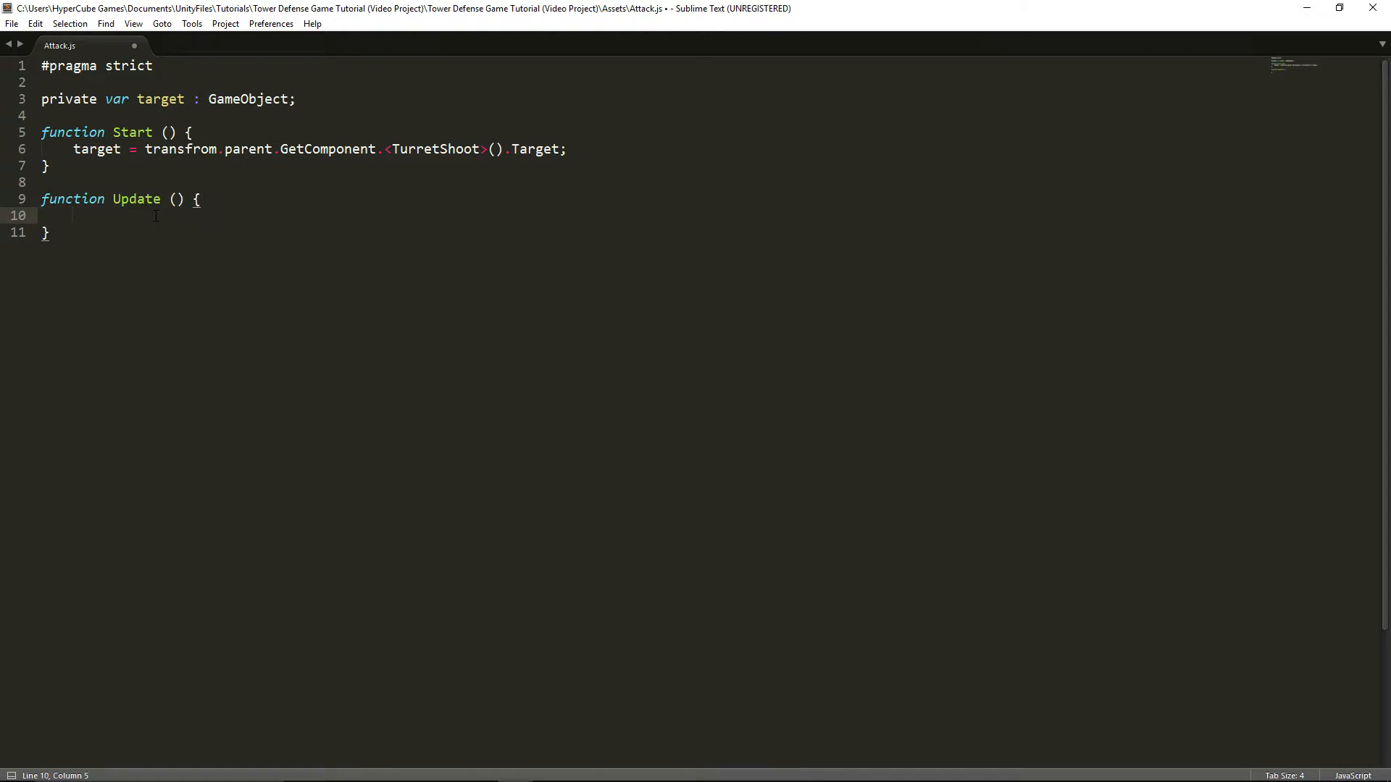
- In Update, begin the line transform.position = Vector3.MoveTowards()
type("transform.posi")
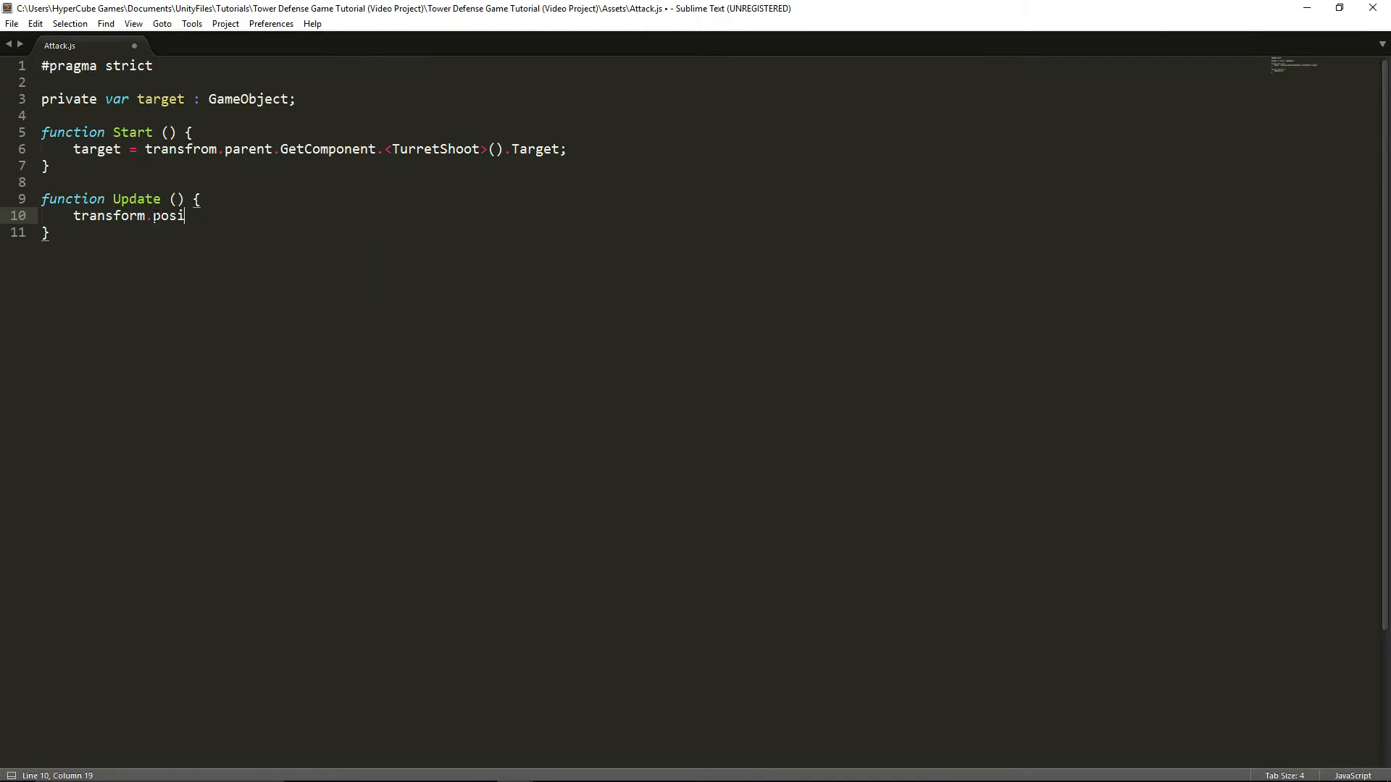
type("tion")
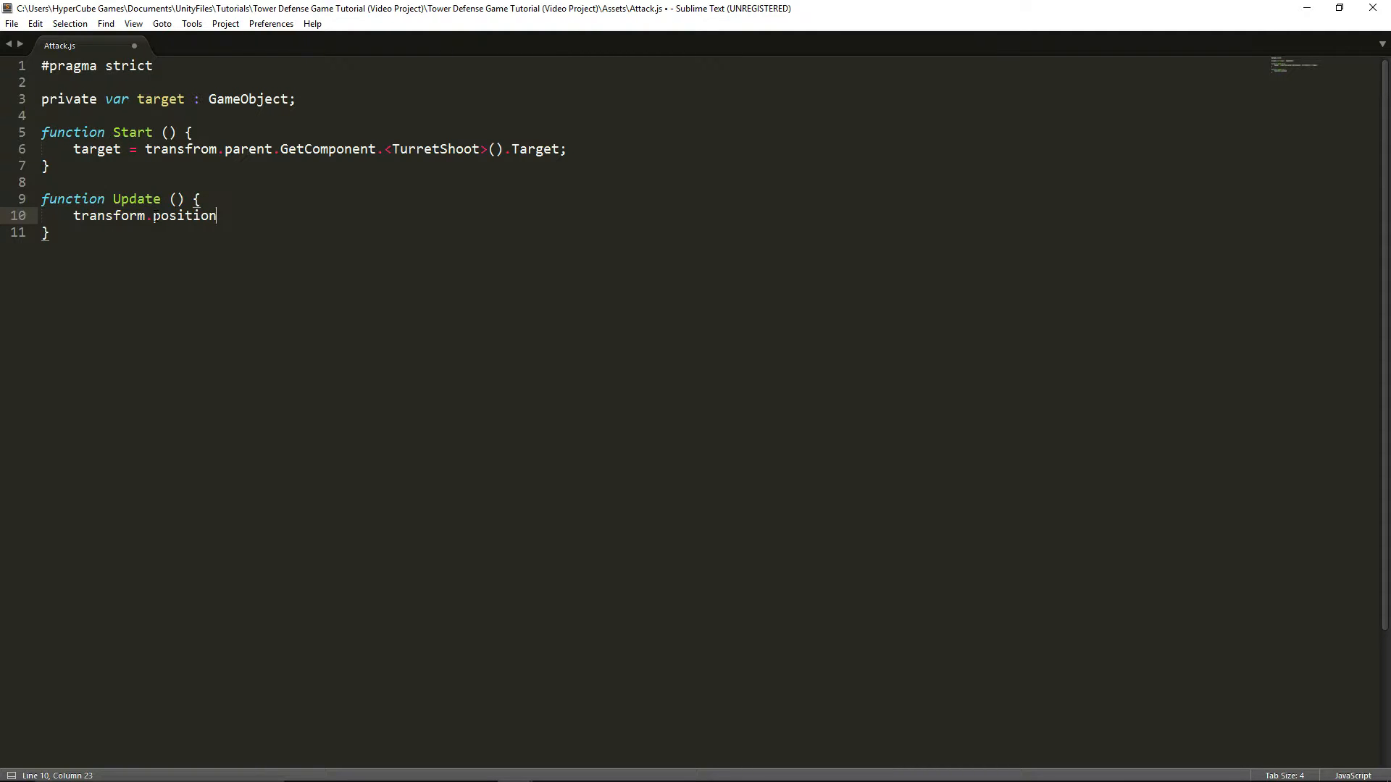
type("=")
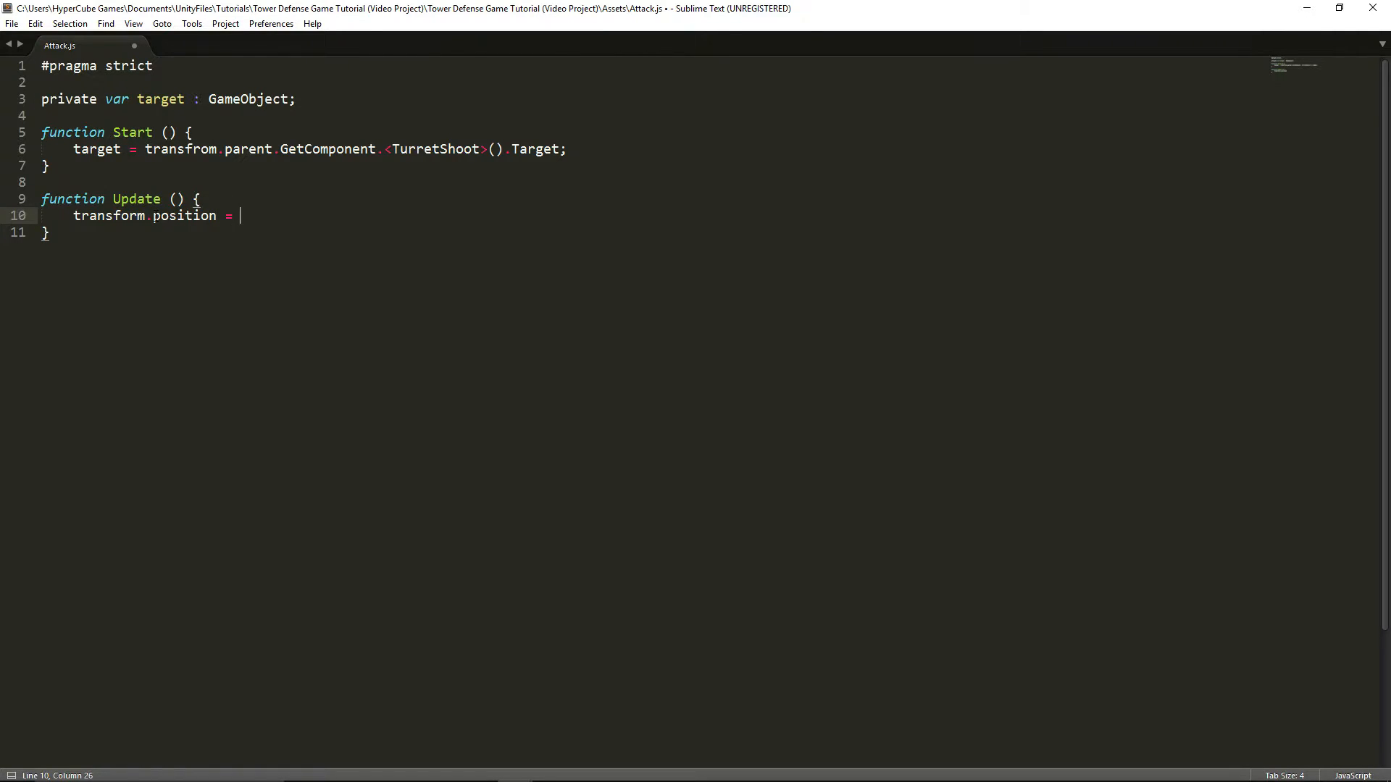
type("Vector3.Move")
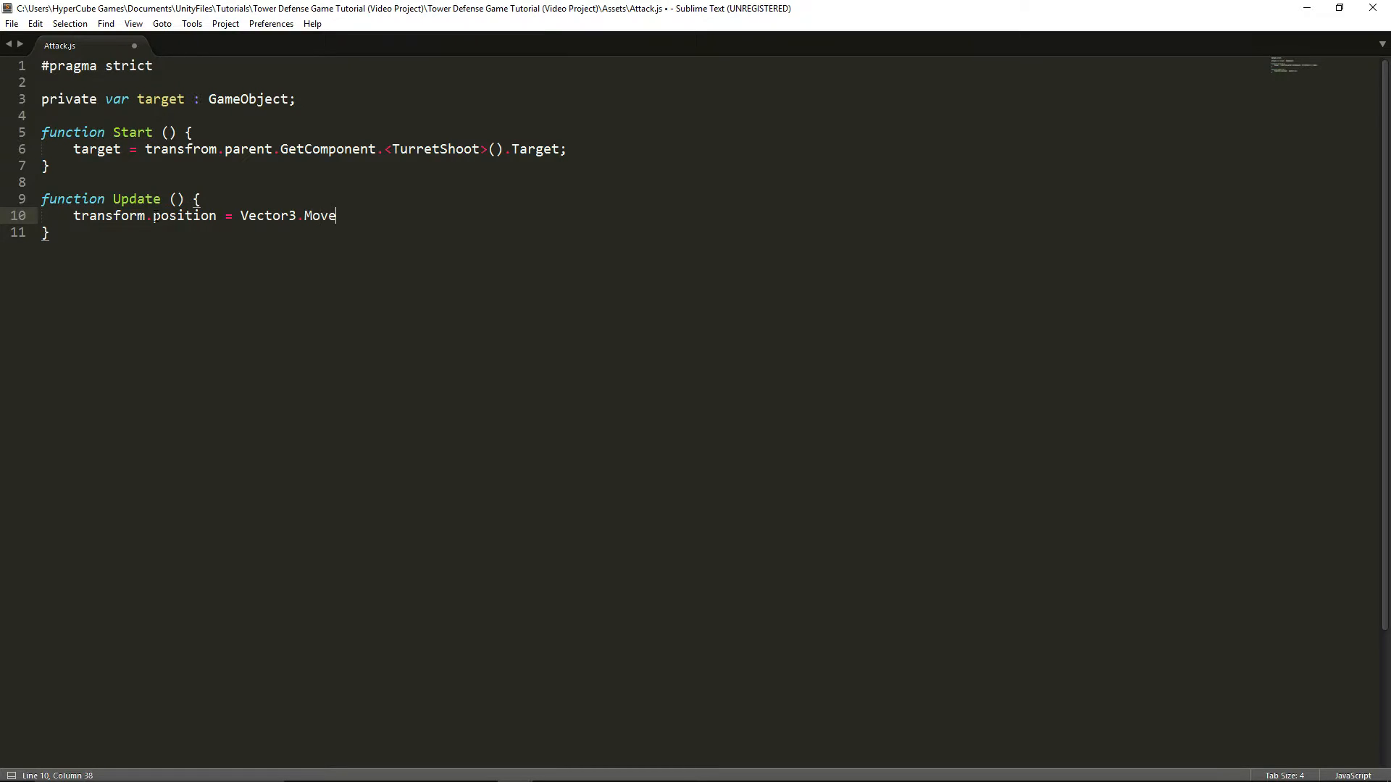
type("Towards")
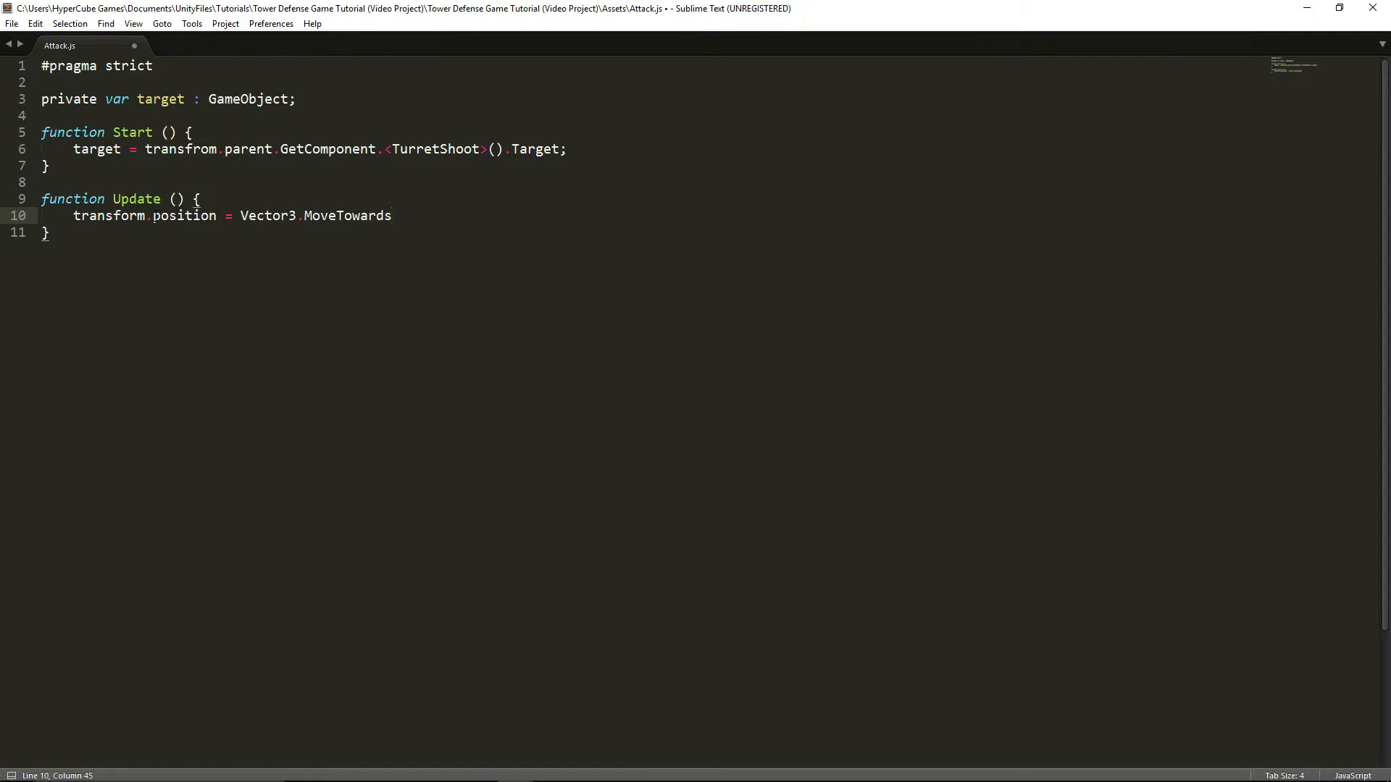
type("()")
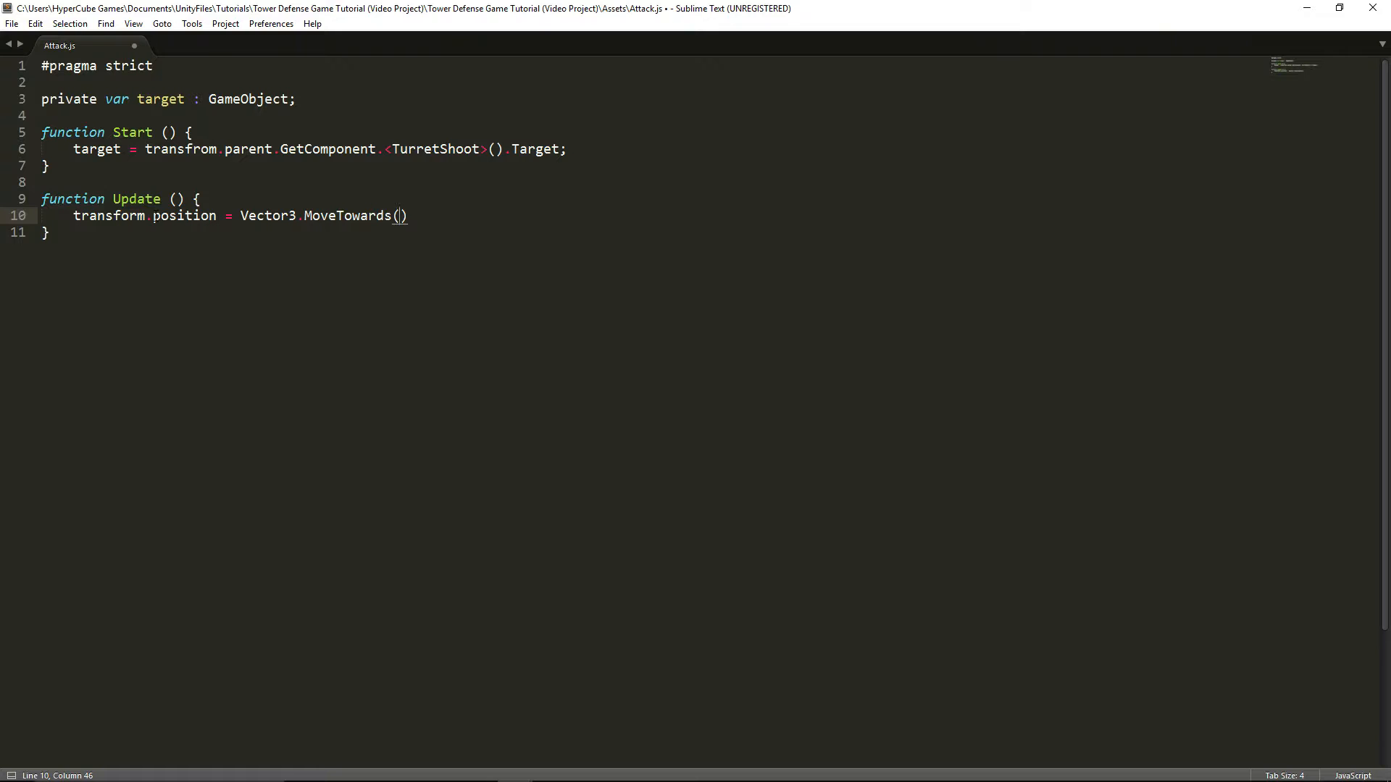
- Fill MoveTowards with transform.position, target.transform.position and 10 * Time.deltaTime
type("tr")
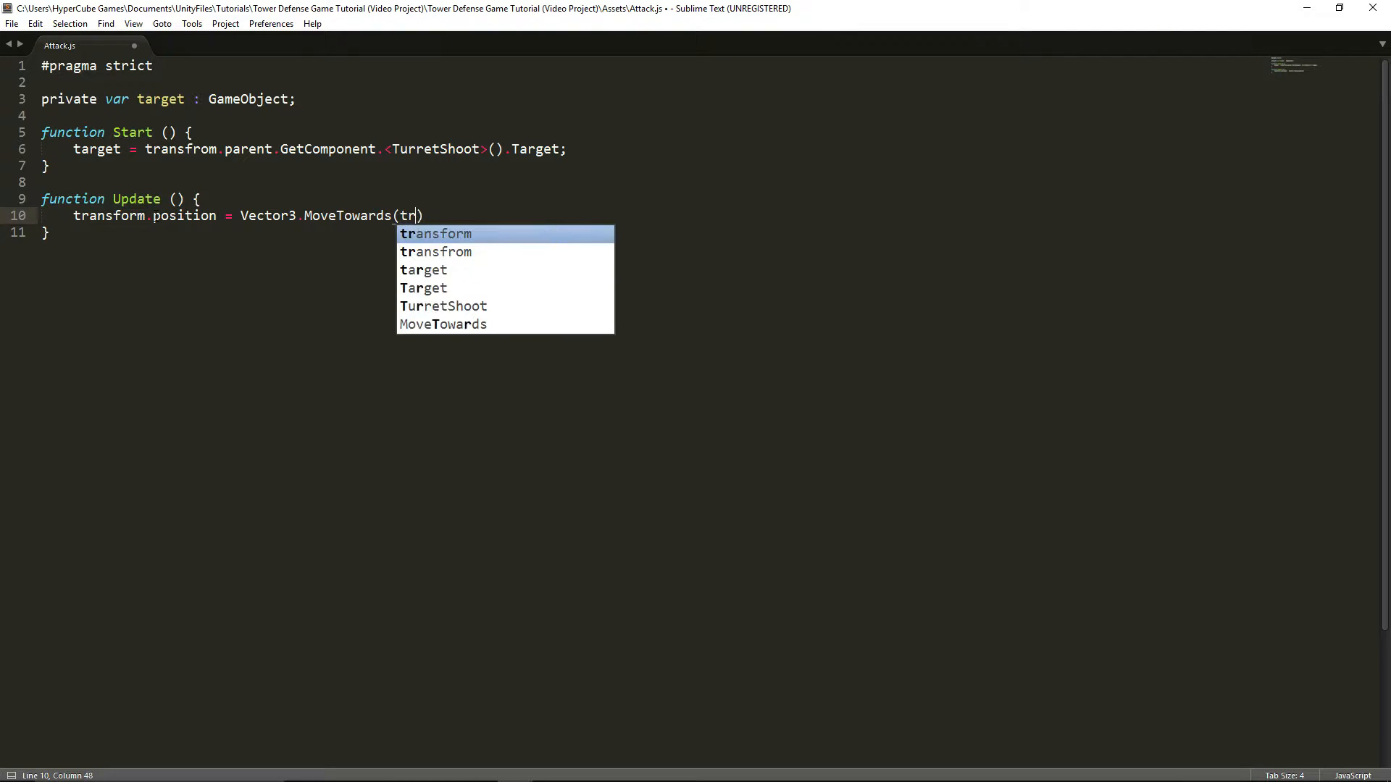
type("ansform.po")
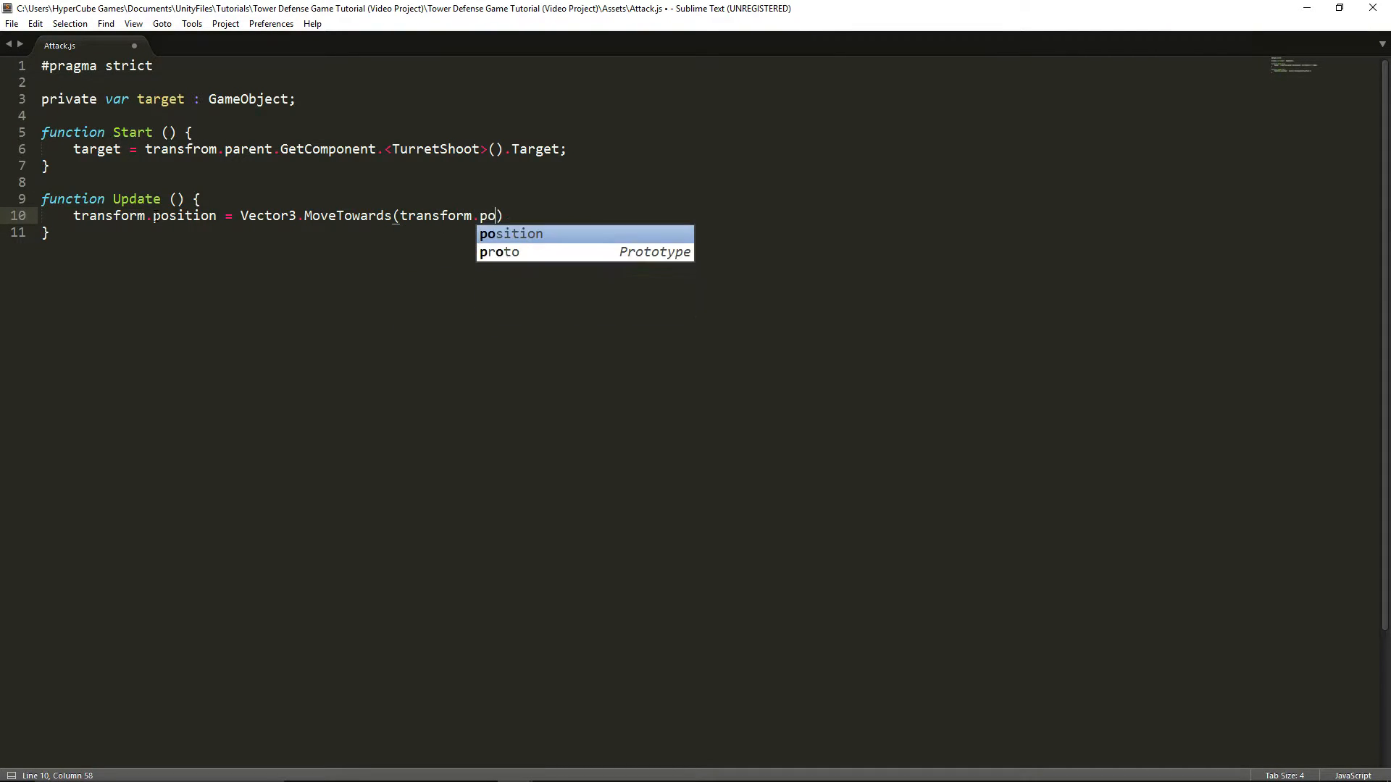
type("sition,")
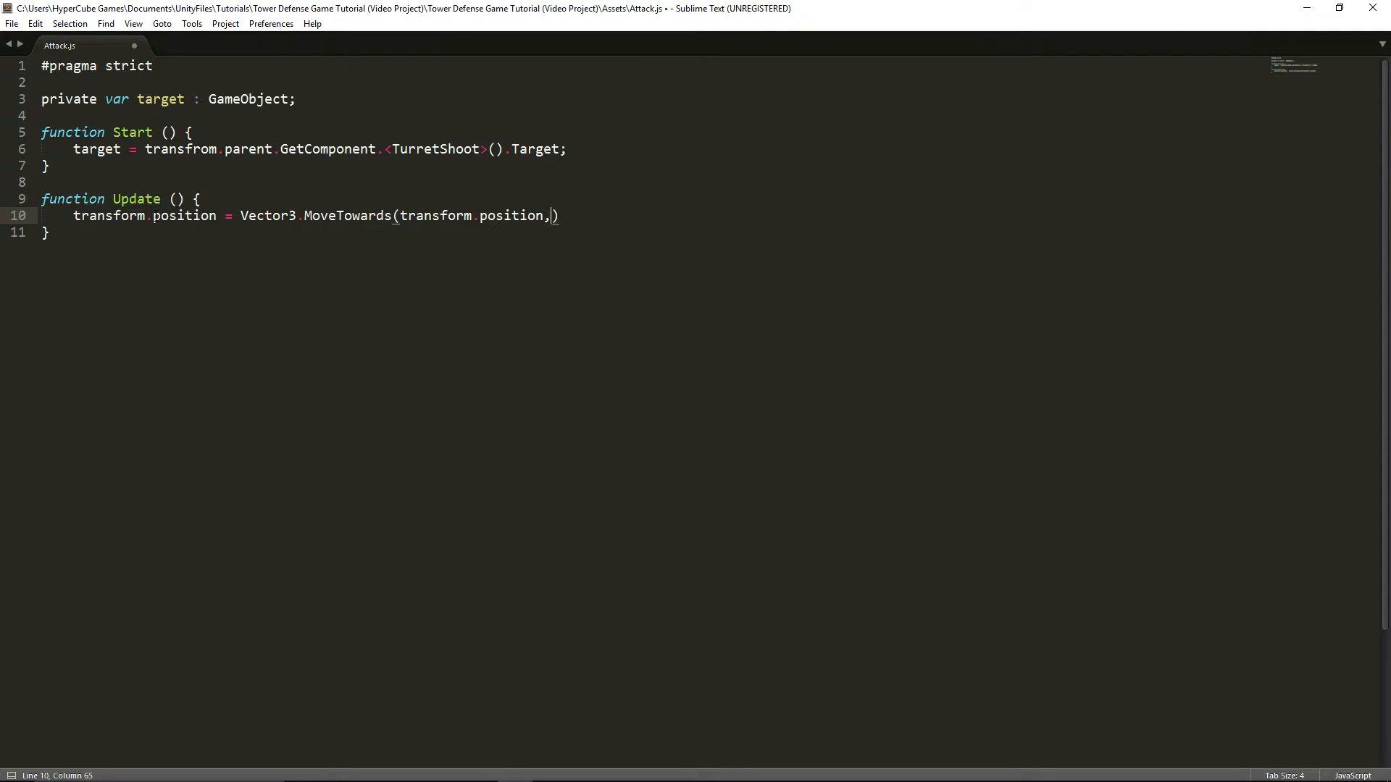
type("\" \"")
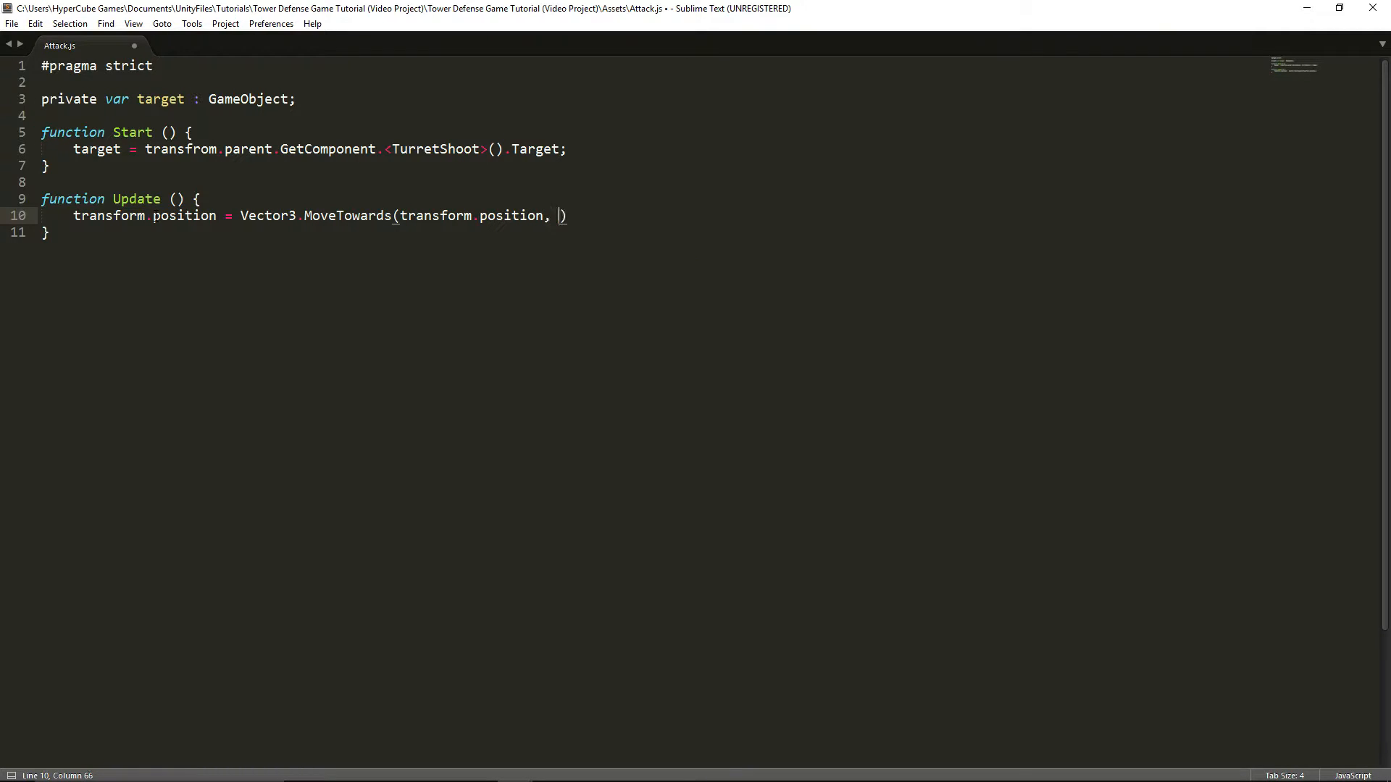
type("target")
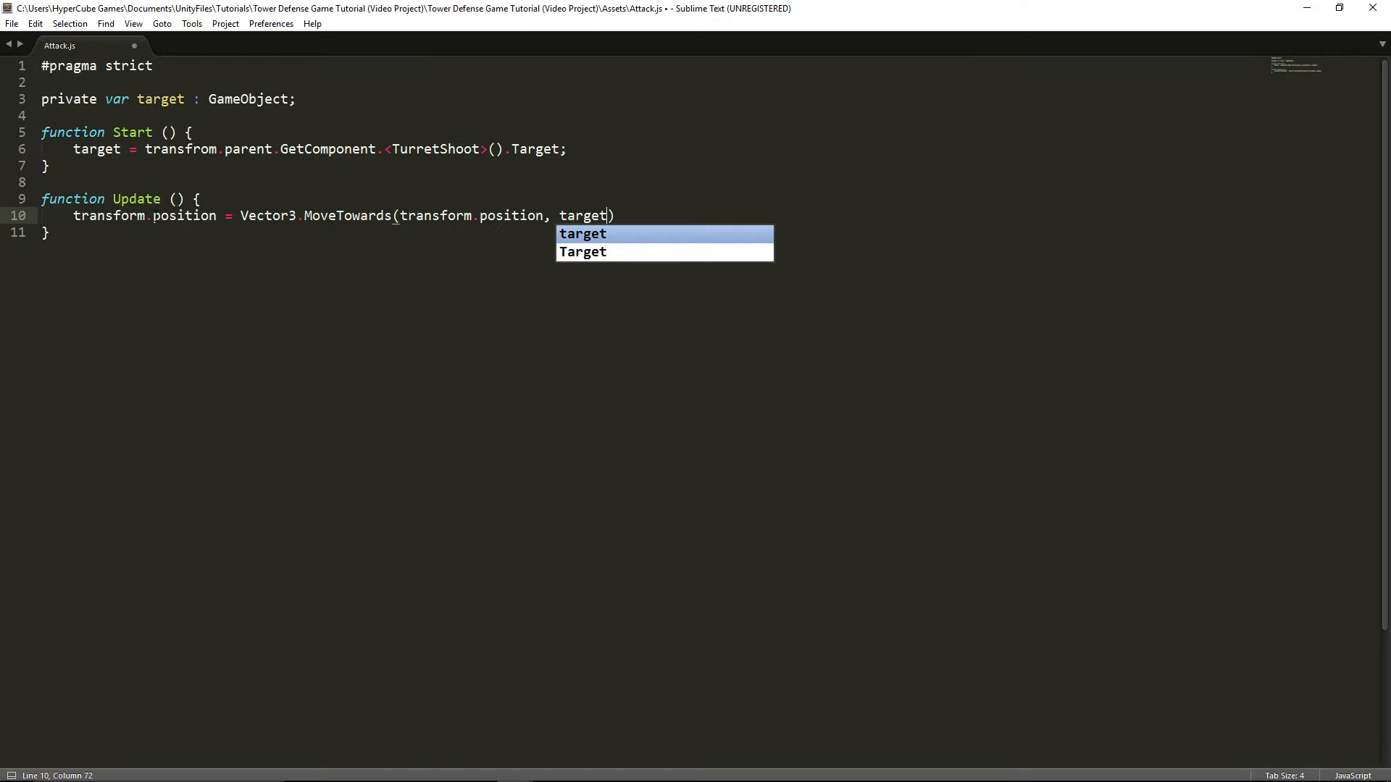
type(".transform.position, 10 *")
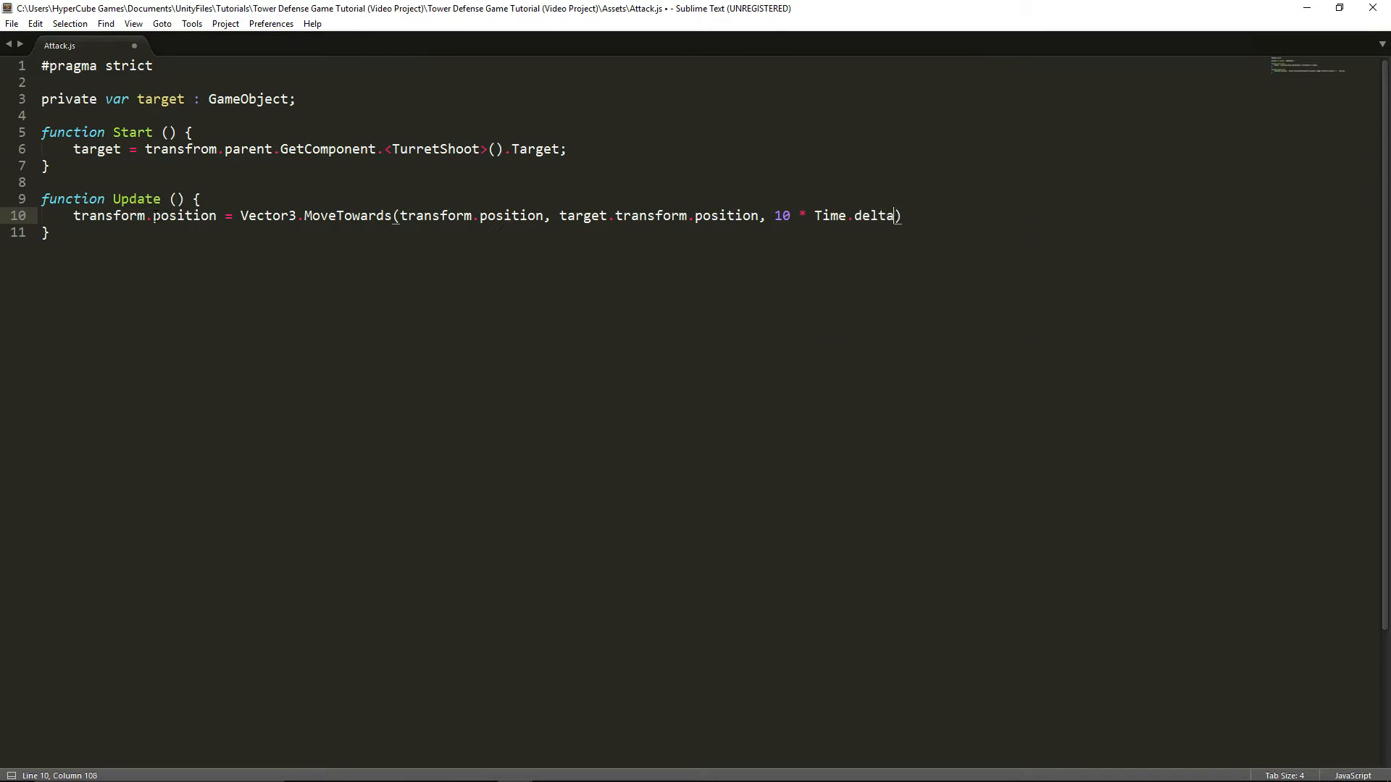
type("Time")
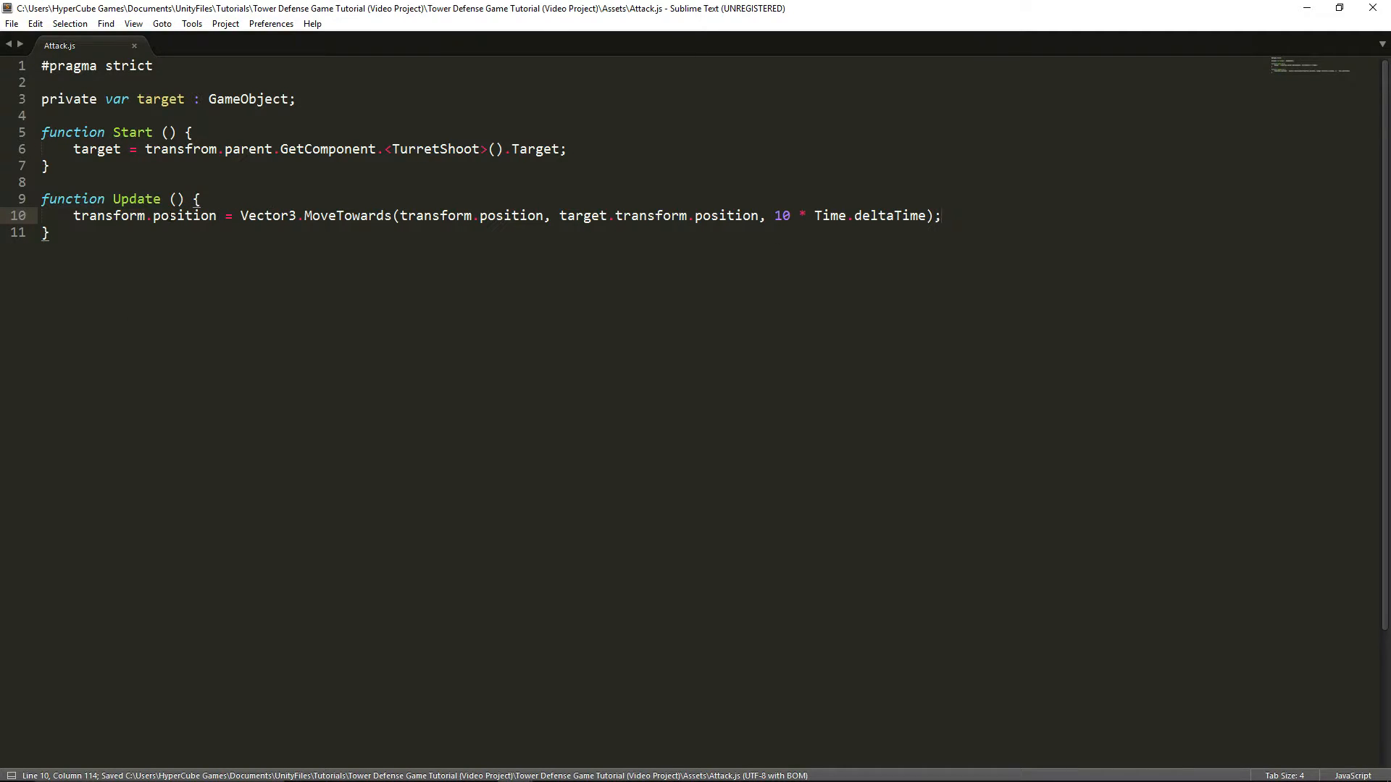
left_click(202, 198)
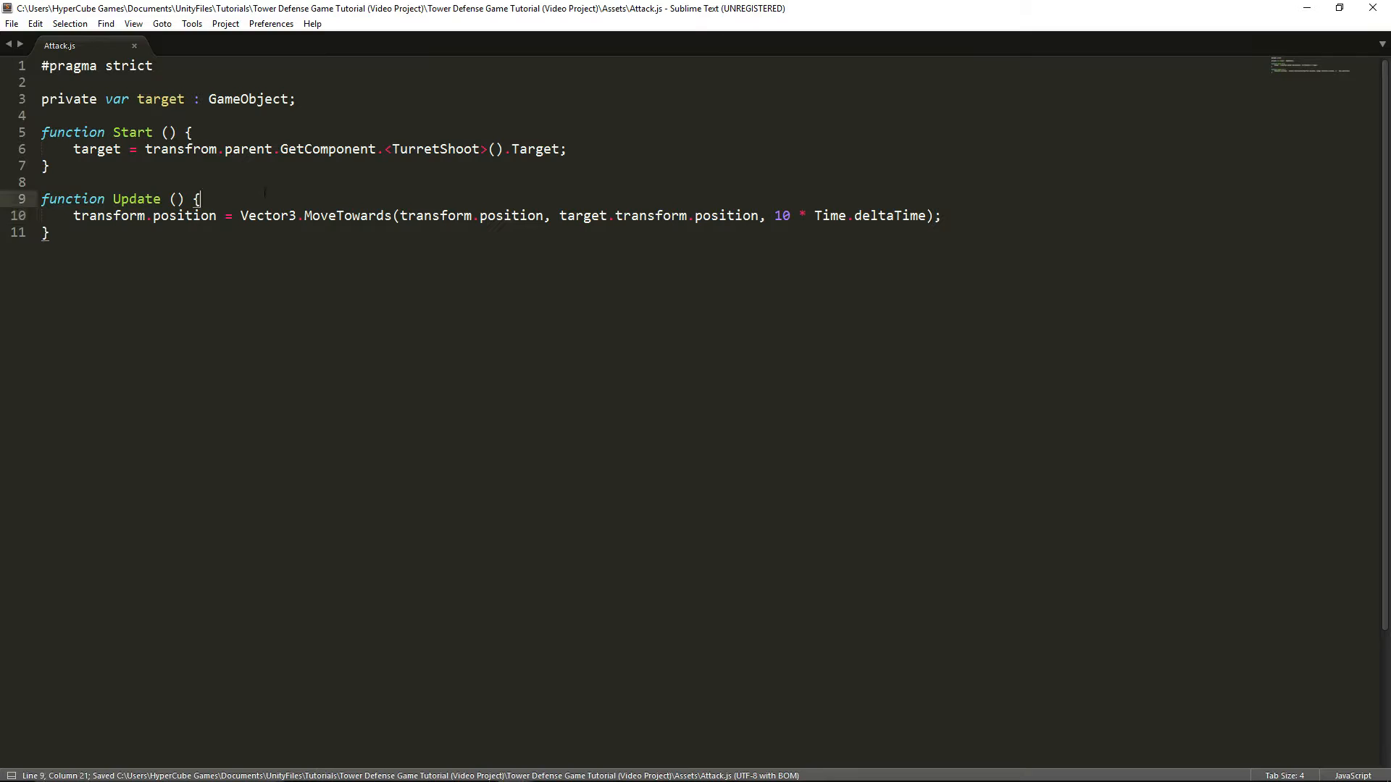
- Add 'if (target == null) { Destroy(gameObject); }' at the top of Update
key("Enter")
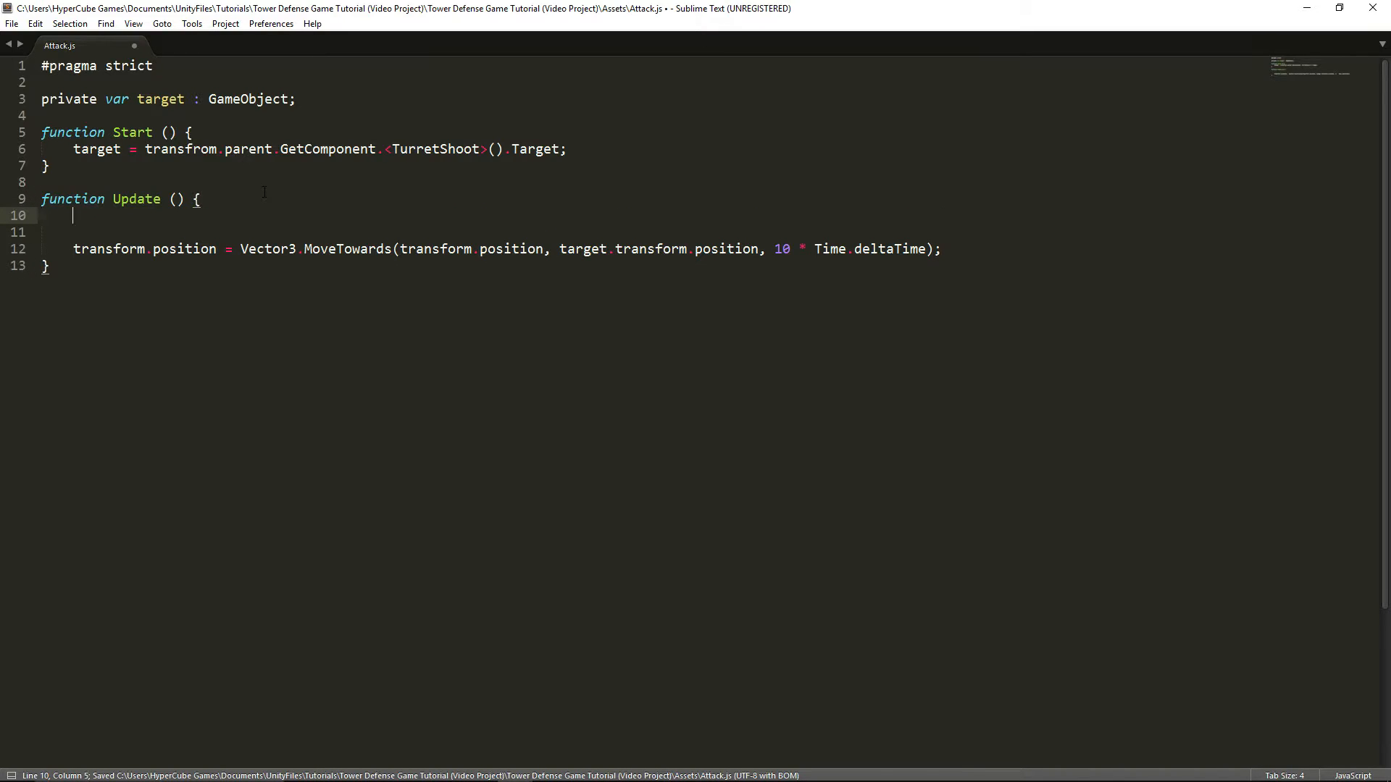
type("if (t")
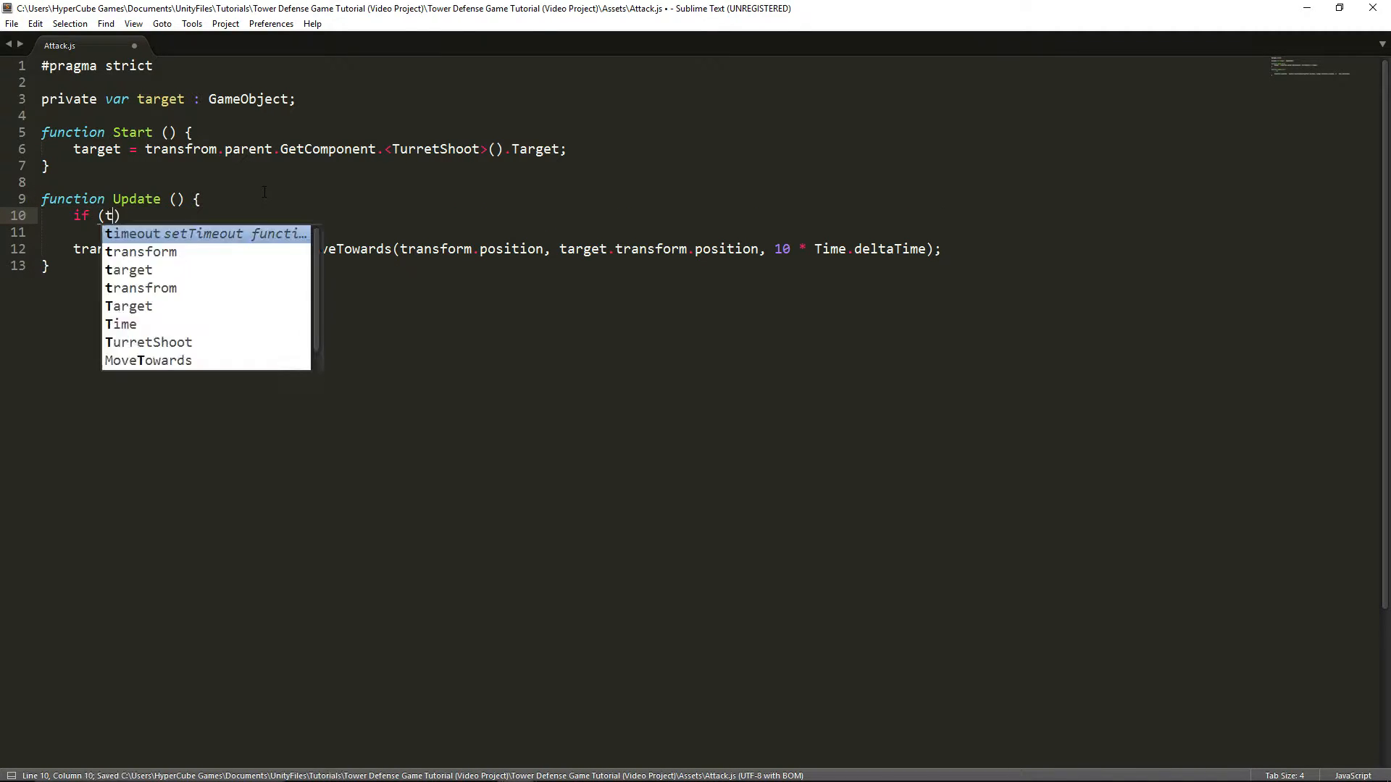
type("arget = null")
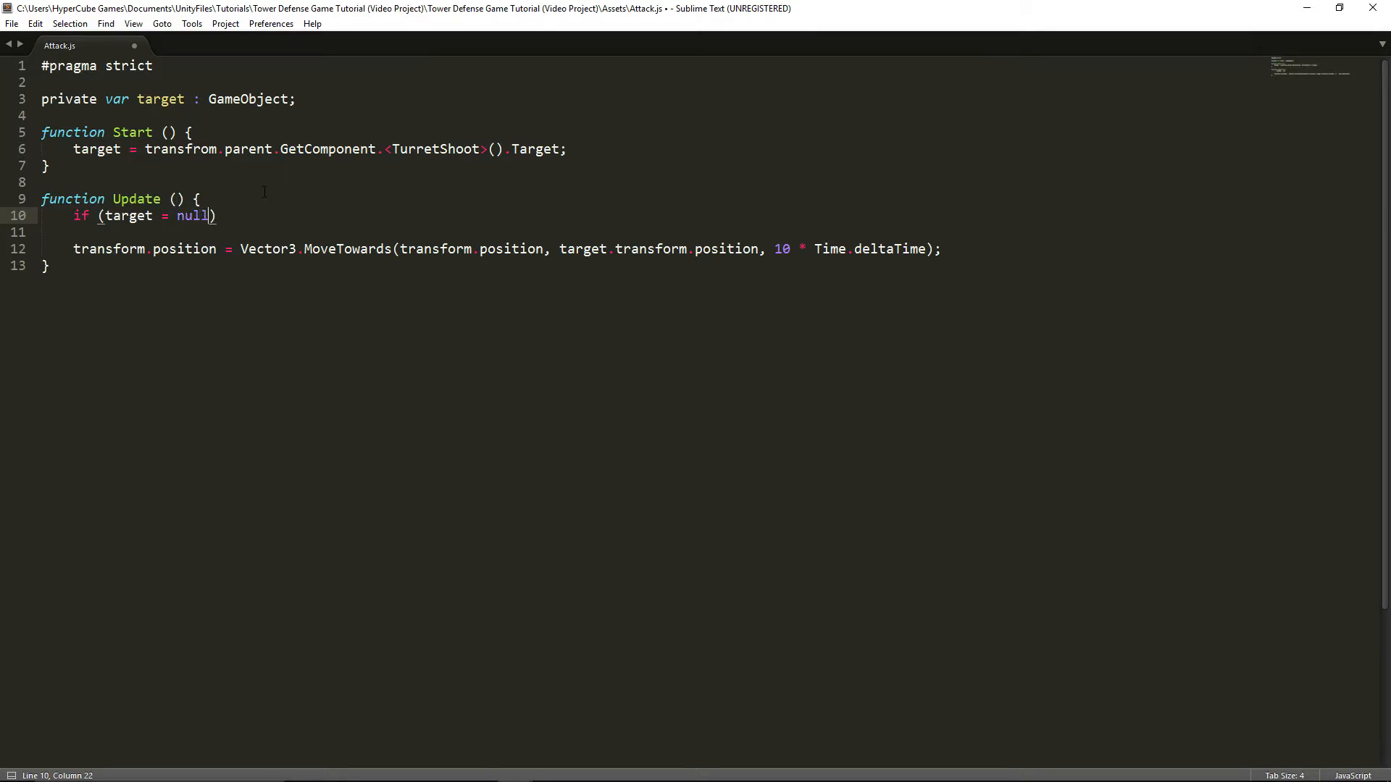
type("=")
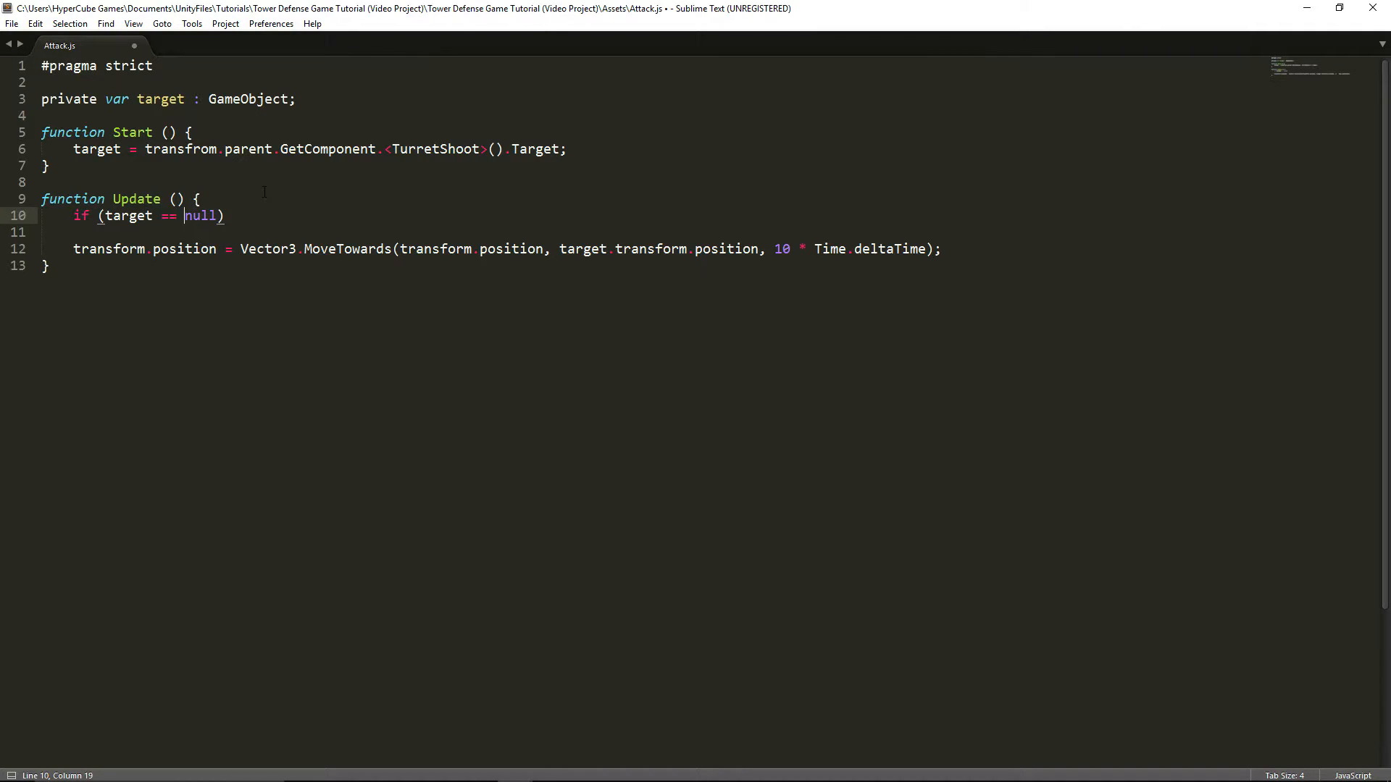
type("{}")
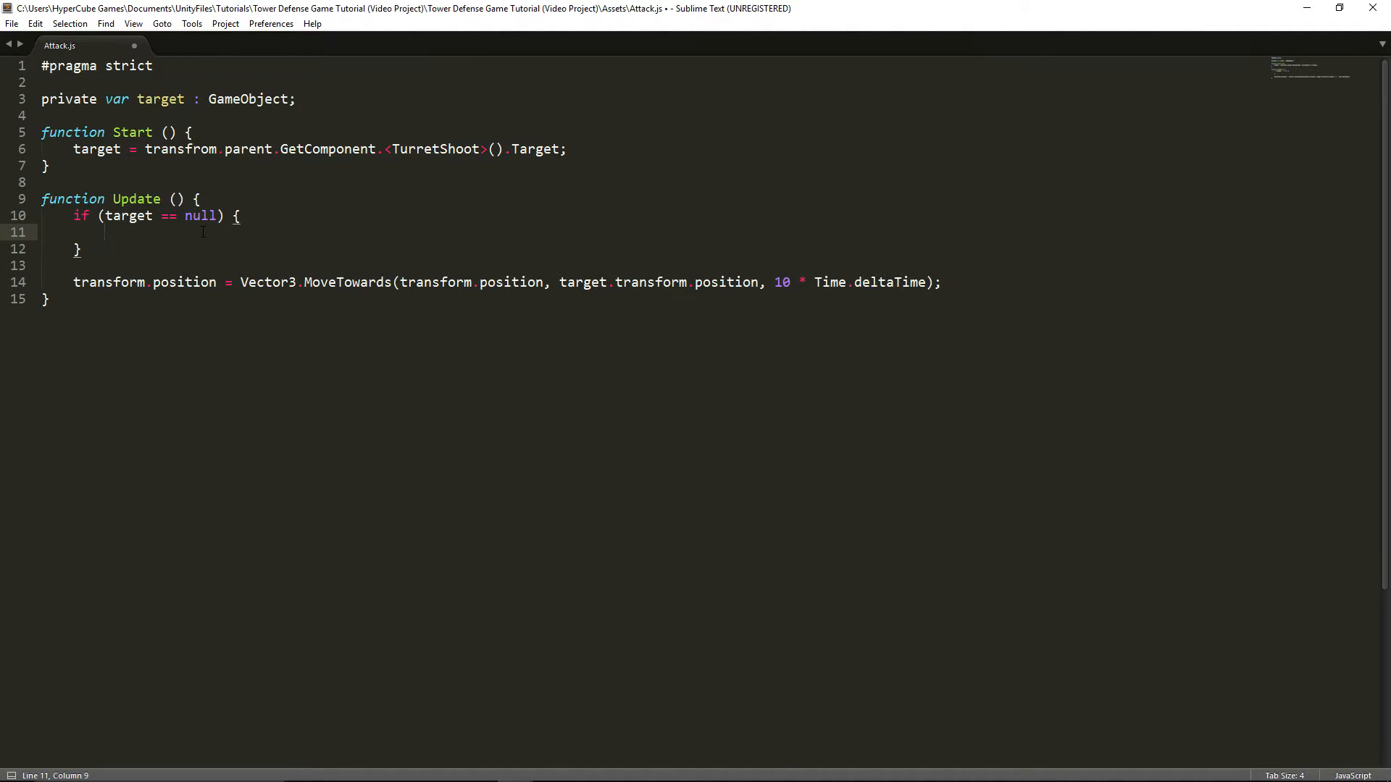
type("Destroy(")
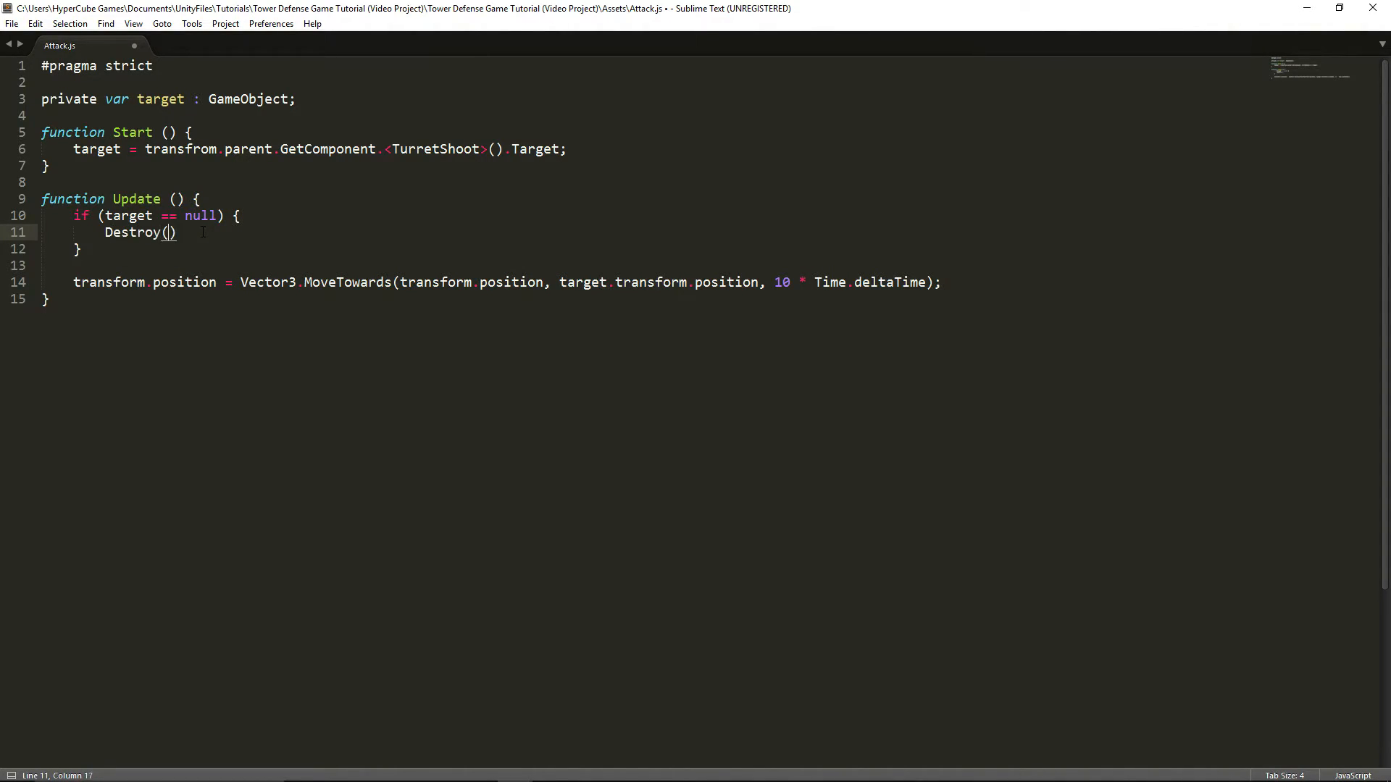
type("gameObject")
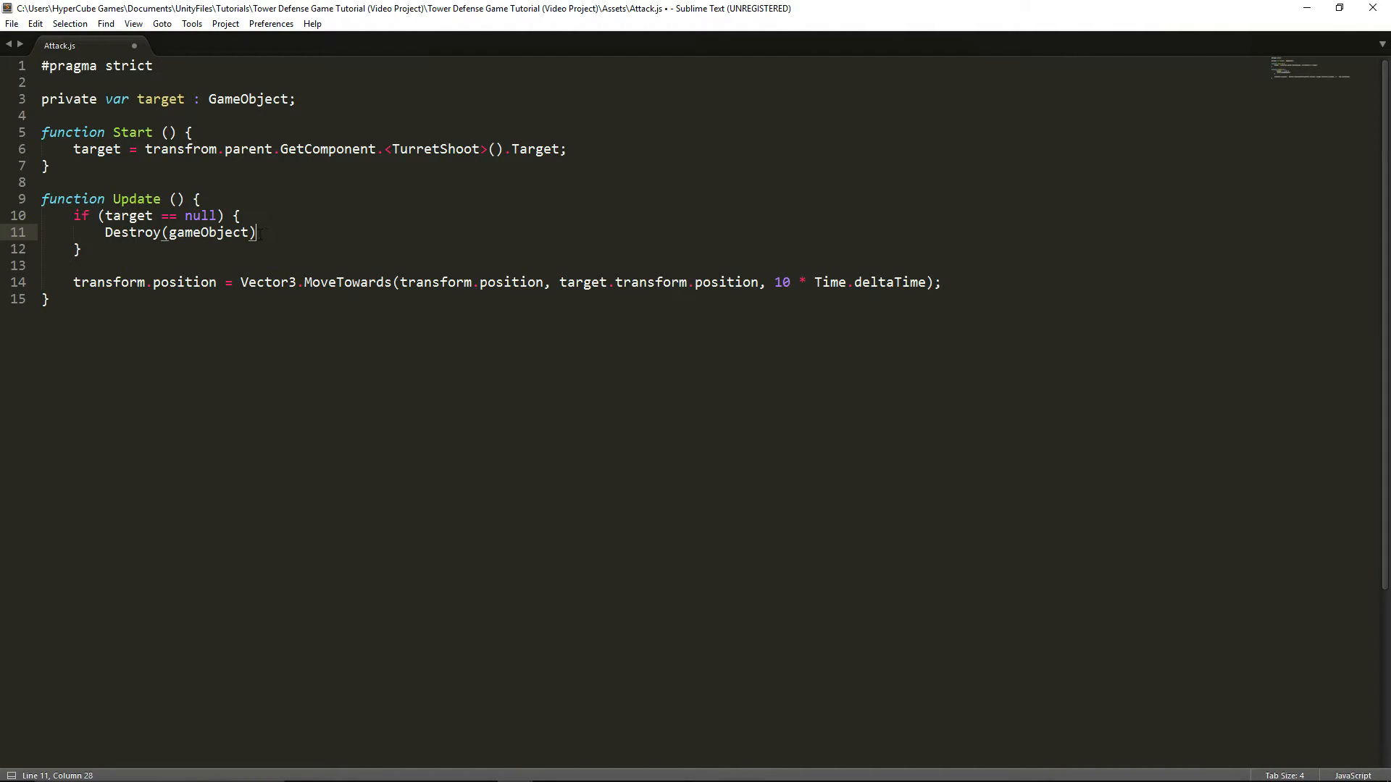
type(";")
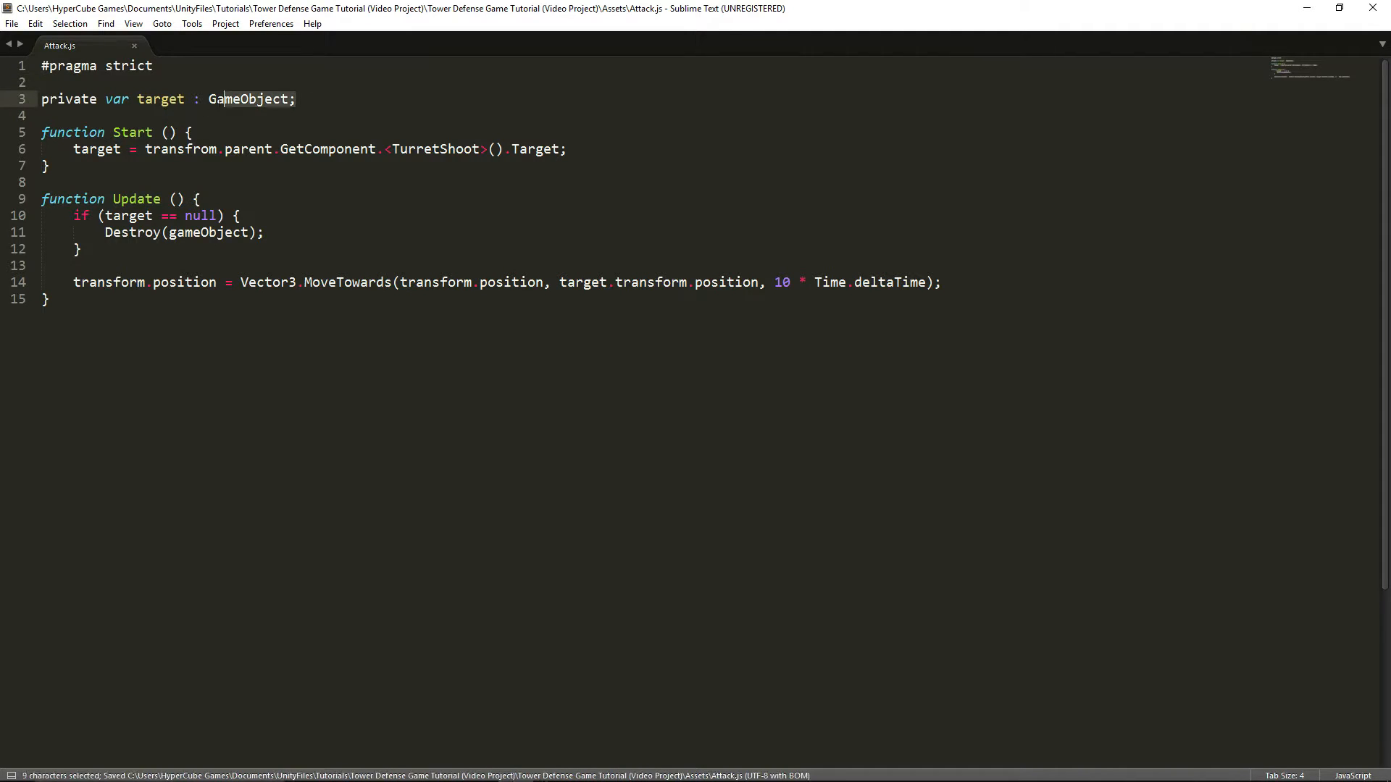
triple_click(134, 100)
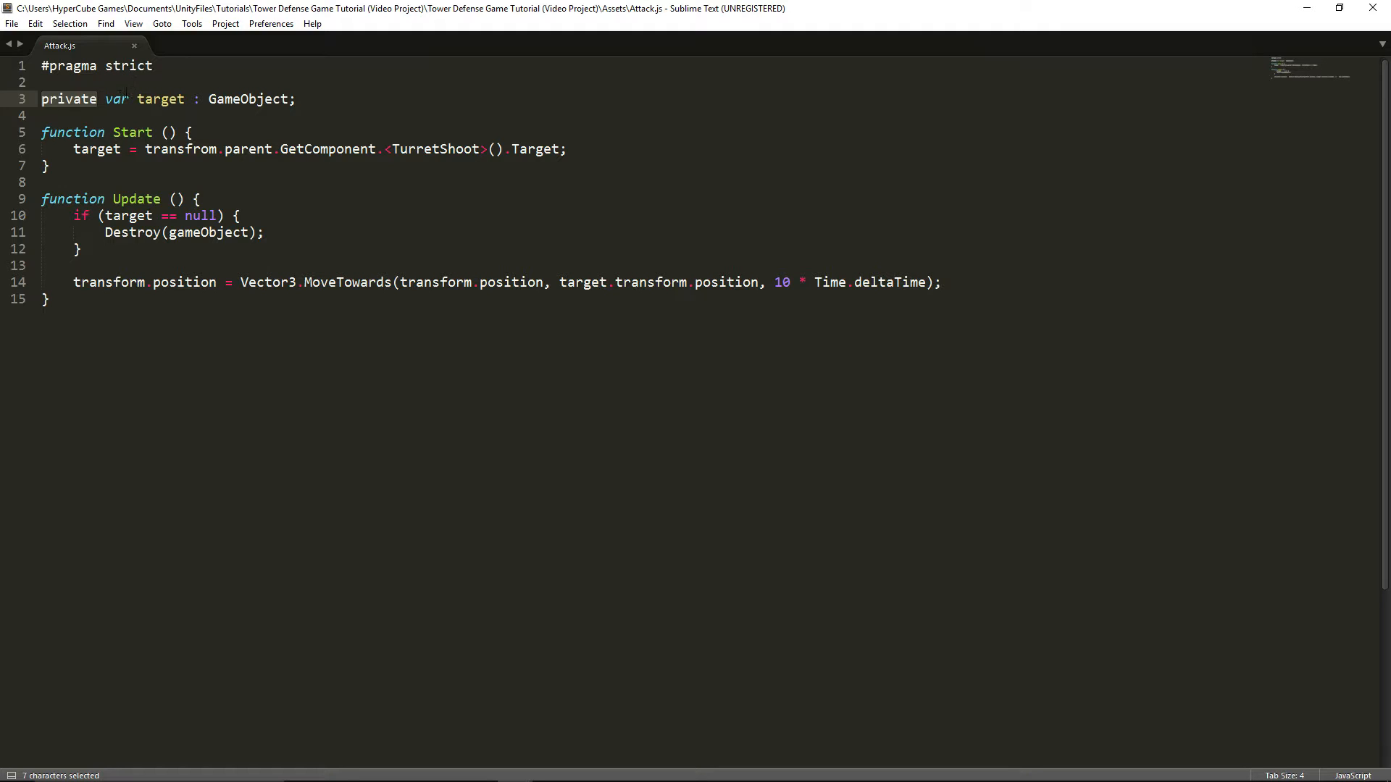
left_click(122, 100)
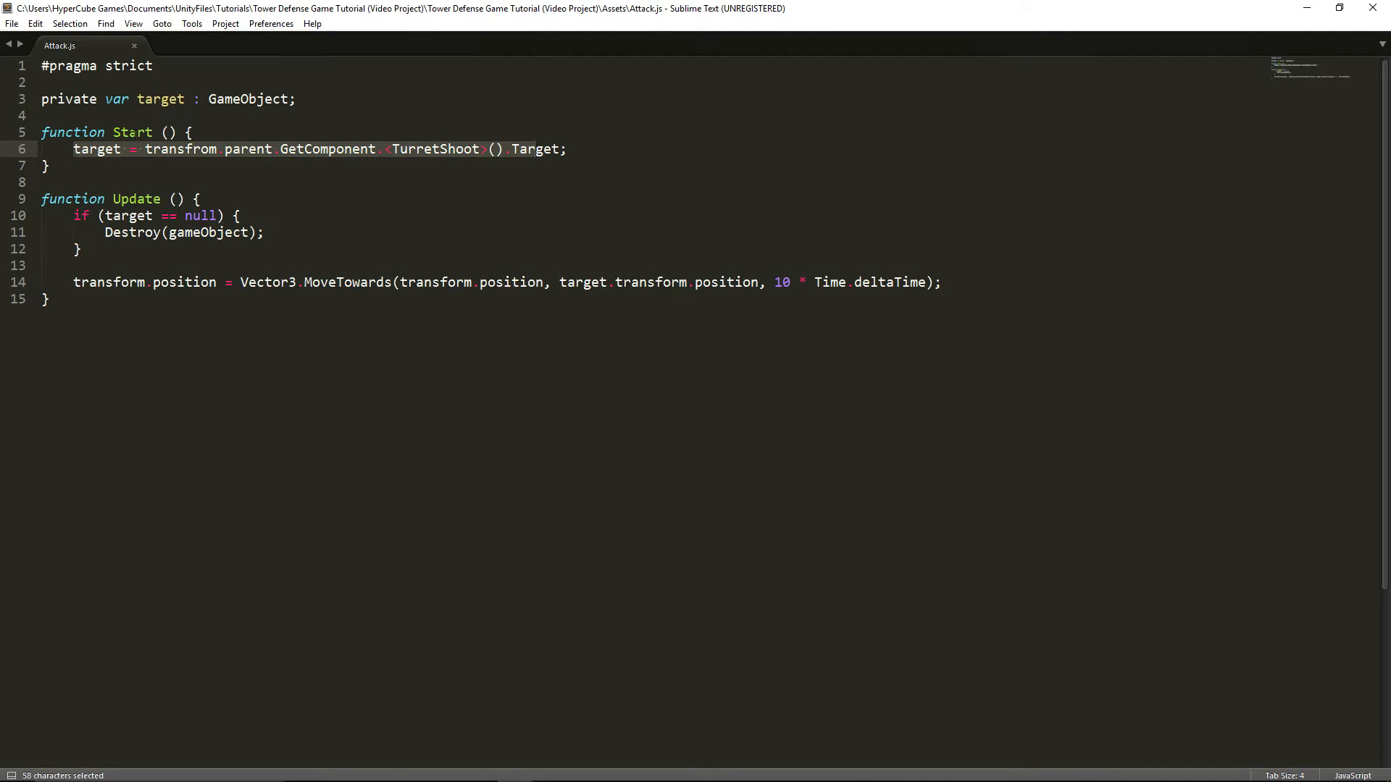
left_click(232, 133)
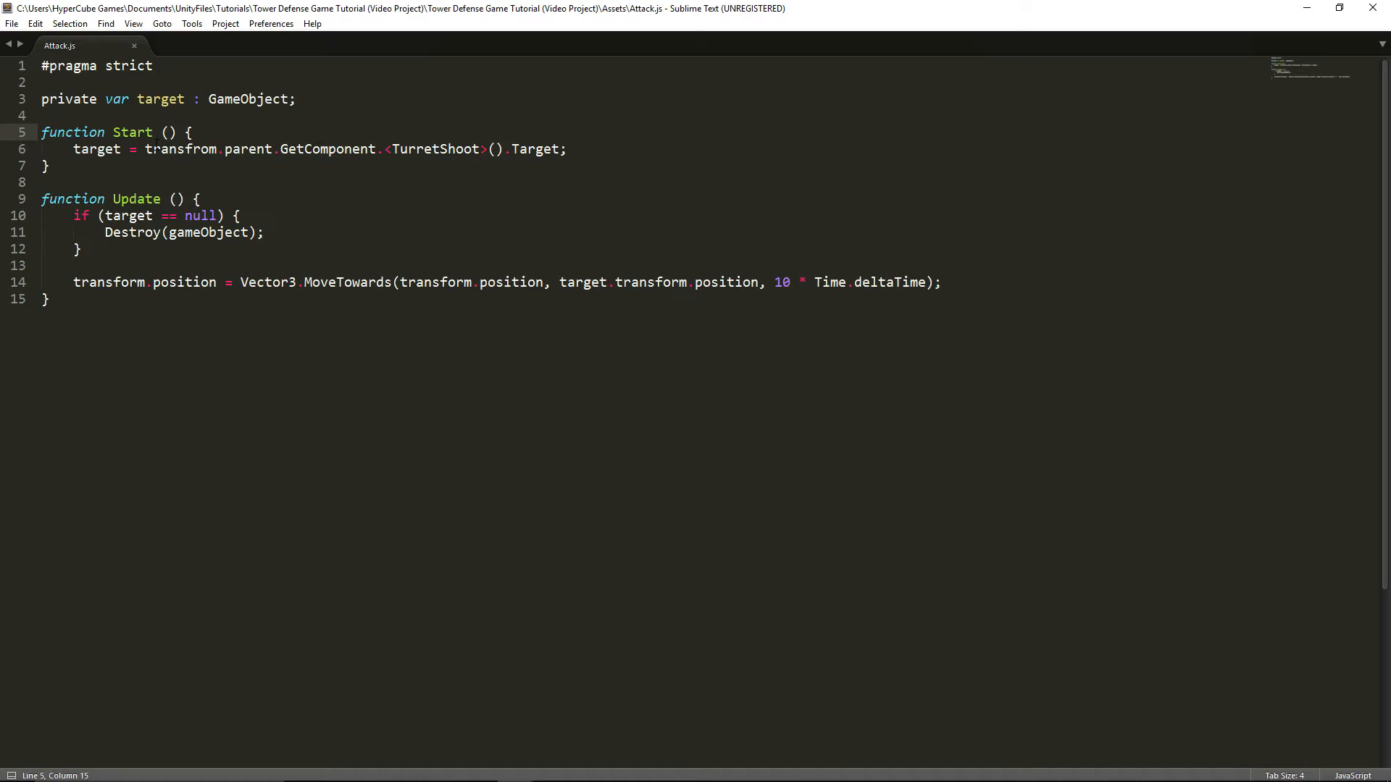
left_click_drag(144, 148, 565, 148)
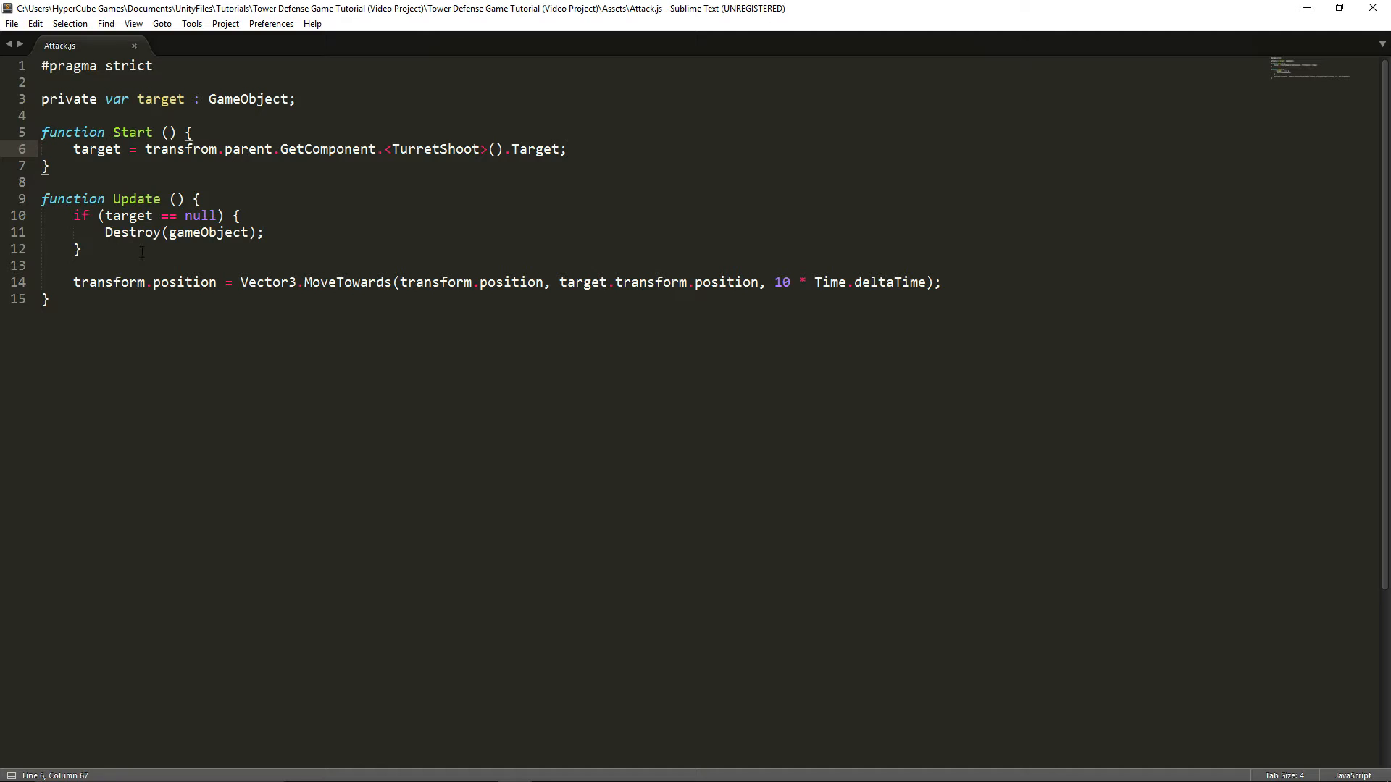
left_click(85, 250)
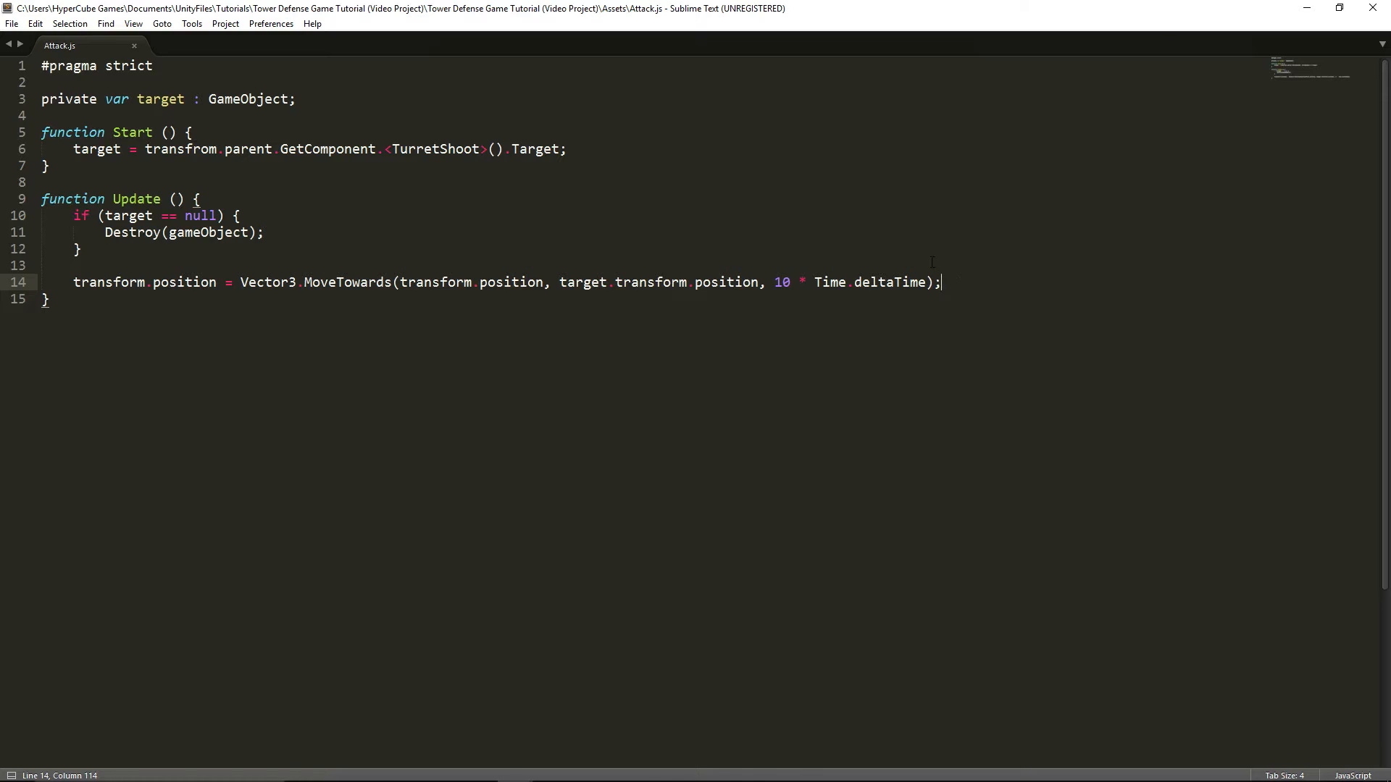
key("ctrl+s")
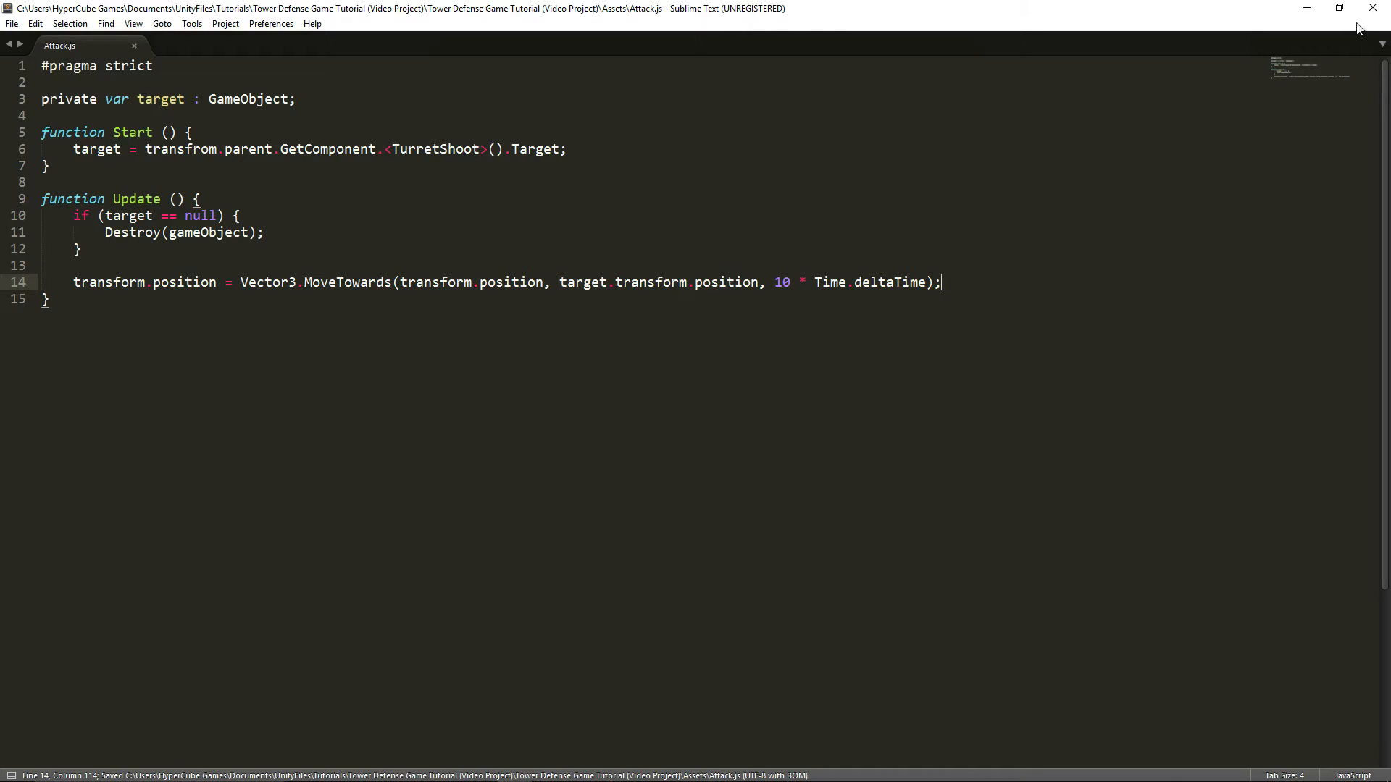
mouse_move(1302, 8)
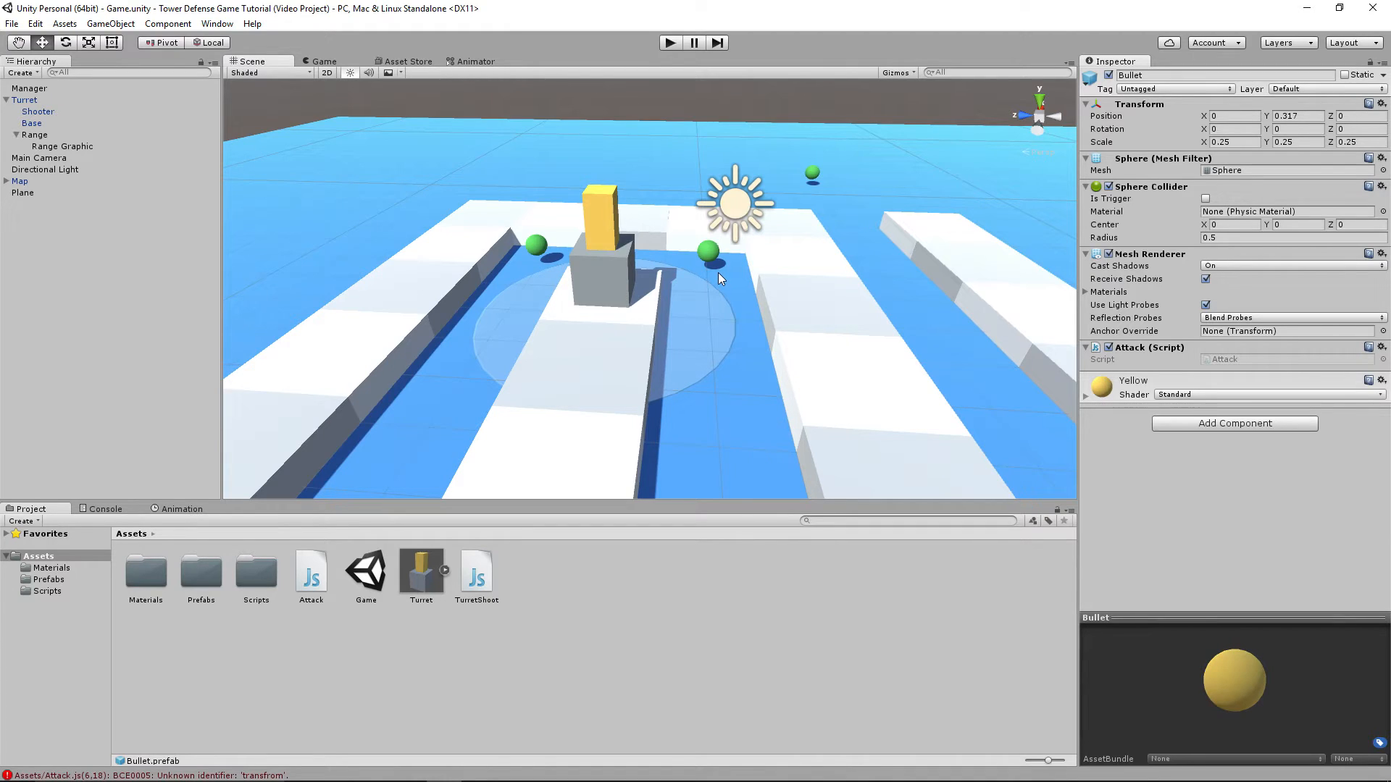
- Show the Console to read the BCE0005 unknown identifier 'transfrom' error
left_click(106, 508)
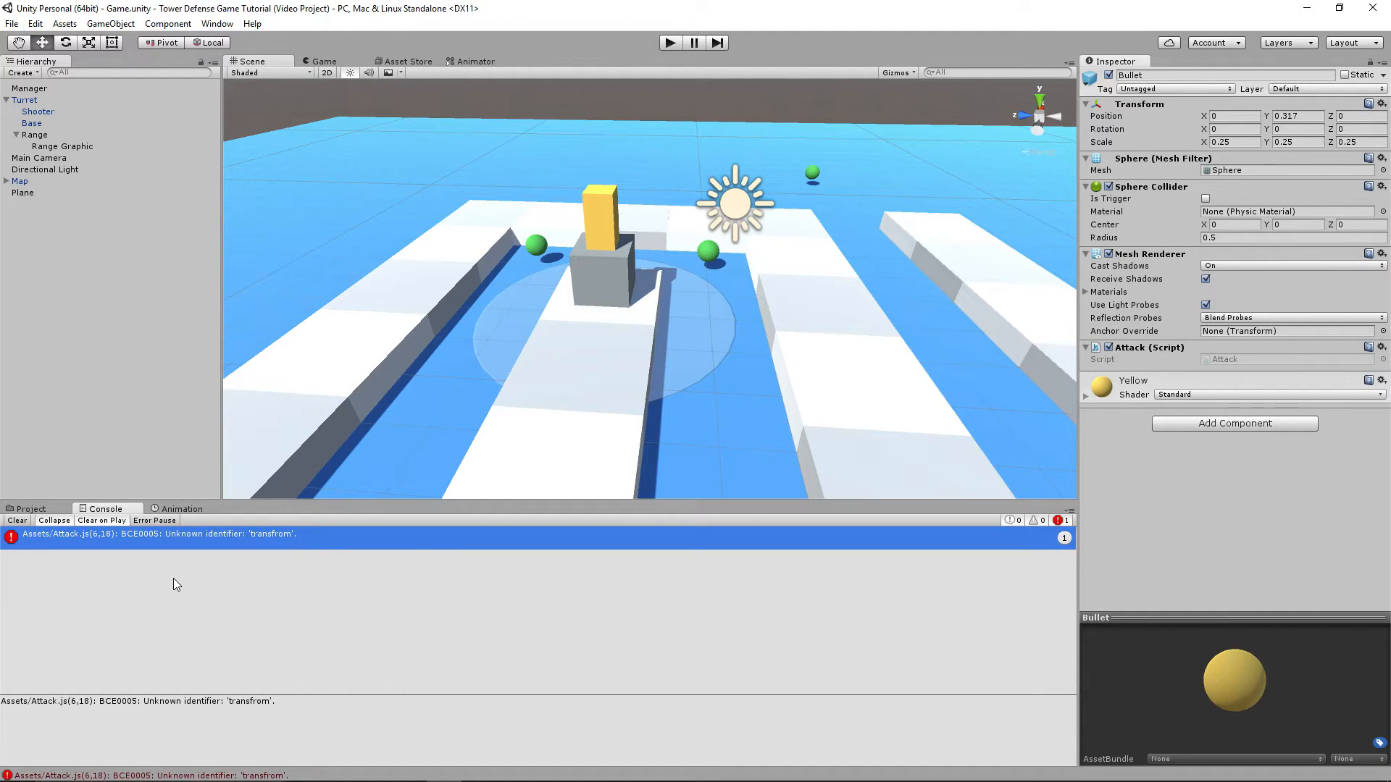
mouse_move(248, 561)
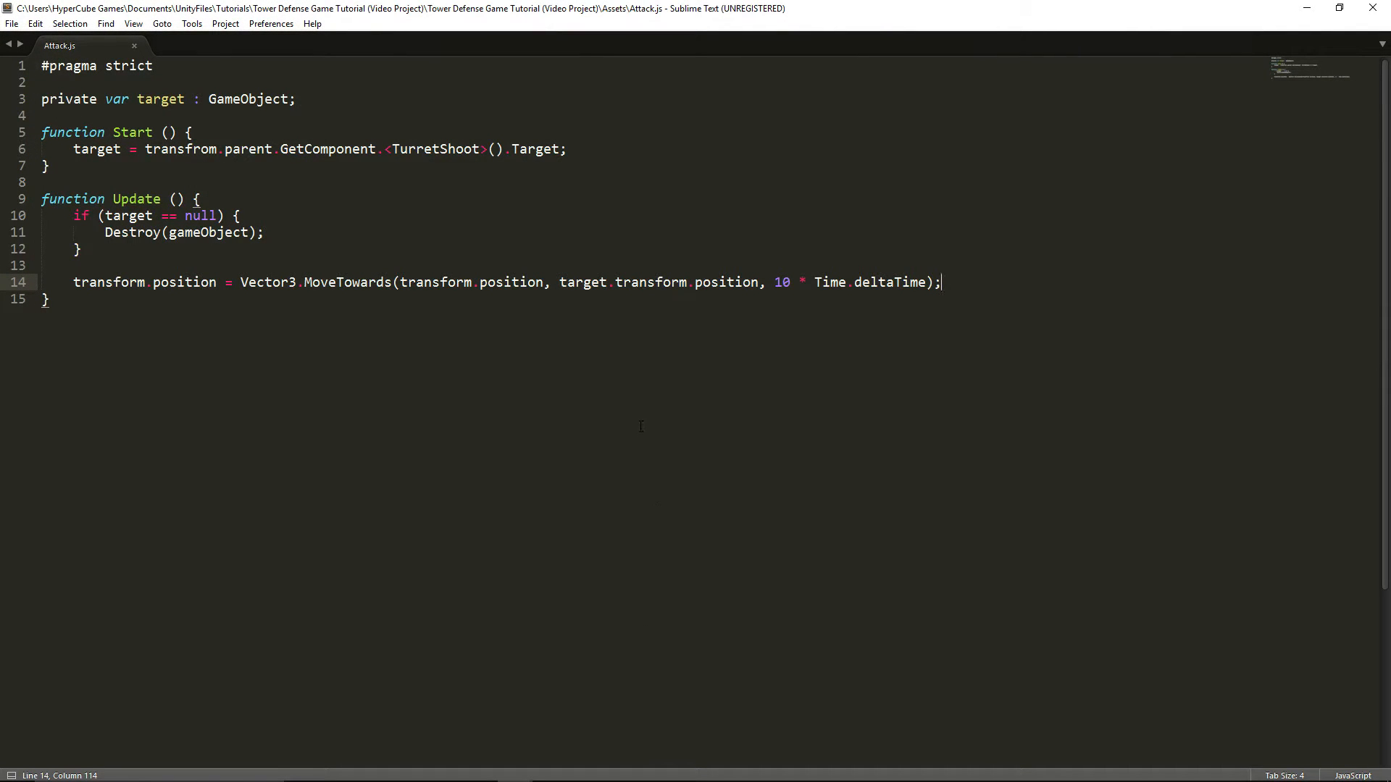
mouse_move(516, 351)
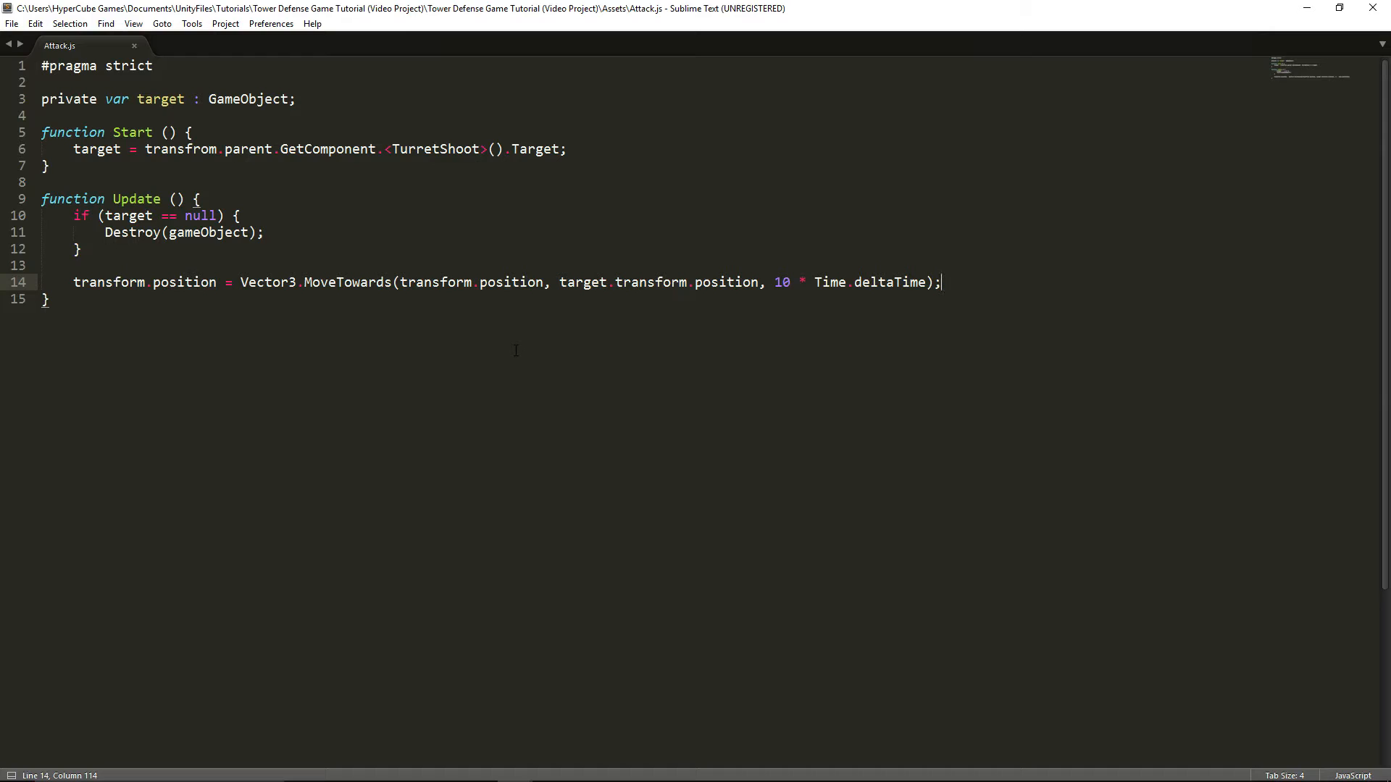
- Replace 'transfrom' with 'transform' on line 6 and save Attack.js
double_click(181, 150)
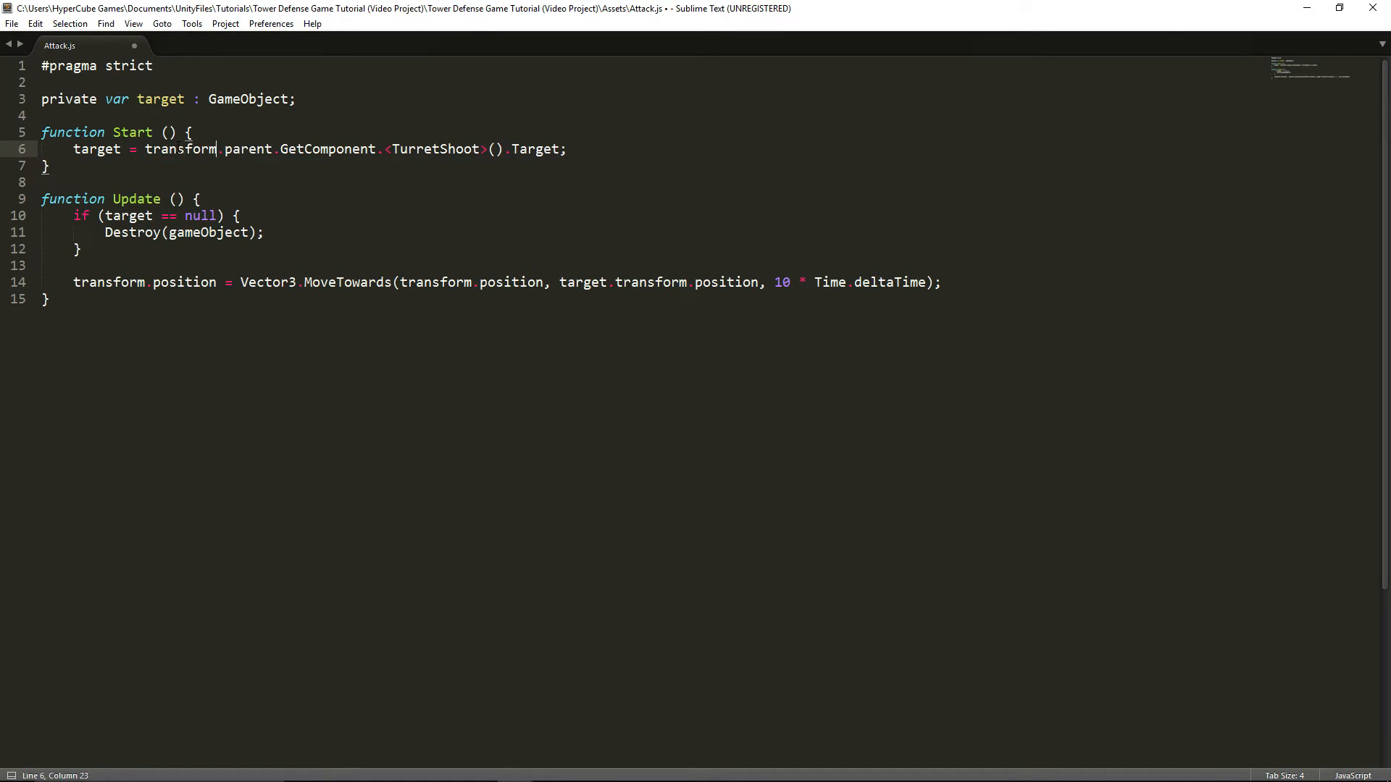
key("ctrl+s")
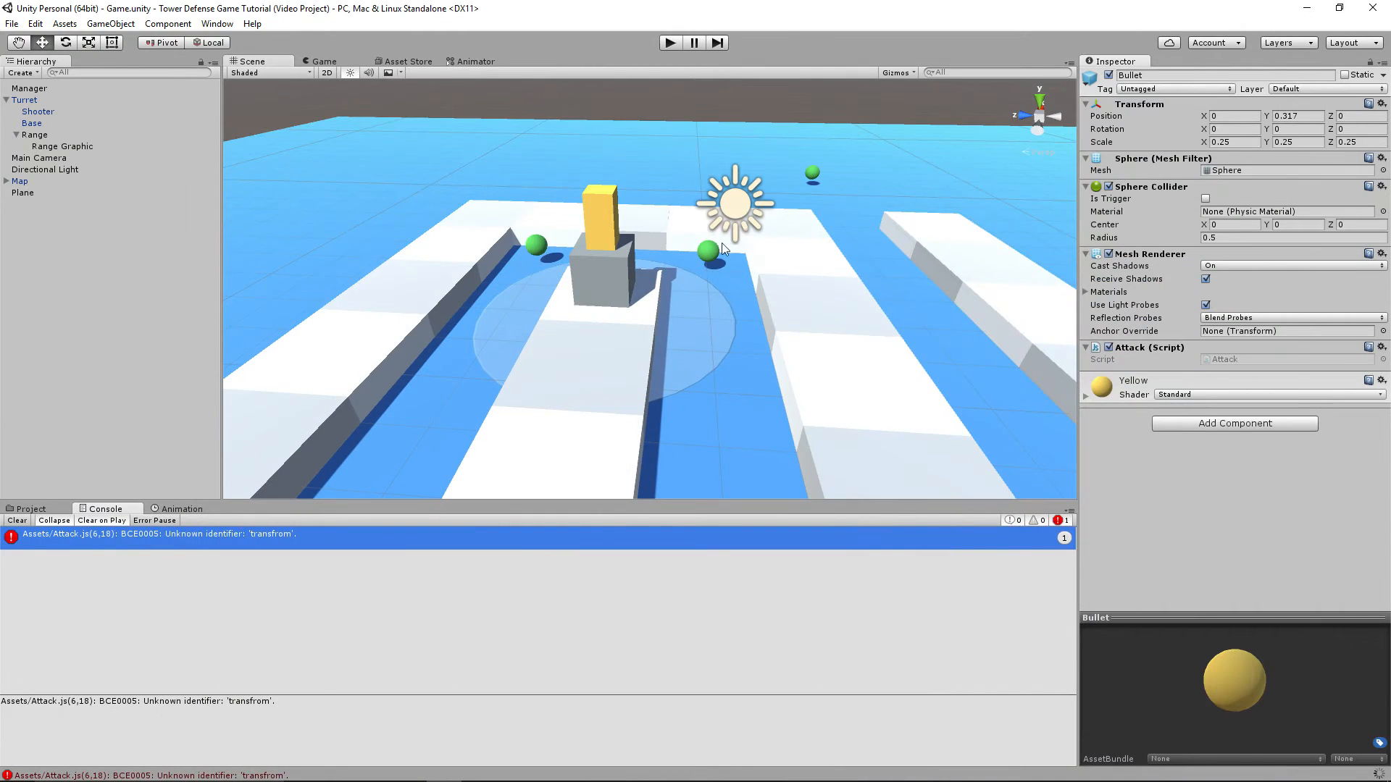
mouse_move(161, 566)
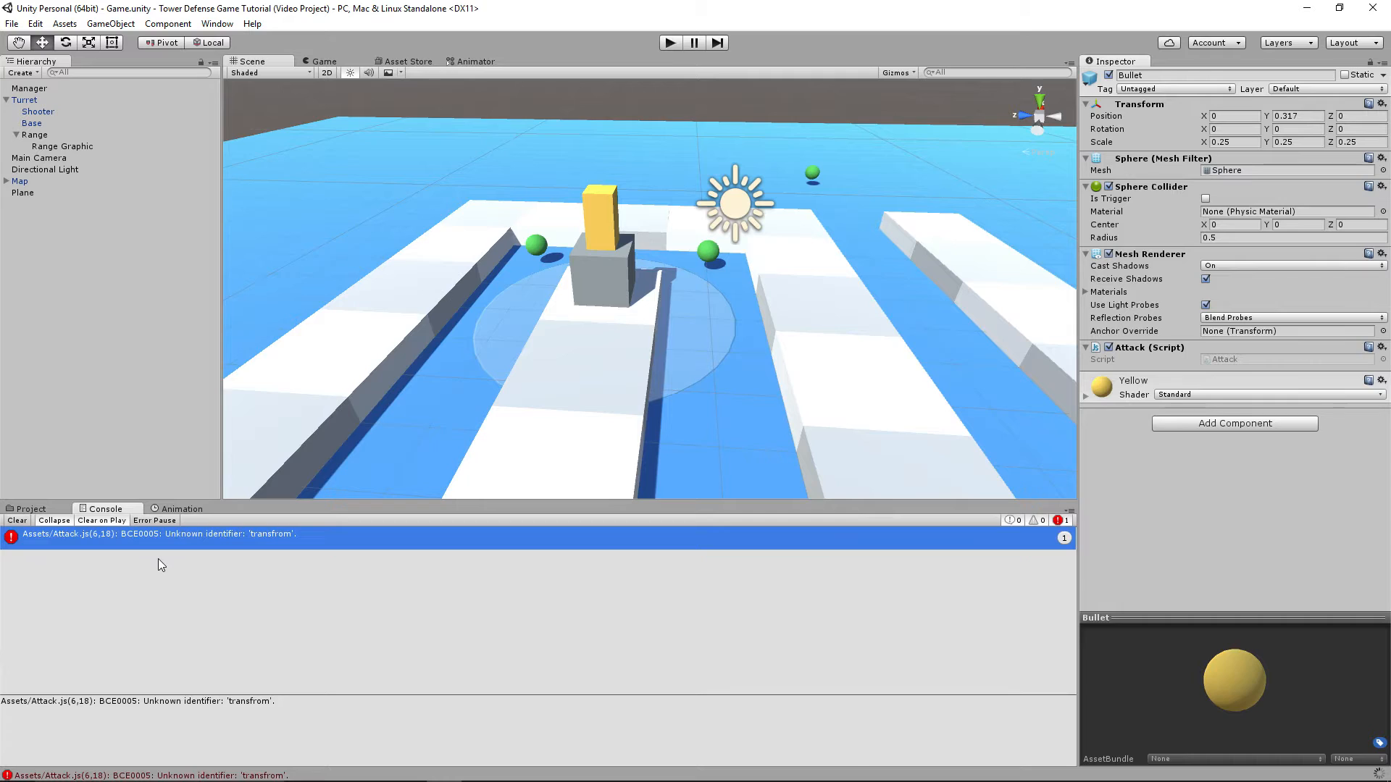
- Attach Attack.js to the Bullet prefab and reopen the Prefabs folder in the Project window
left_click(16, 520)
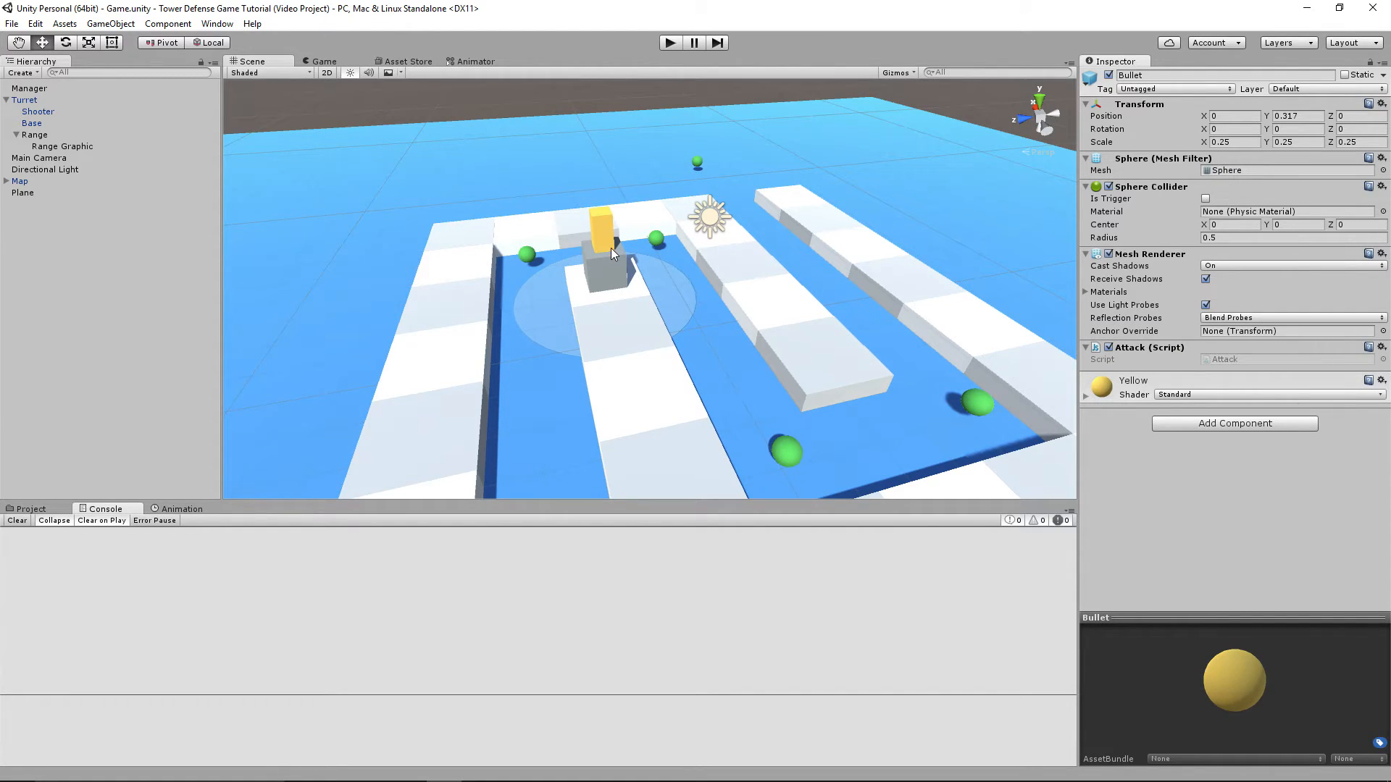
mouse_move(125, 158)
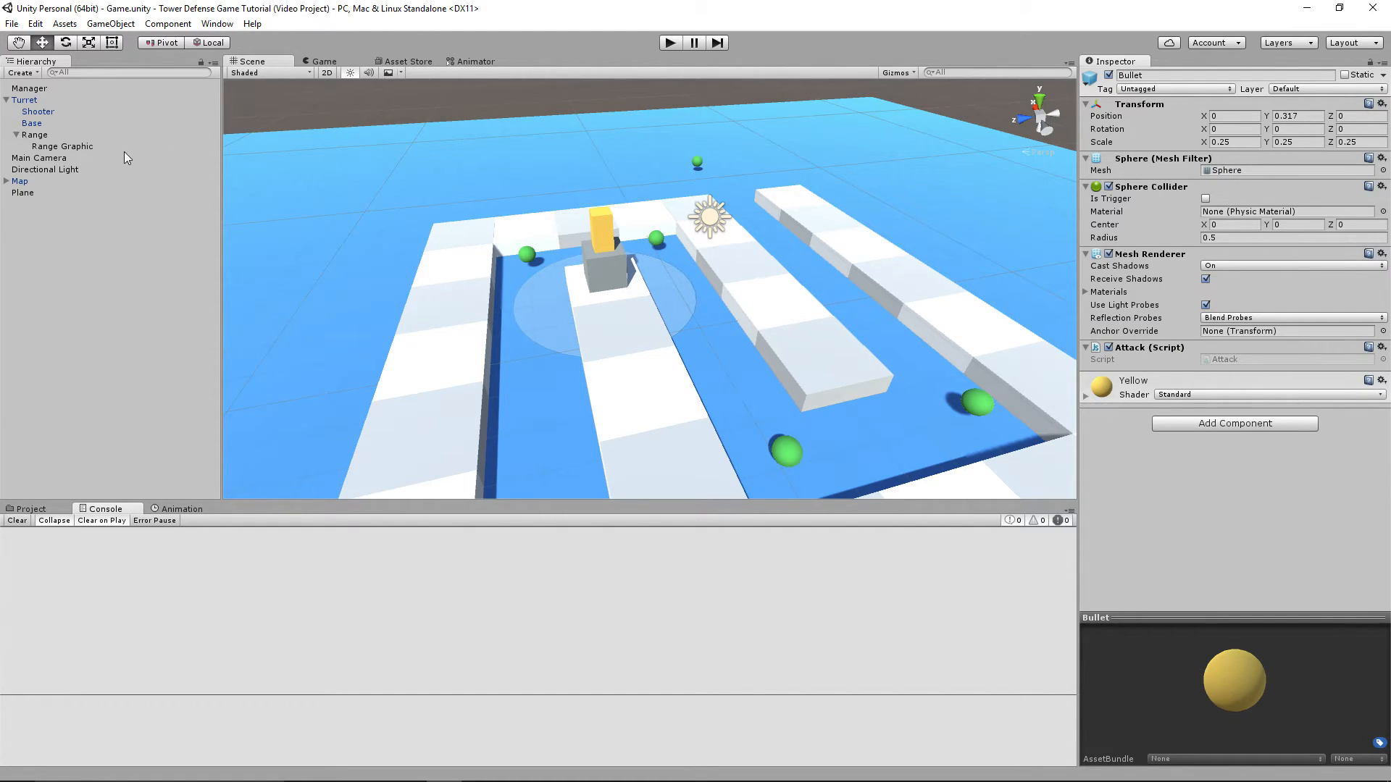
left_click(29, 508)
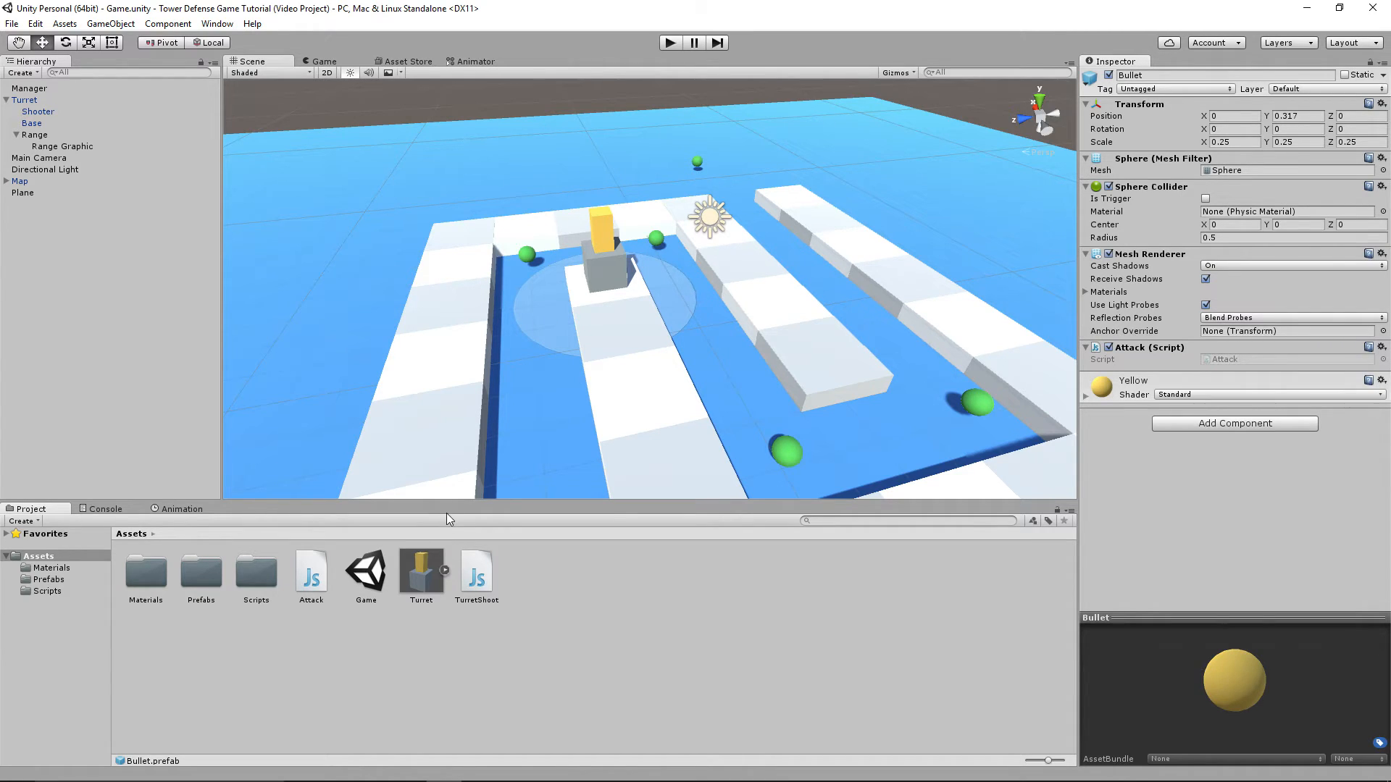
left_click(200, 571)
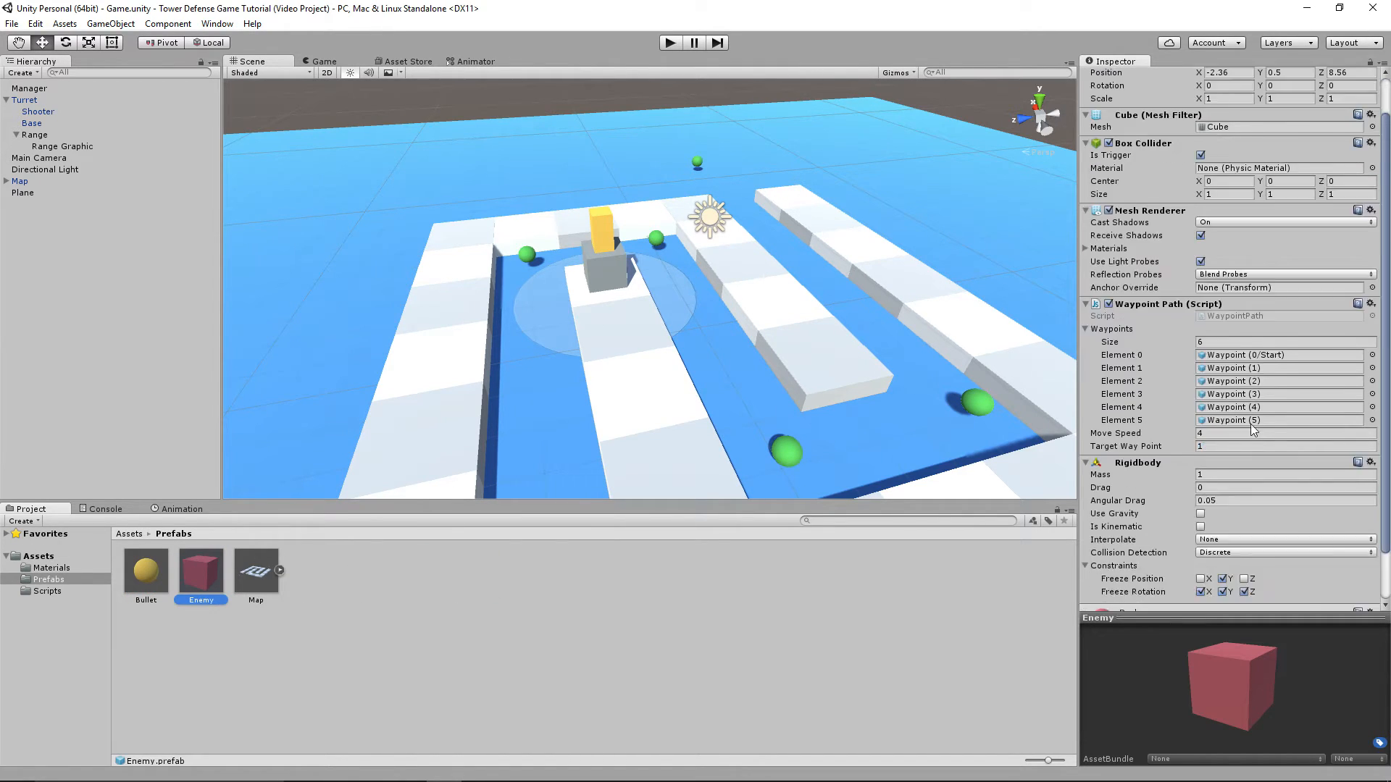
- Add a new JavaScript script component named EnemyHealth to the Enemy prefab
left_click(1228, 598)
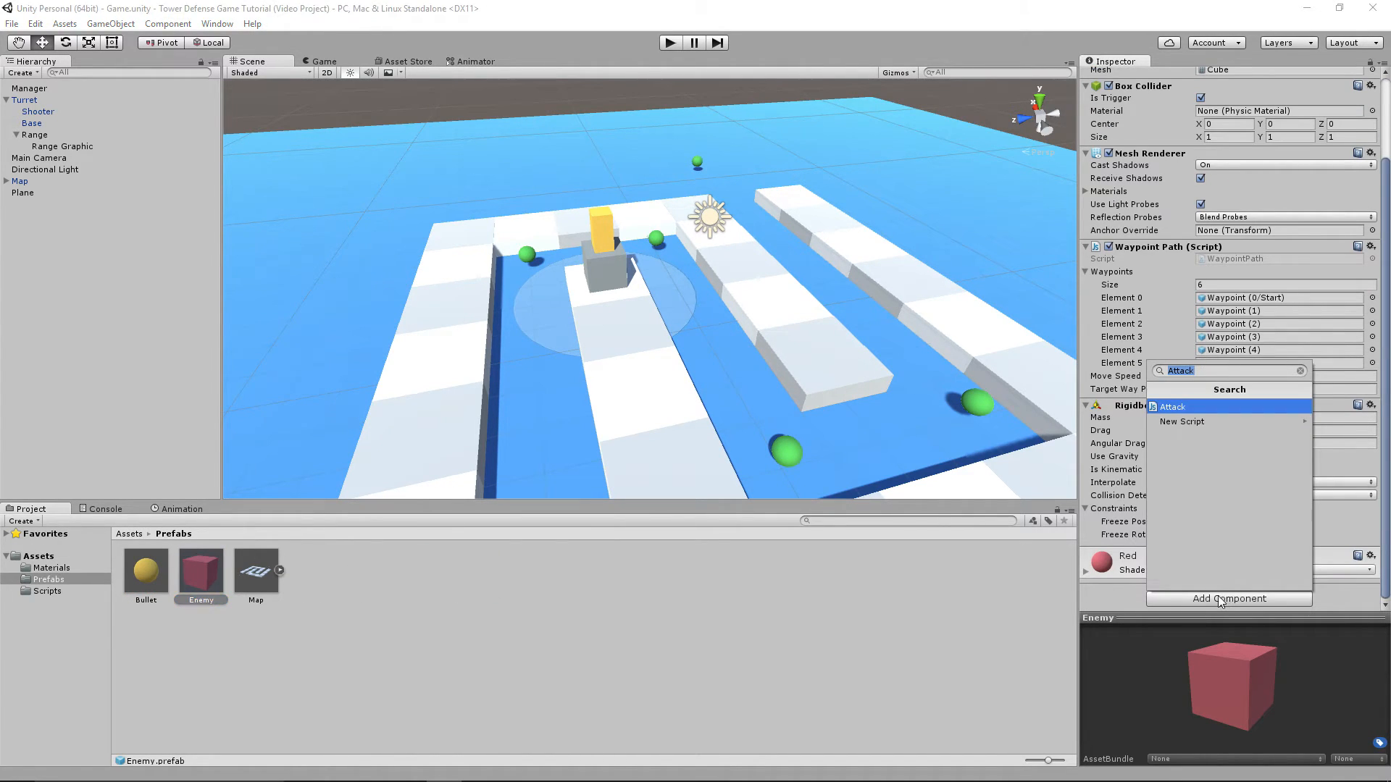
type("EnemyHealth")
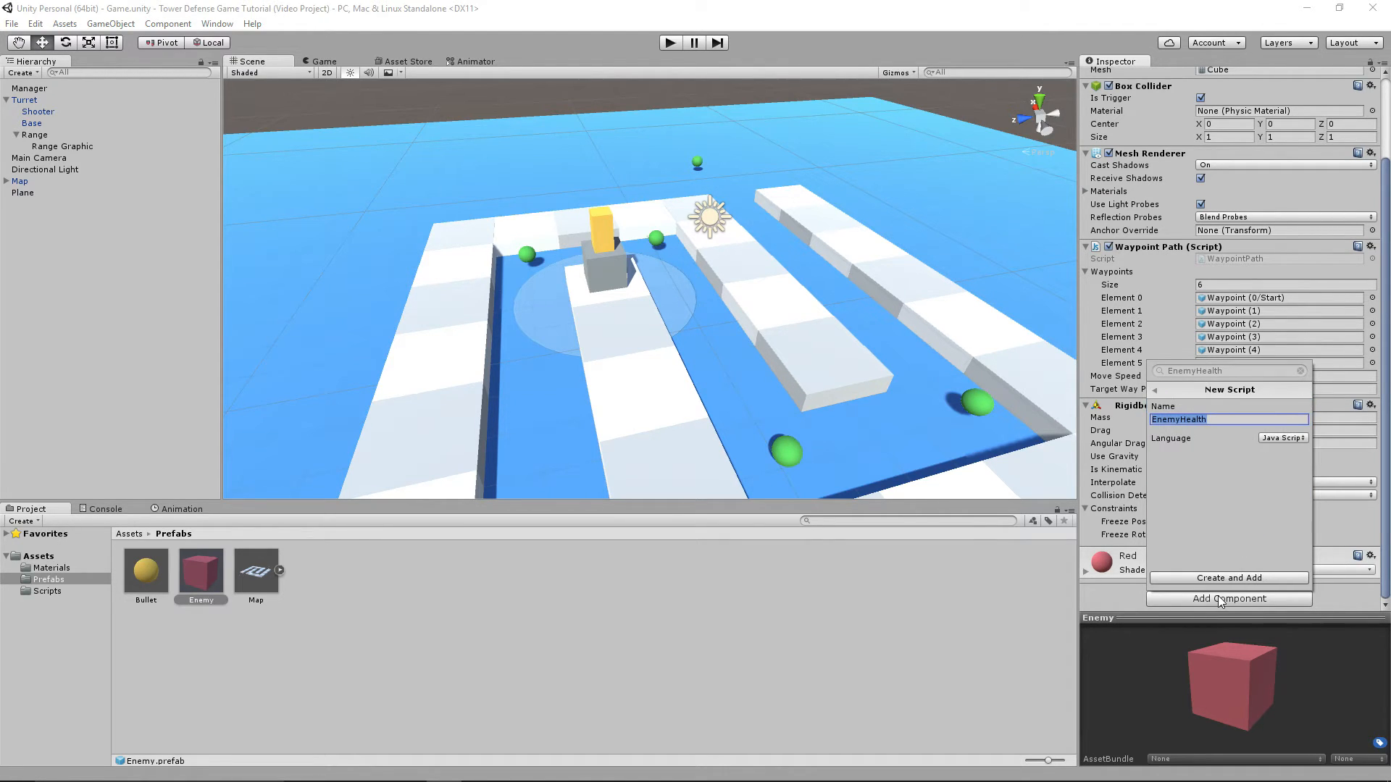
left_click(1229, 578)
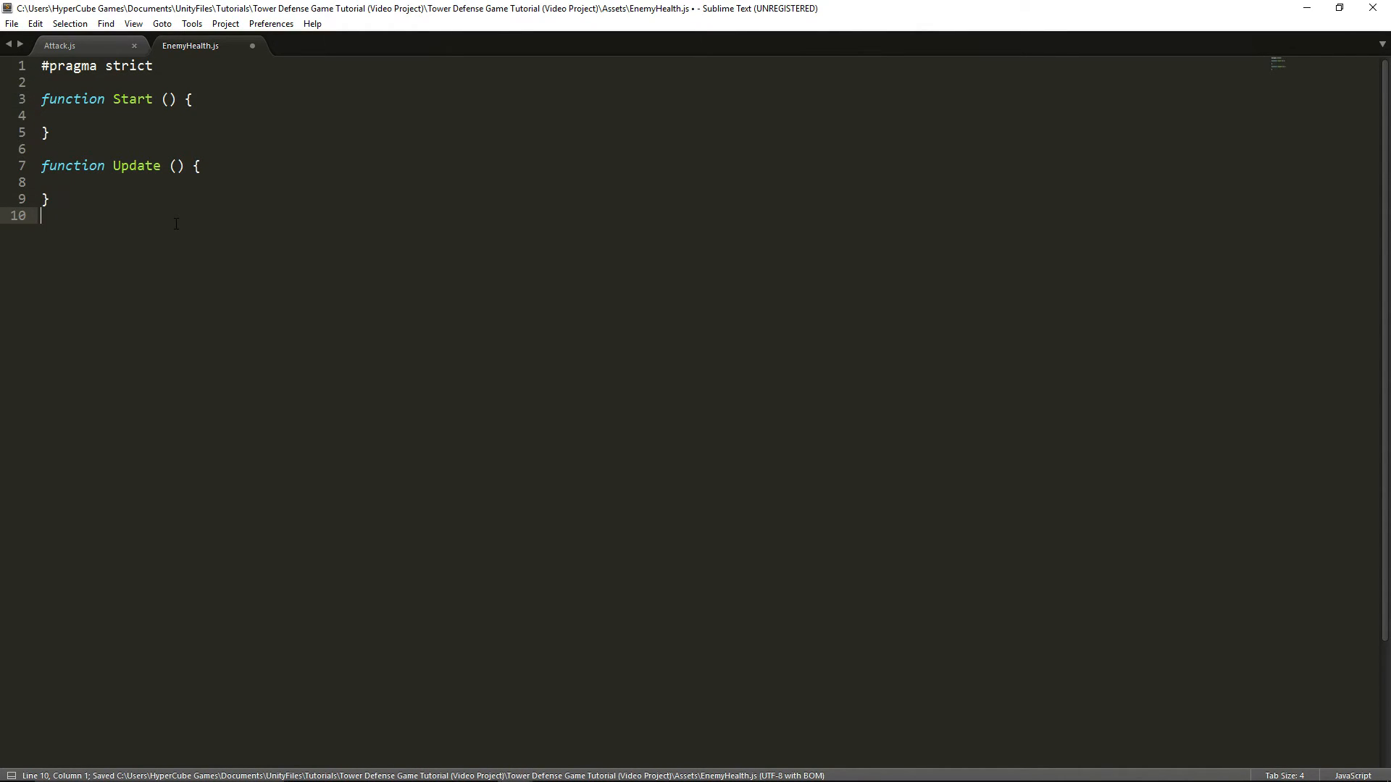
- Declare function OnTriggerEnter(info : Collider) in EnemyHealth.js
type("function O")
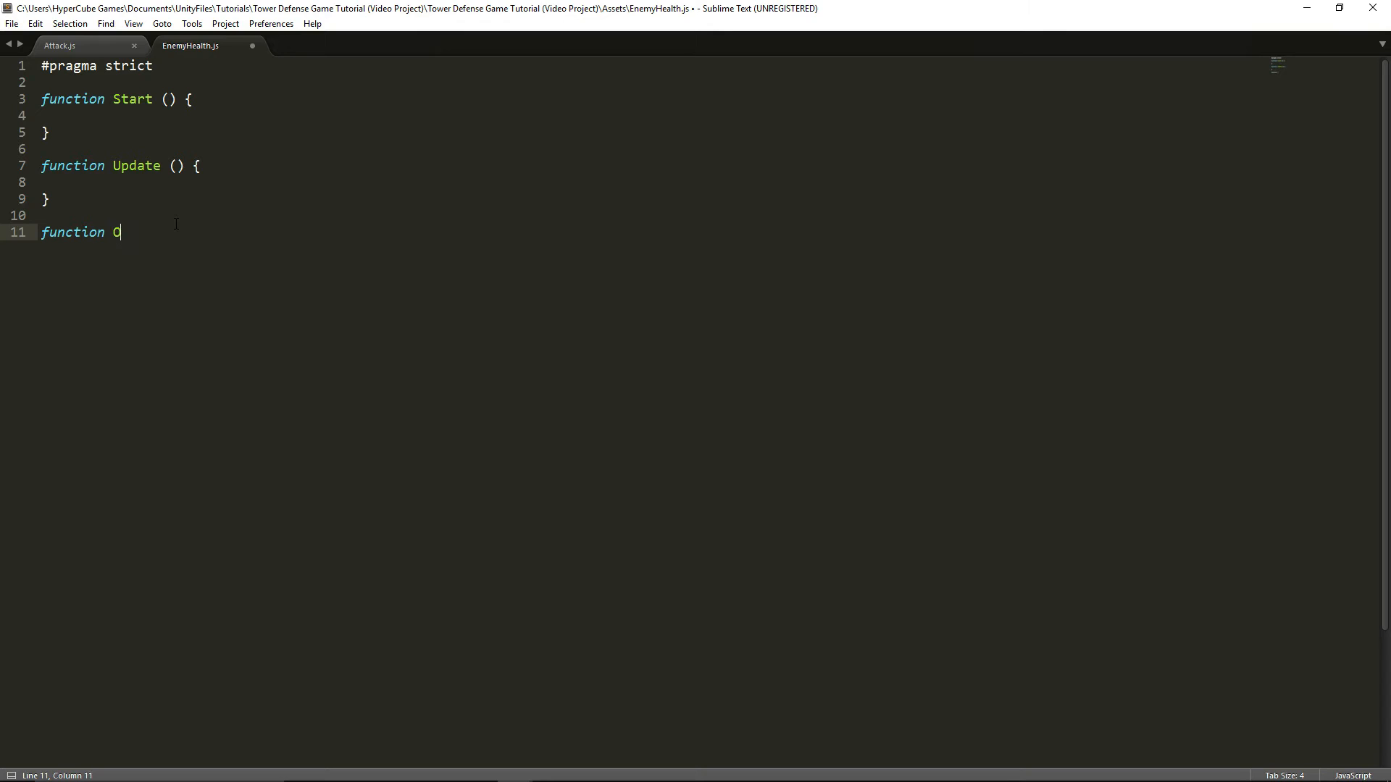
type("nTriggerEntr")
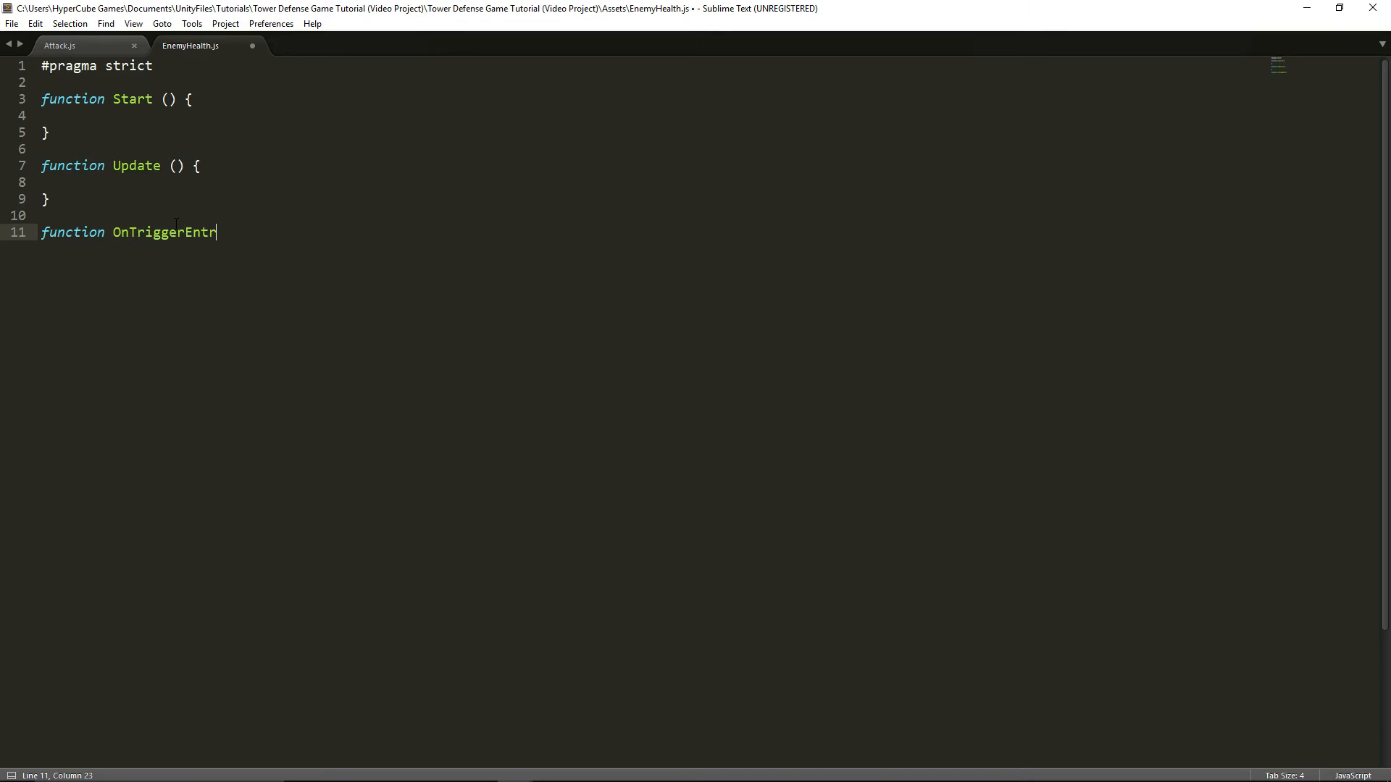
type("er()")
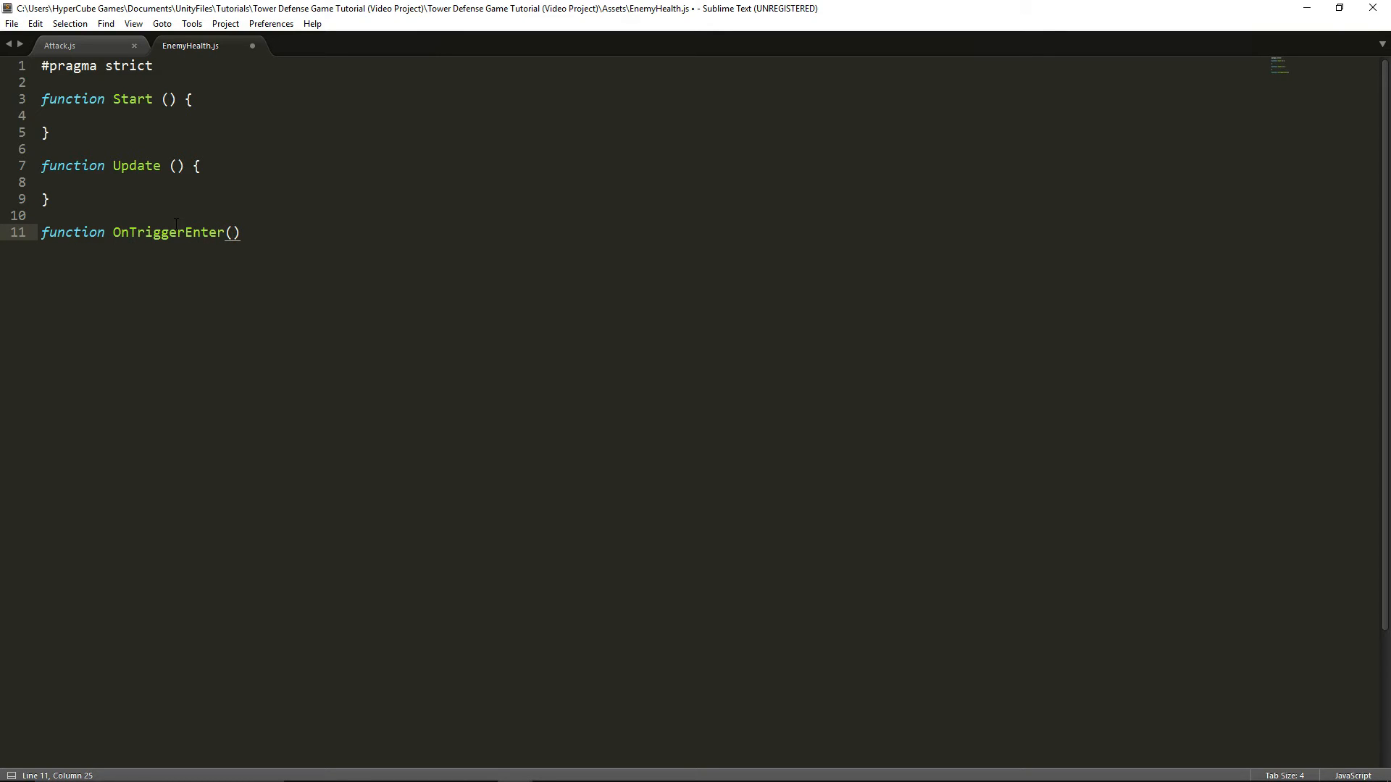
type("info : Collider")
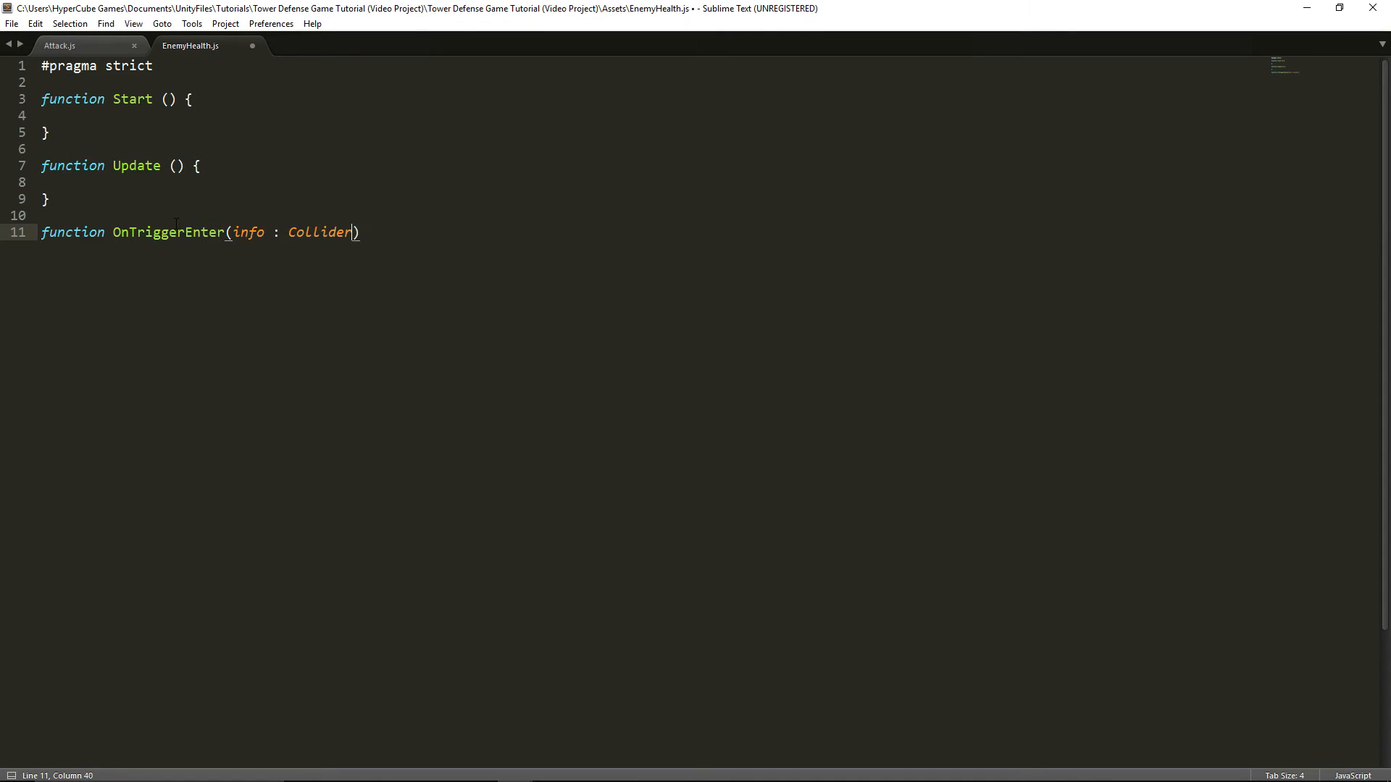
type("{")
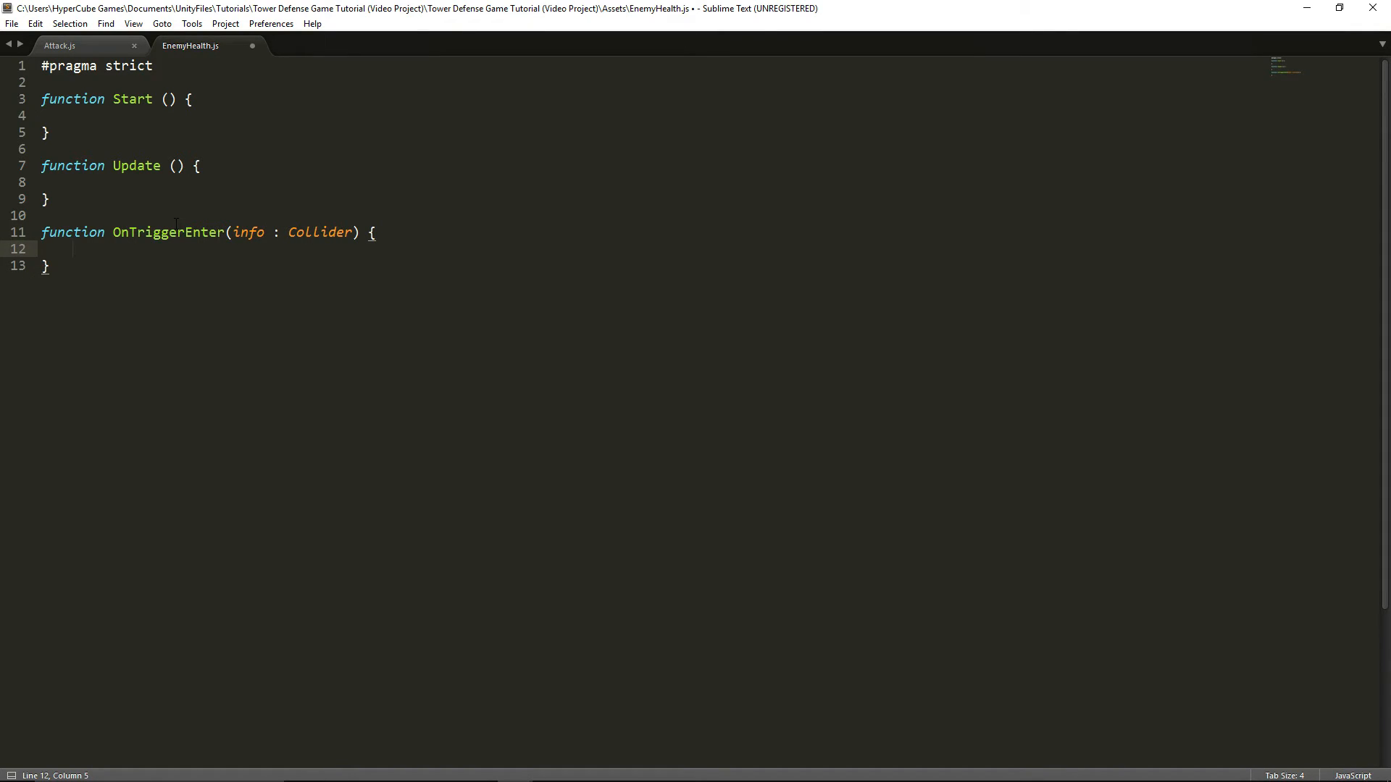
- Inside it, call Destroy(gameObject) when info.tag == "Bullet"
type("if (")
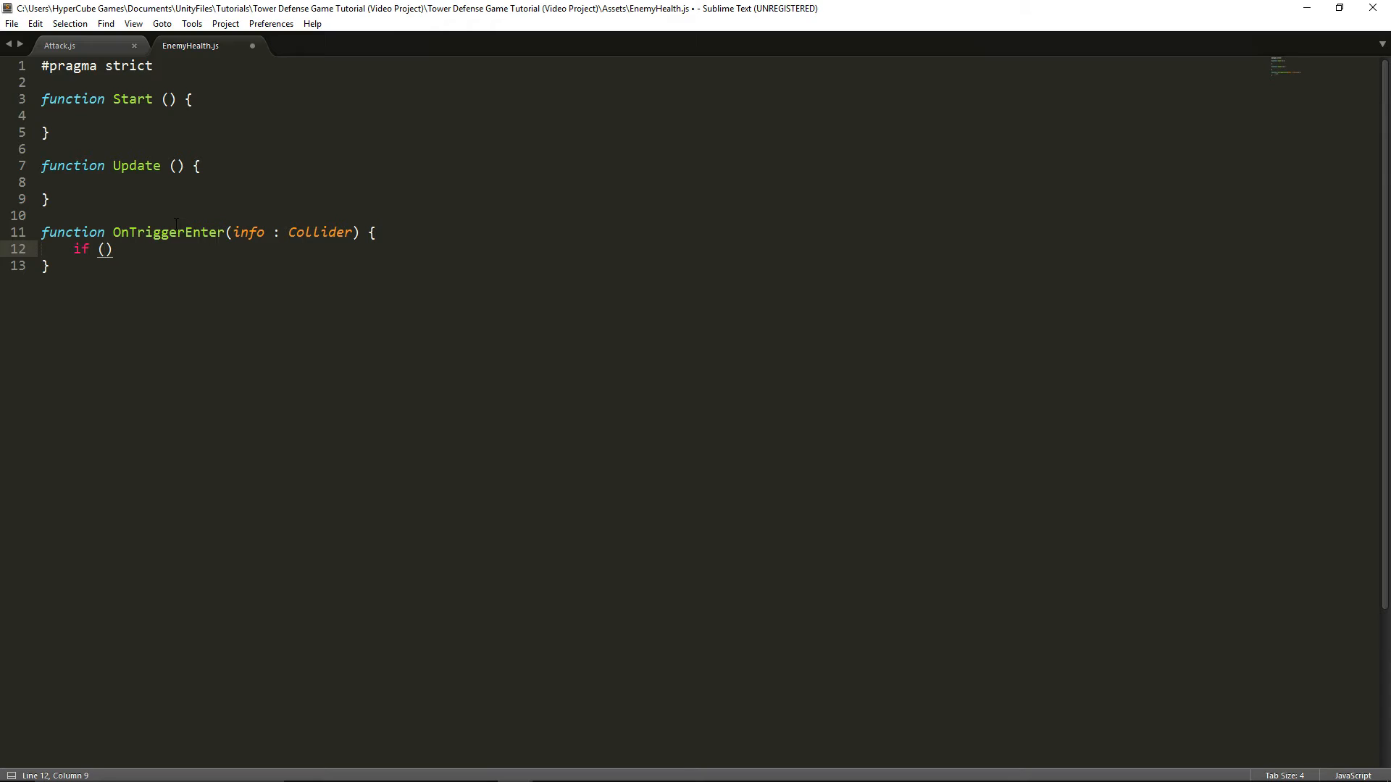
type("info.tag =")
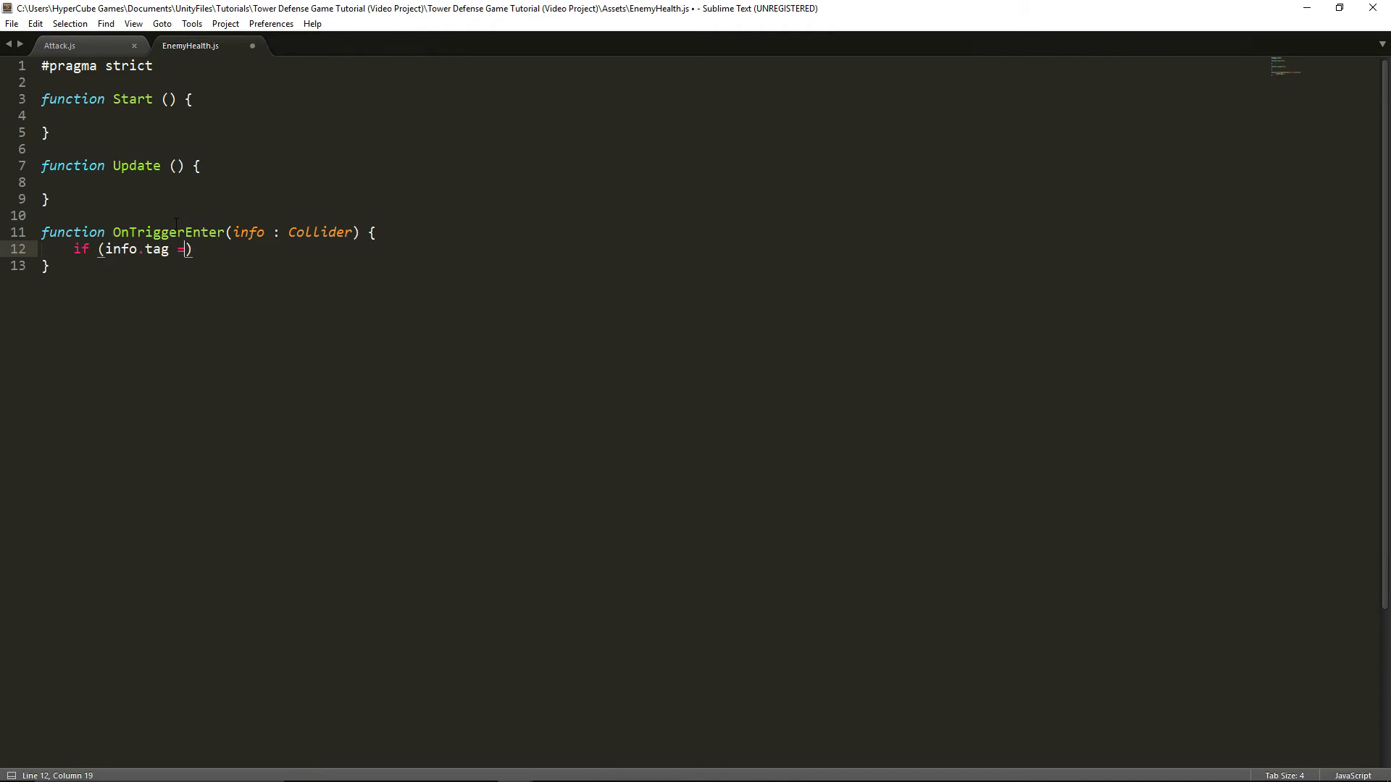
type("= \"Bullet\"")
type("dest")
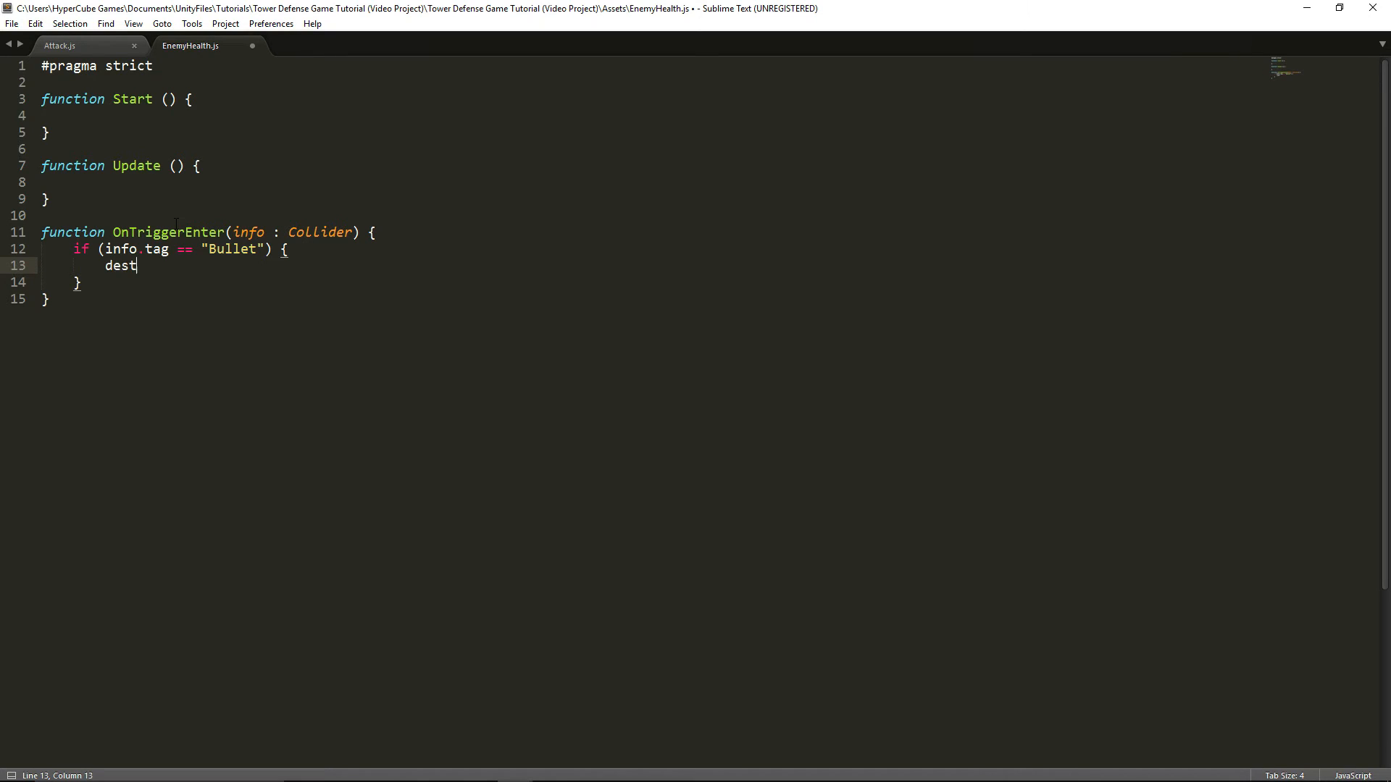
type("roy(")
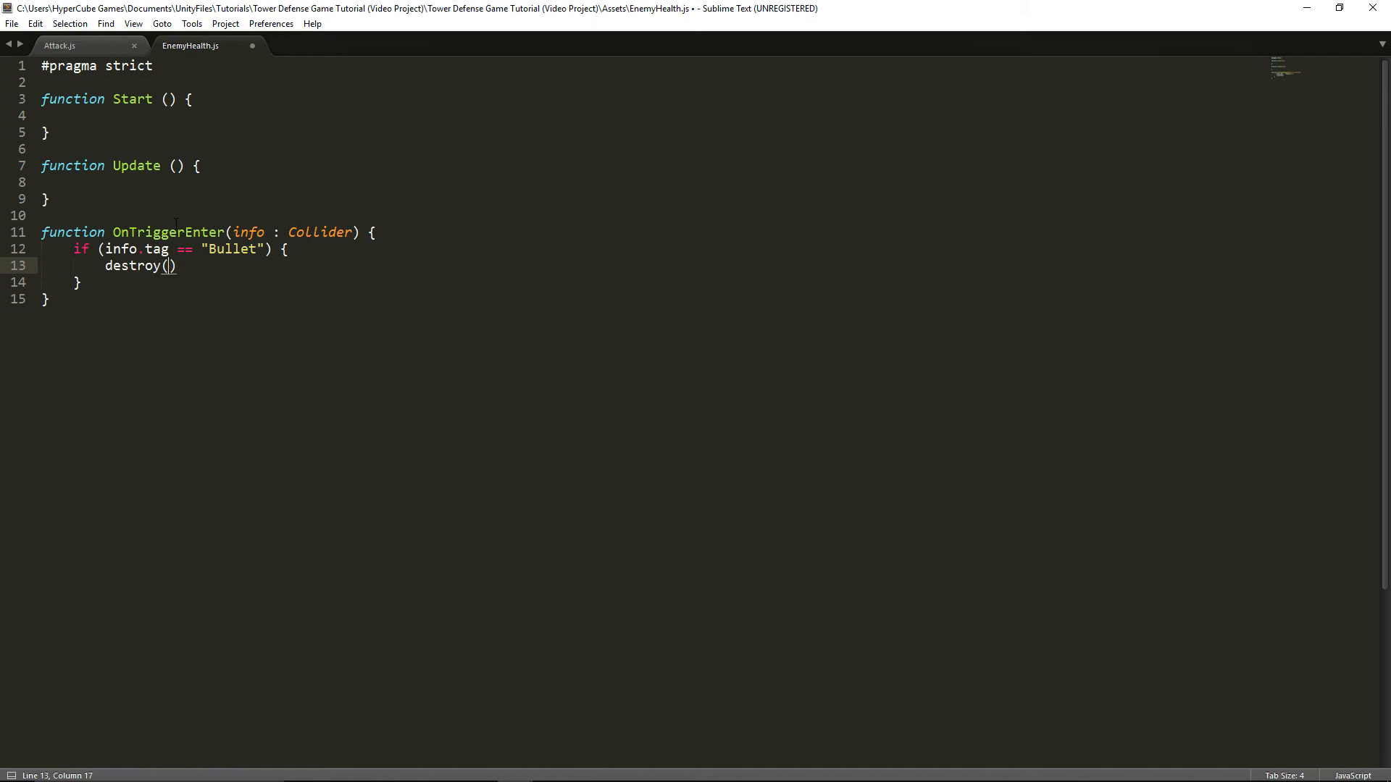
type("gameObject;")
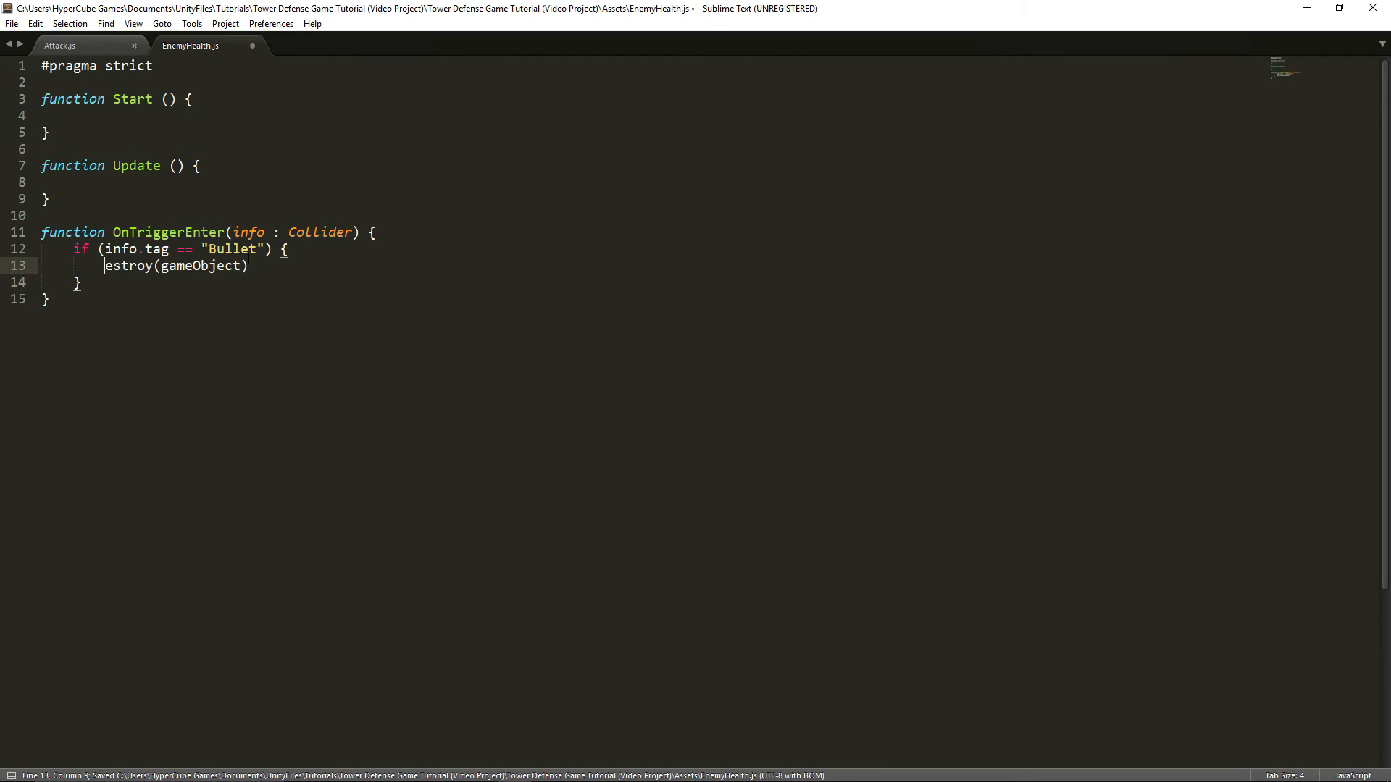
type("D")
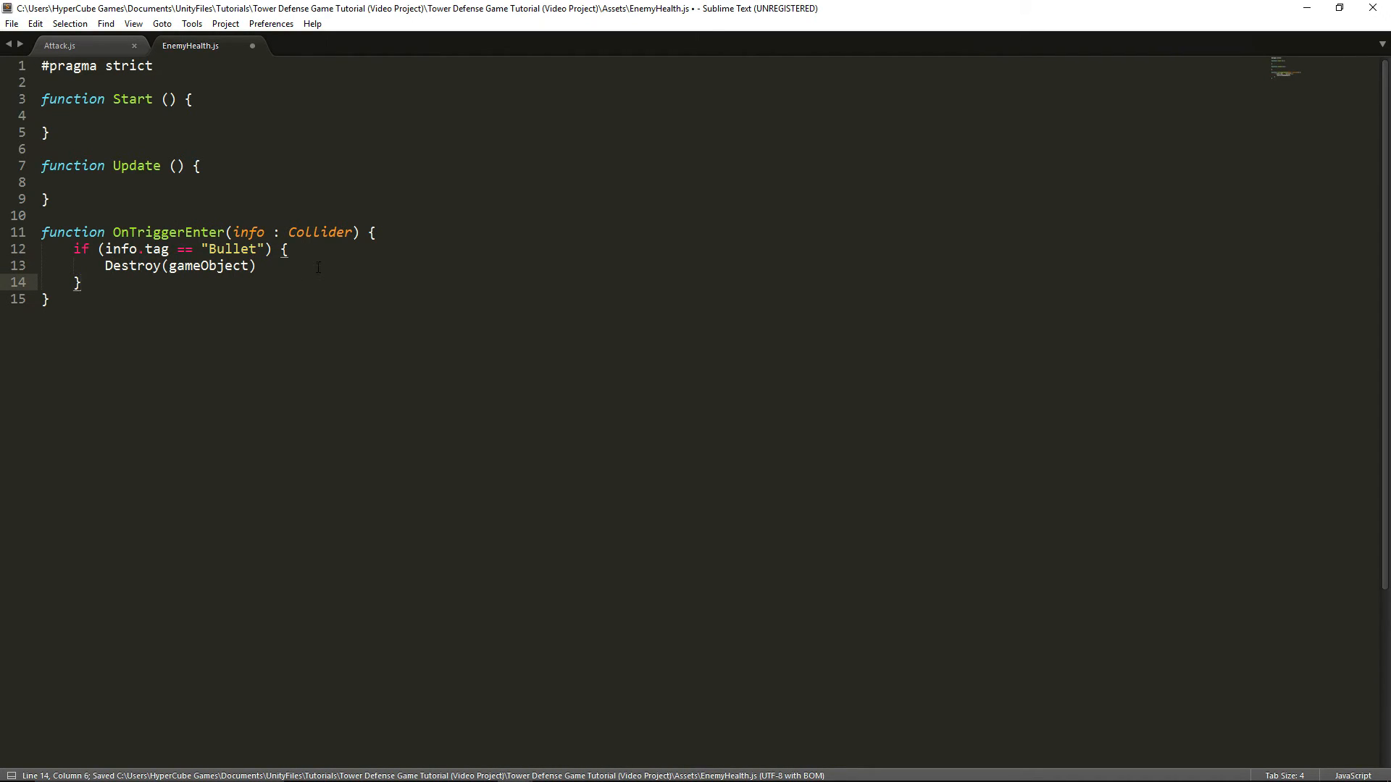
type(";")
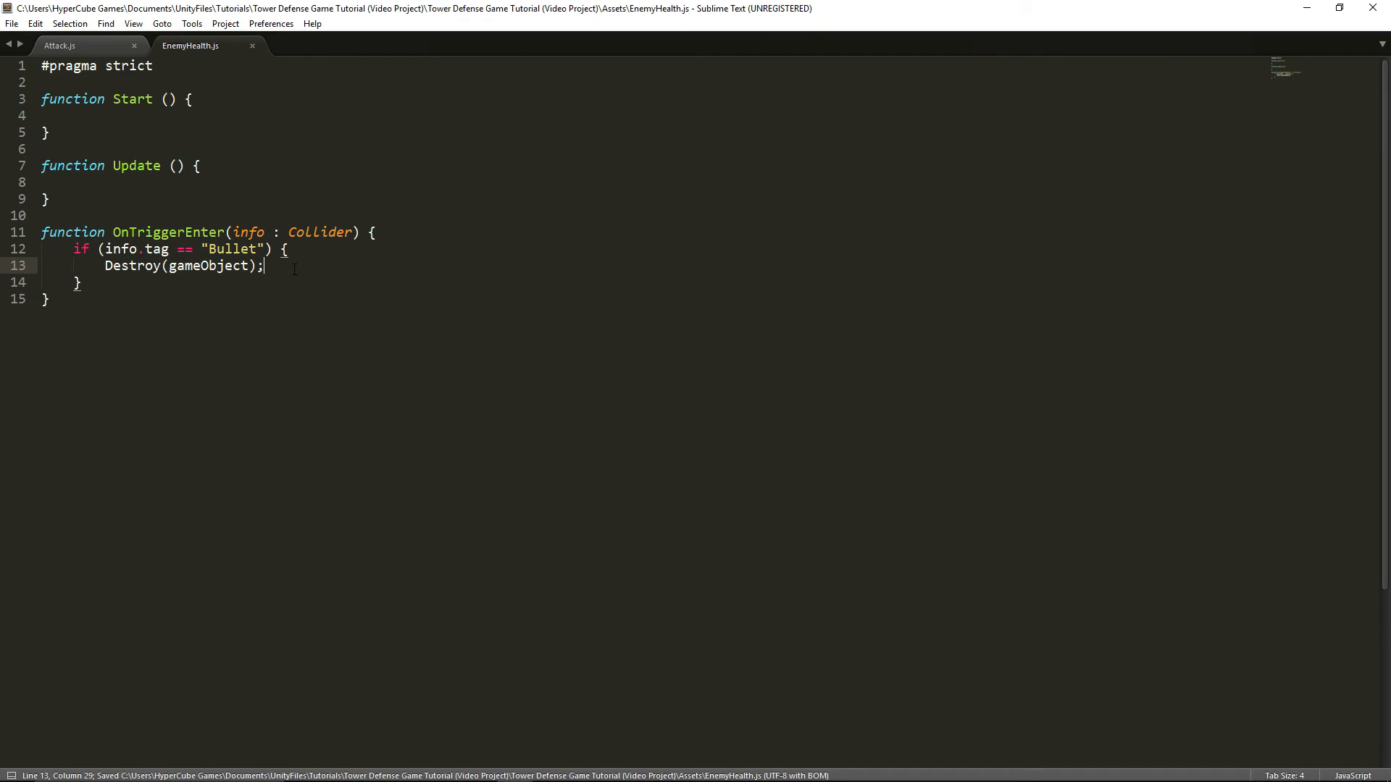
mouse_move(1296, 6)
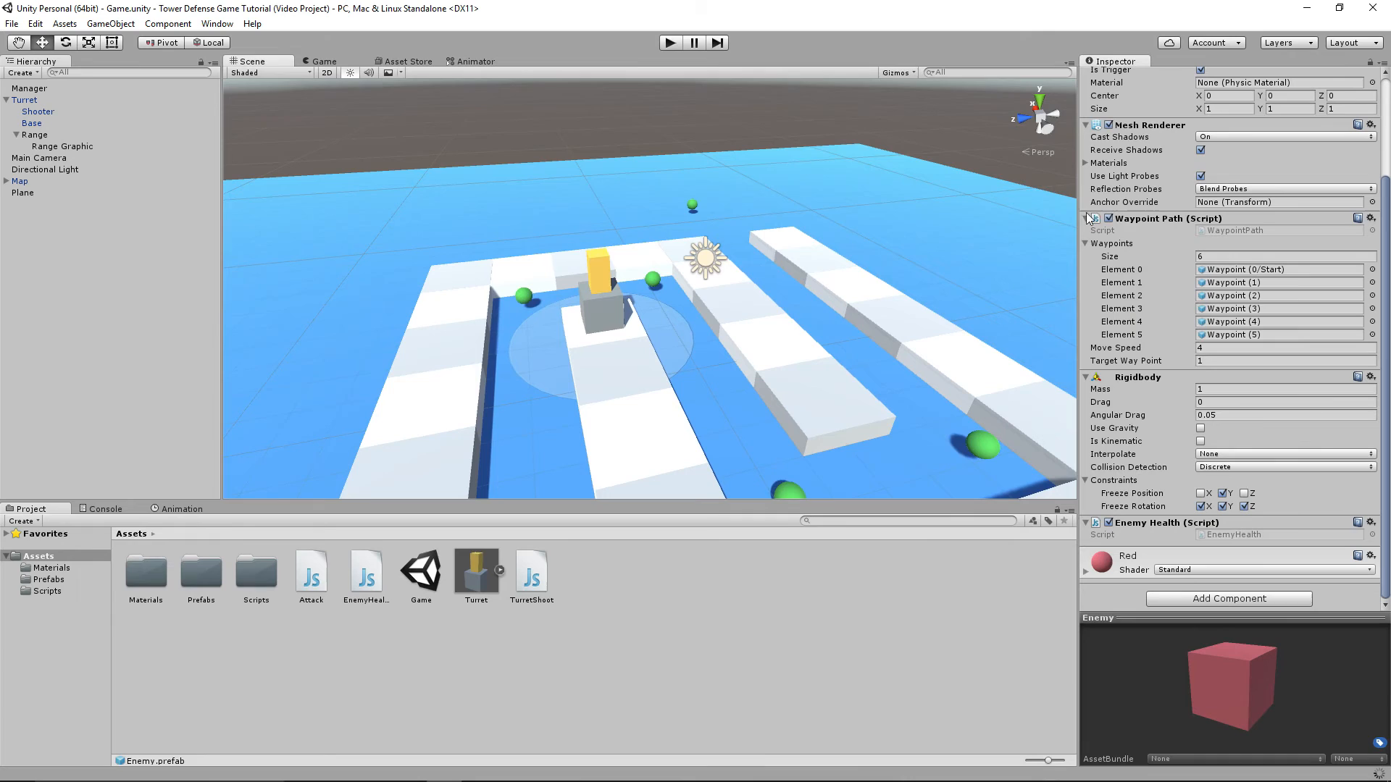
mouse_move(181, 591)
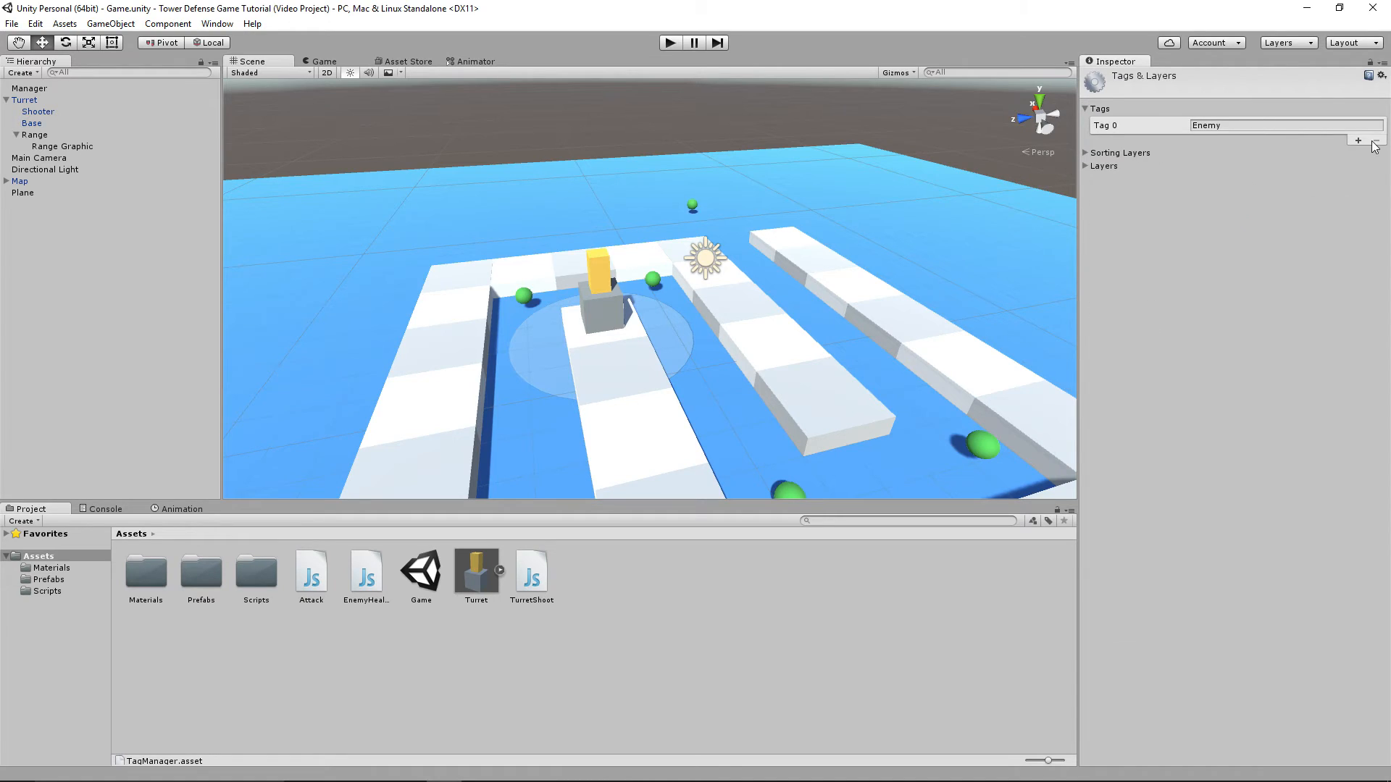
mouse_move(1339, 165)
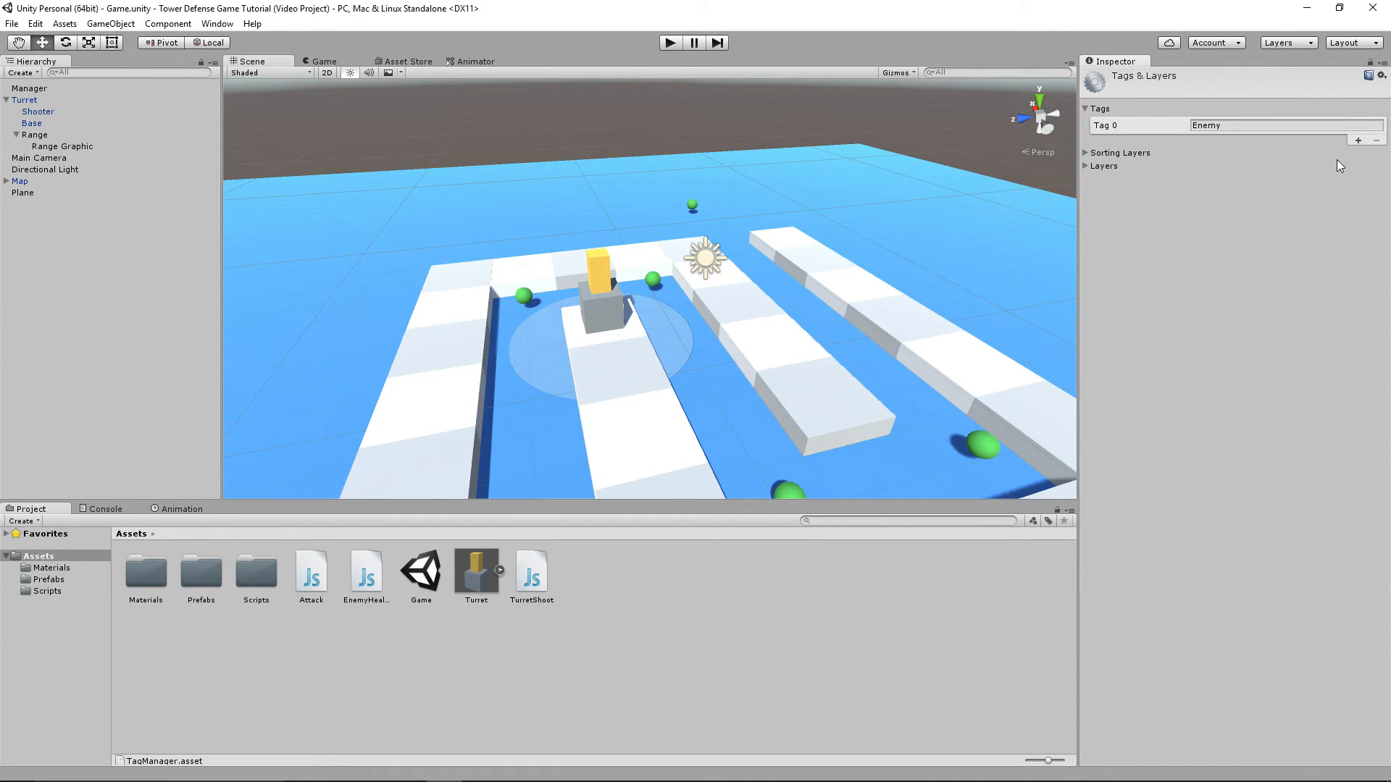
- Create a 'Bullet' tag and assign it to the Bullet prefab
type("Bull")
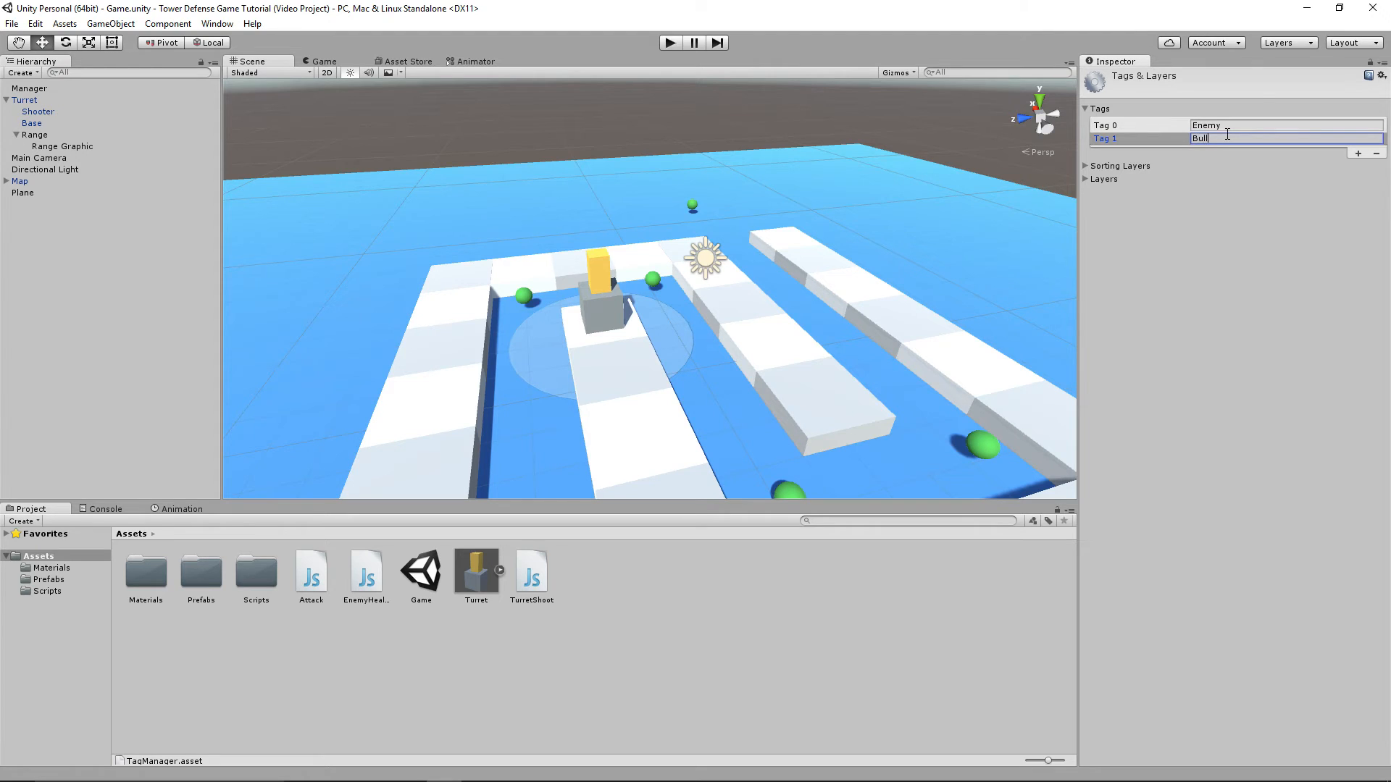
left_click(145, 572)
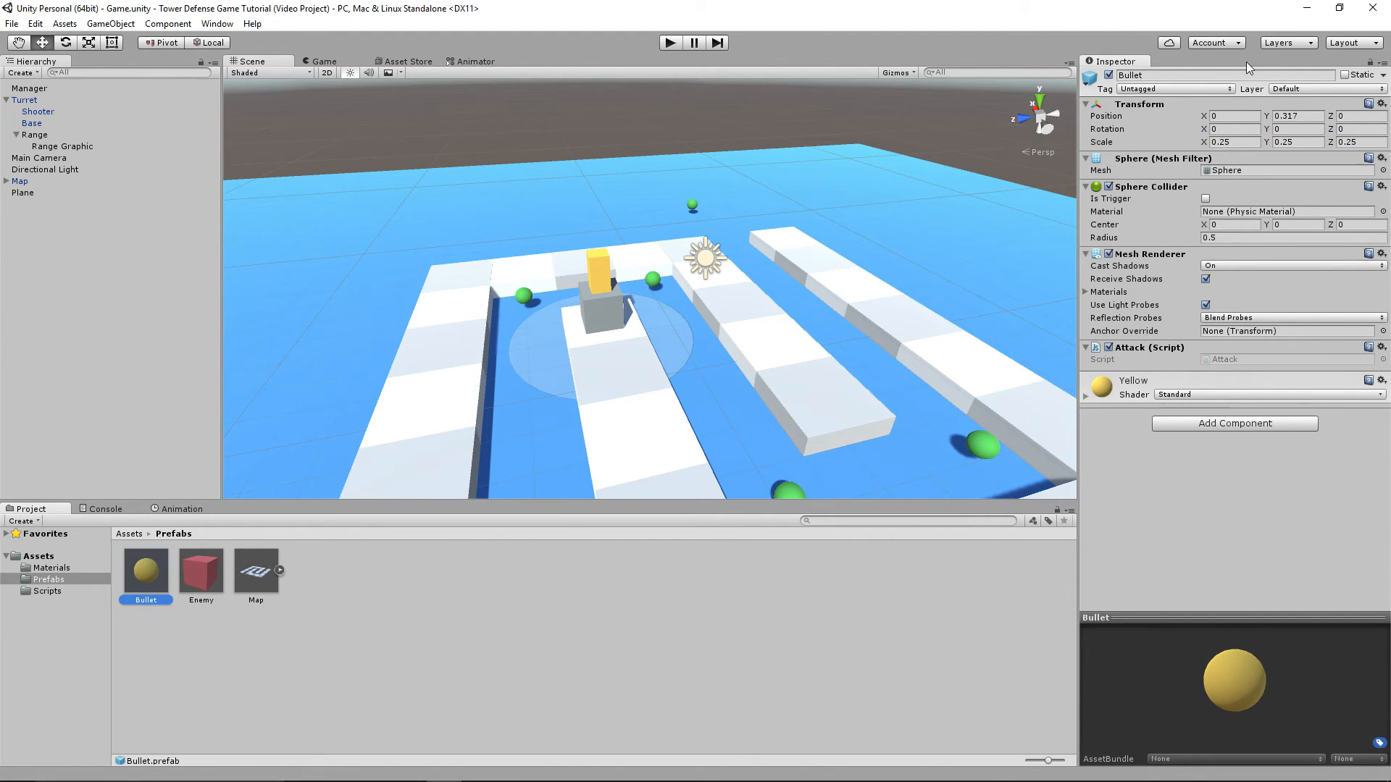
left_click(1176, 89)
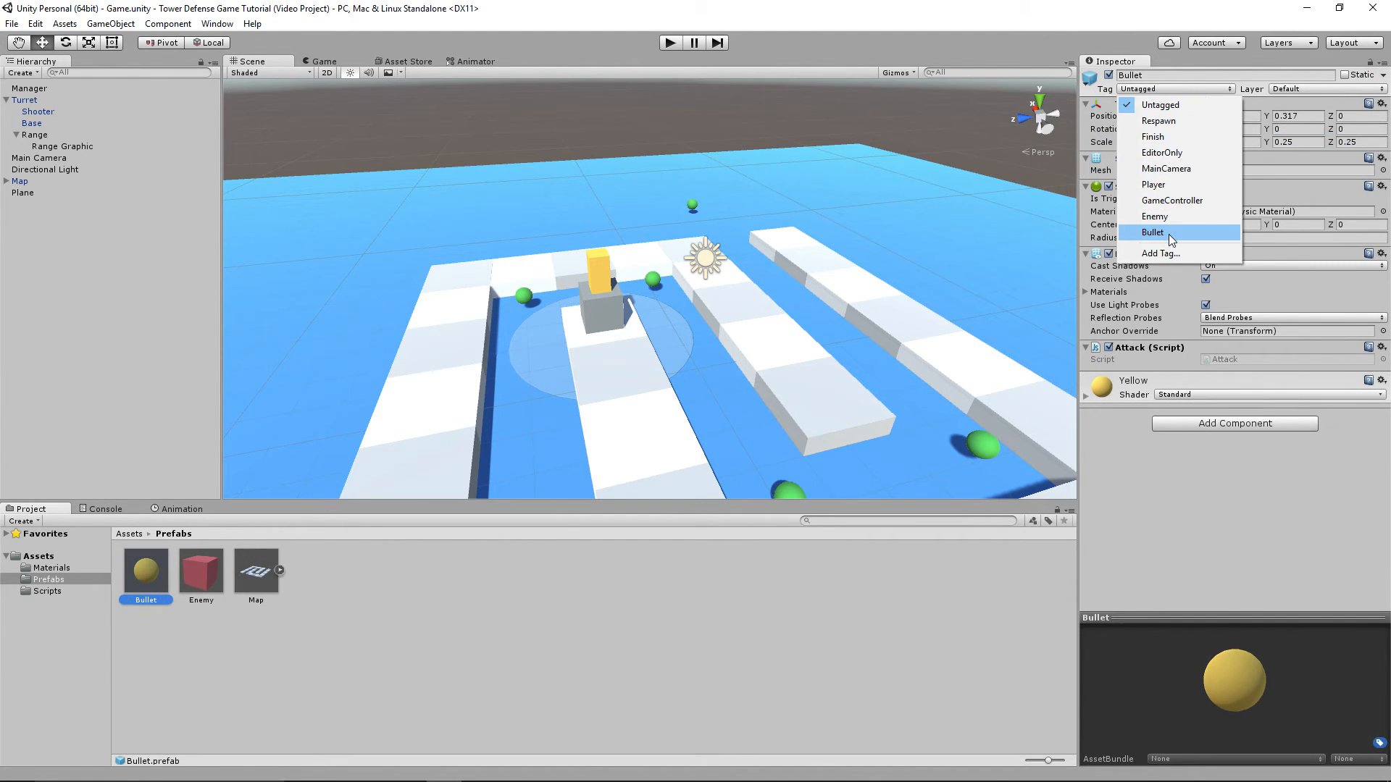
left_click(1153, 232)
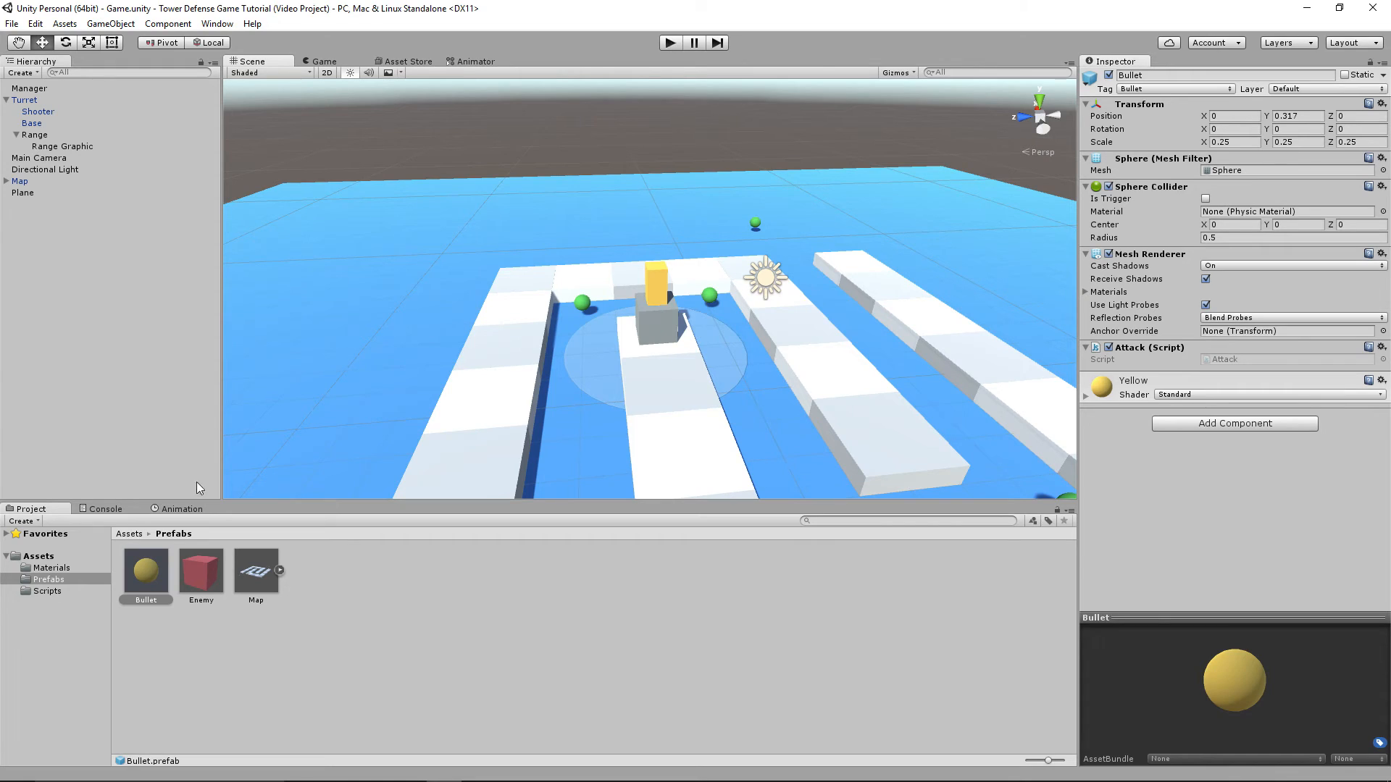
- Run the scene briefly to watch an enemy spawn, then stop playback
left_click(1234, 142)
type("0.5")
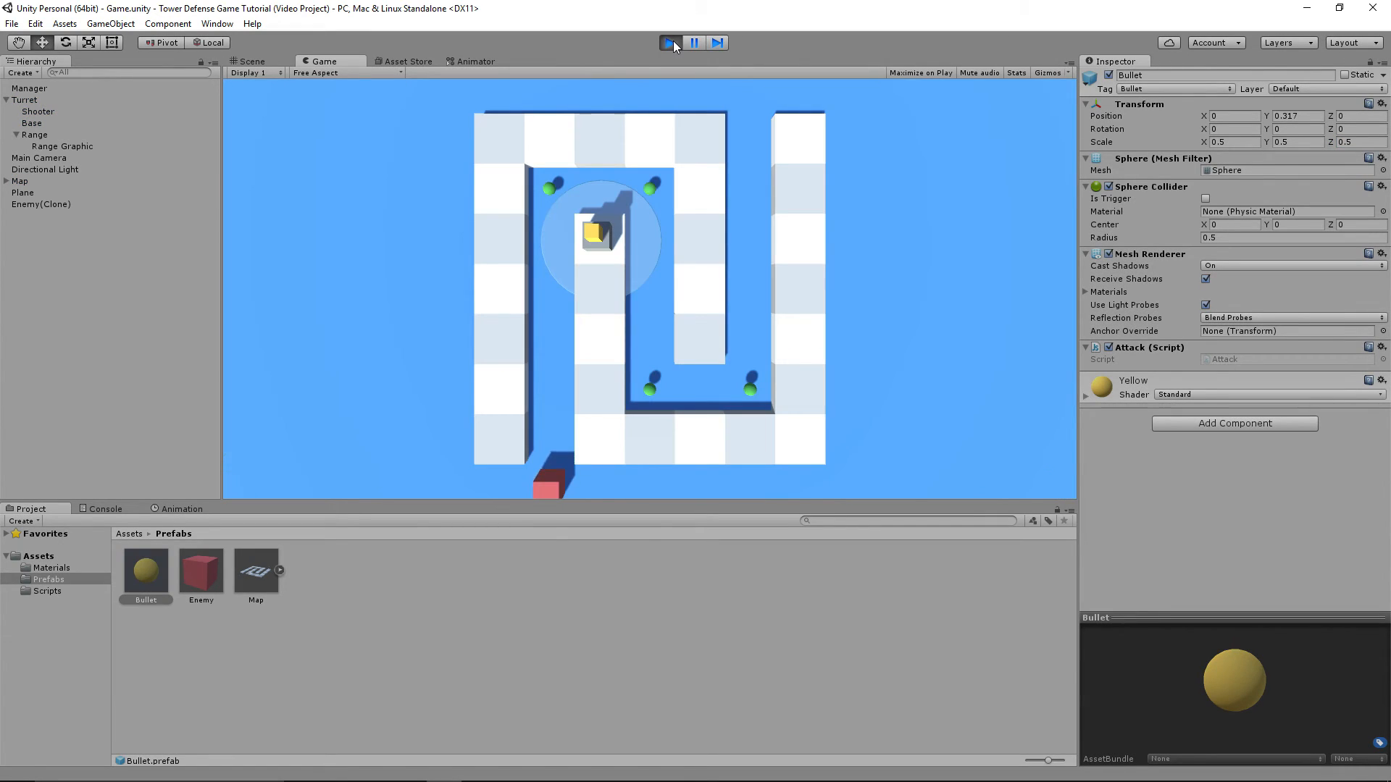
left_click(668, 42)
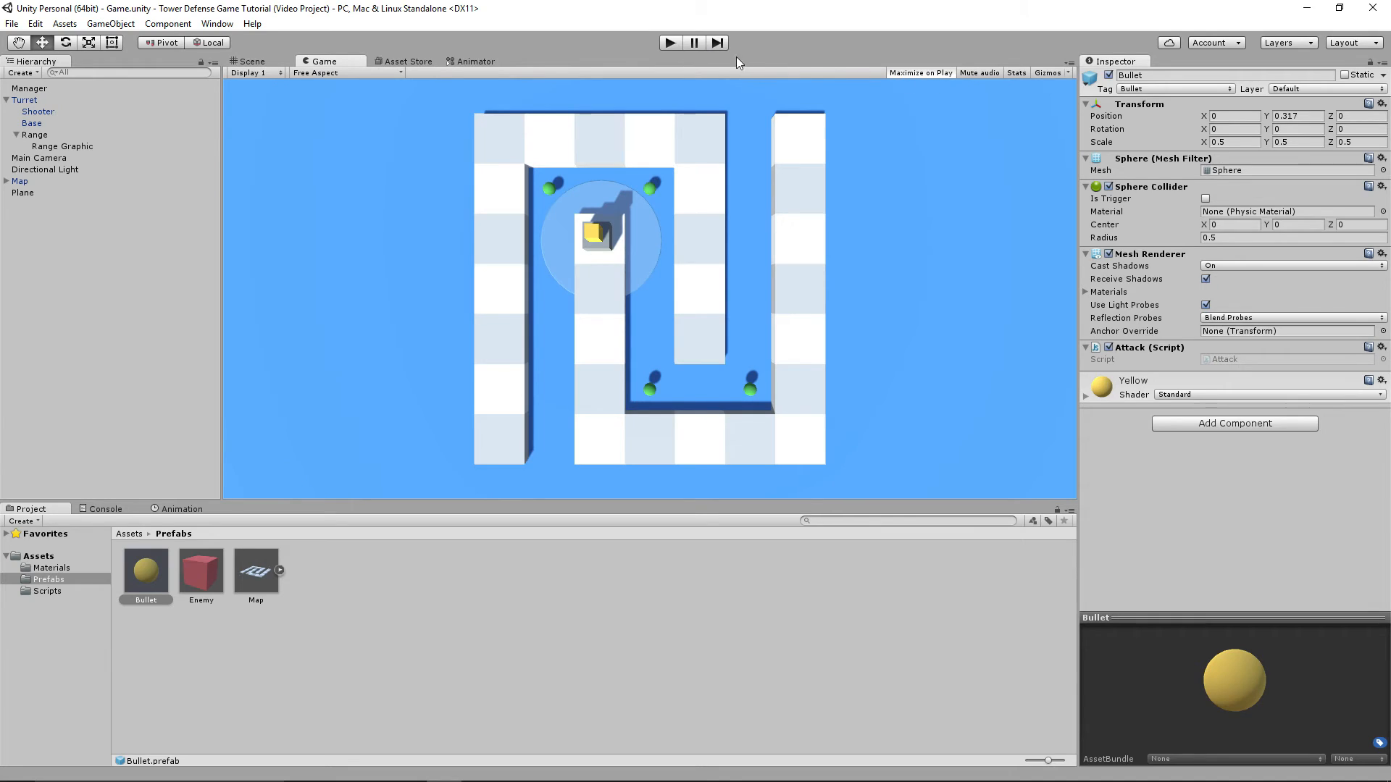